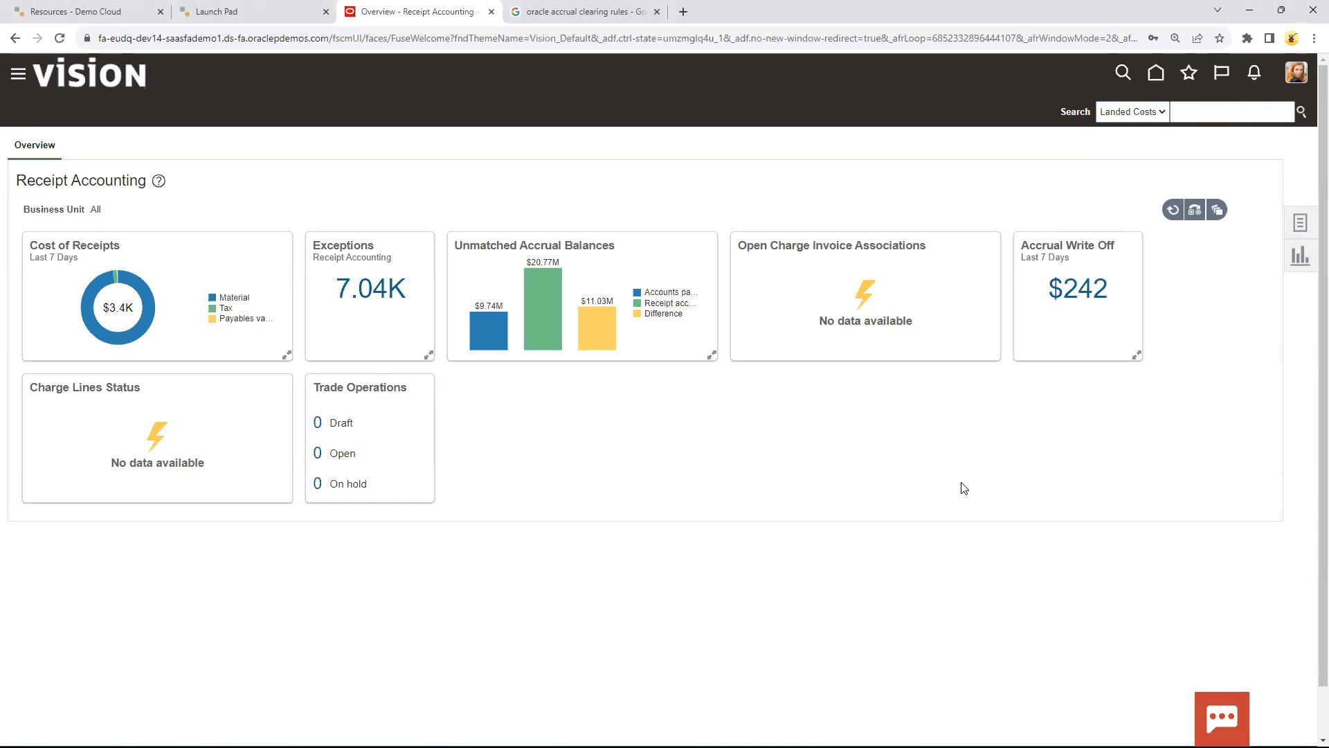
mouse_move(969, 482)
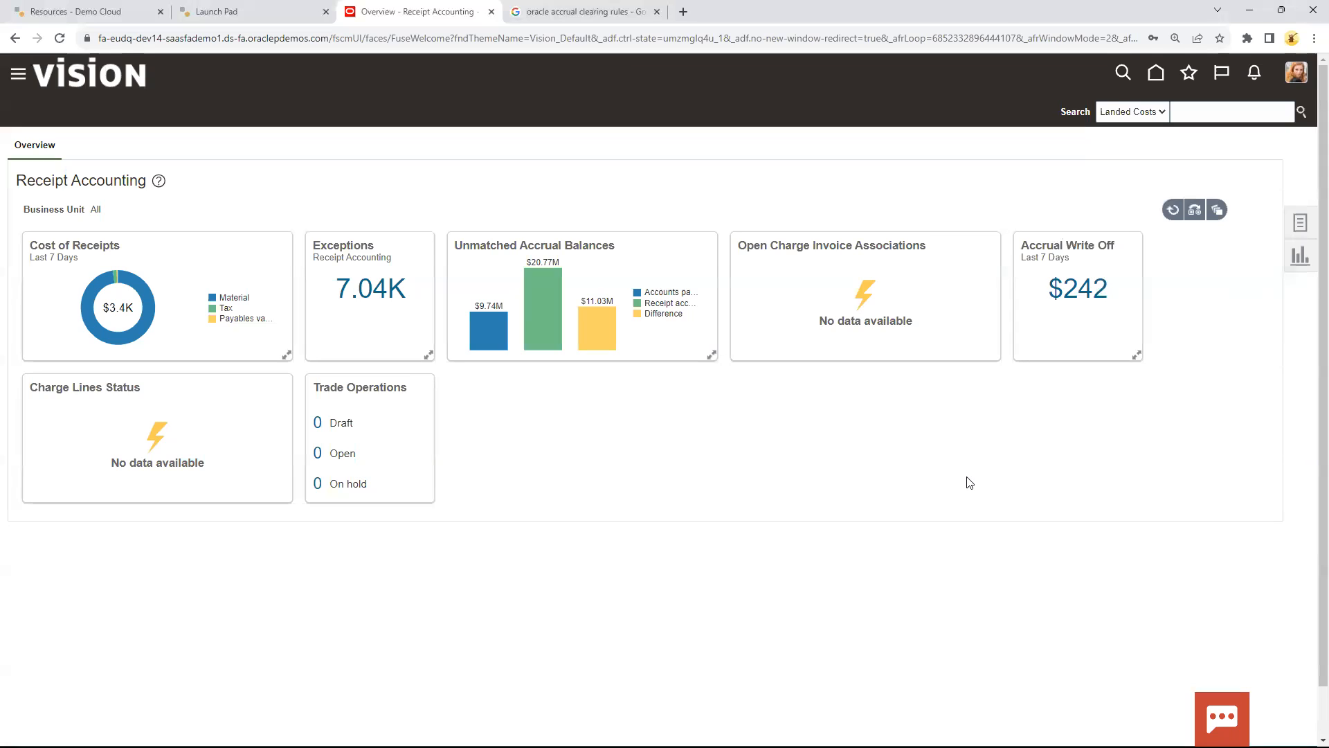
mouse_move(665, 400)
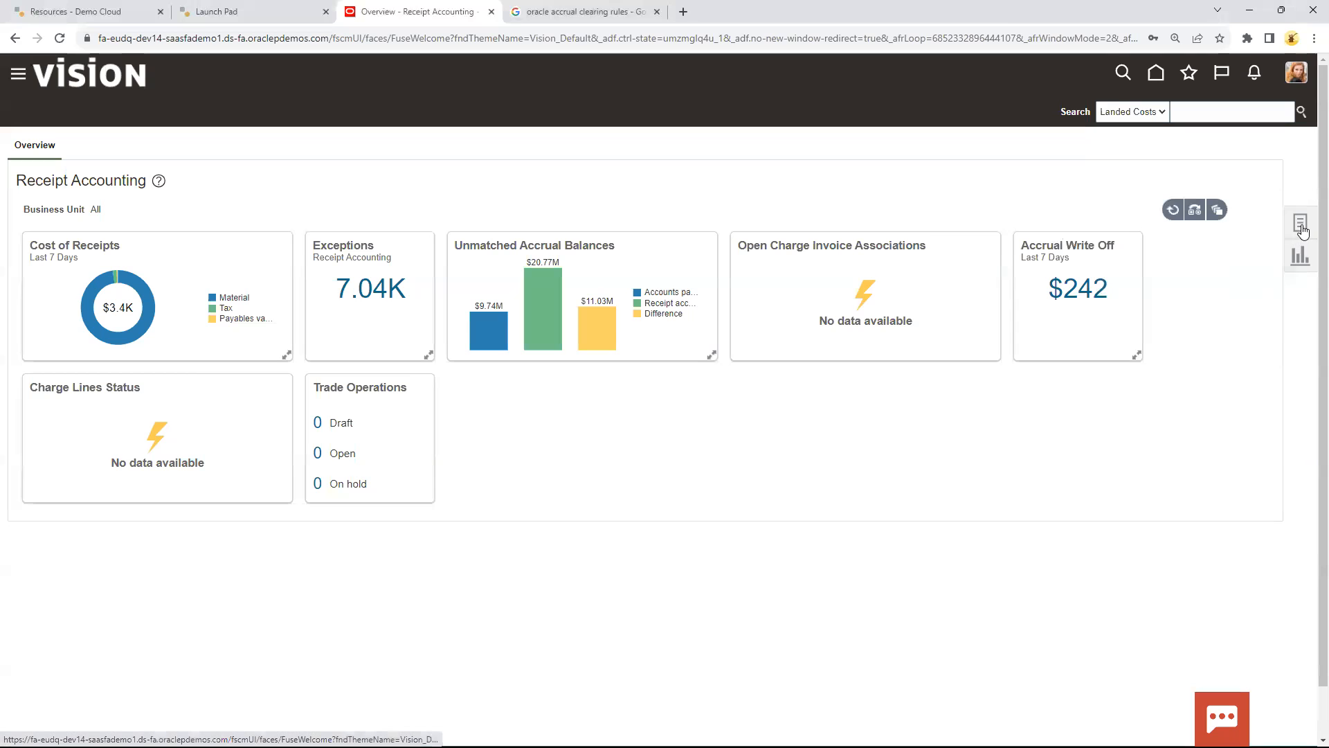
Load US1 Business Unit's accrual clearing rules and delete the existing Rule 1
left_click(1300, 209)
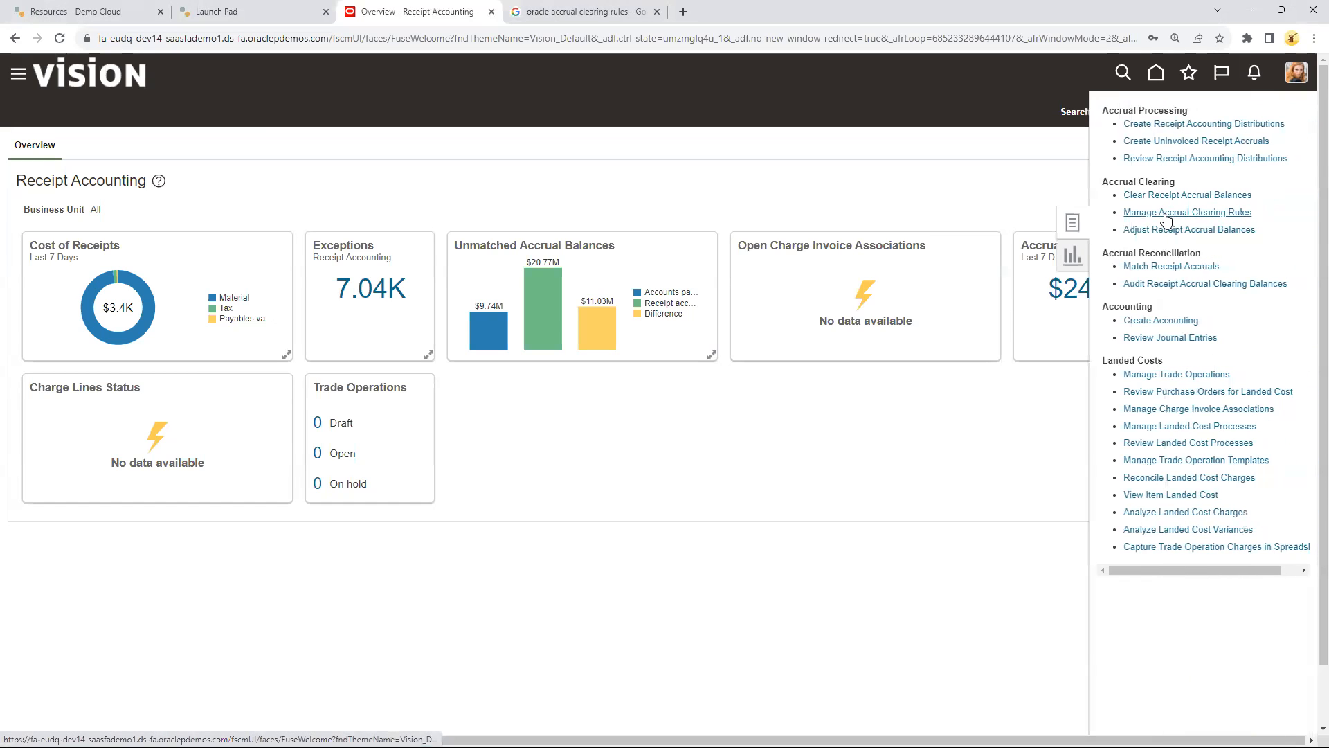
left_click(1187, 212)
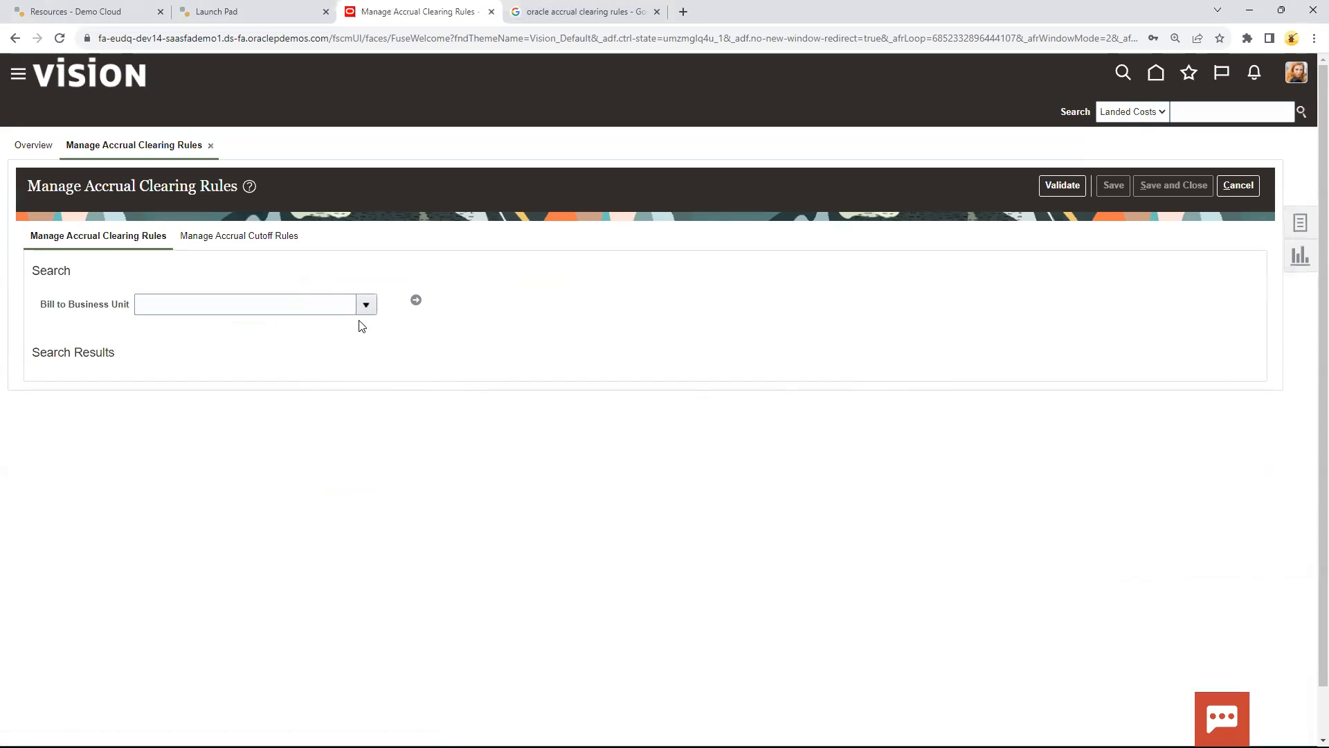
left_click(245, 303)
type("US1 Business Unit")
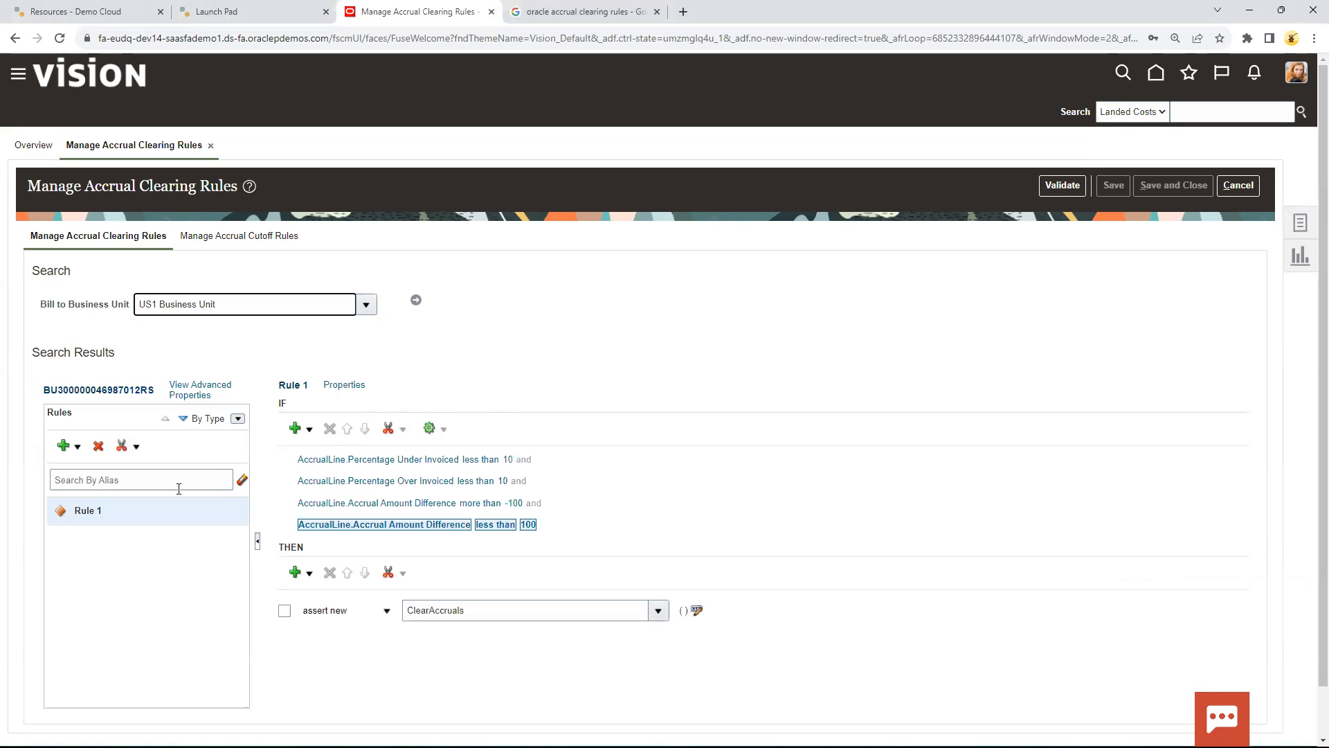
left_click(76, 446)
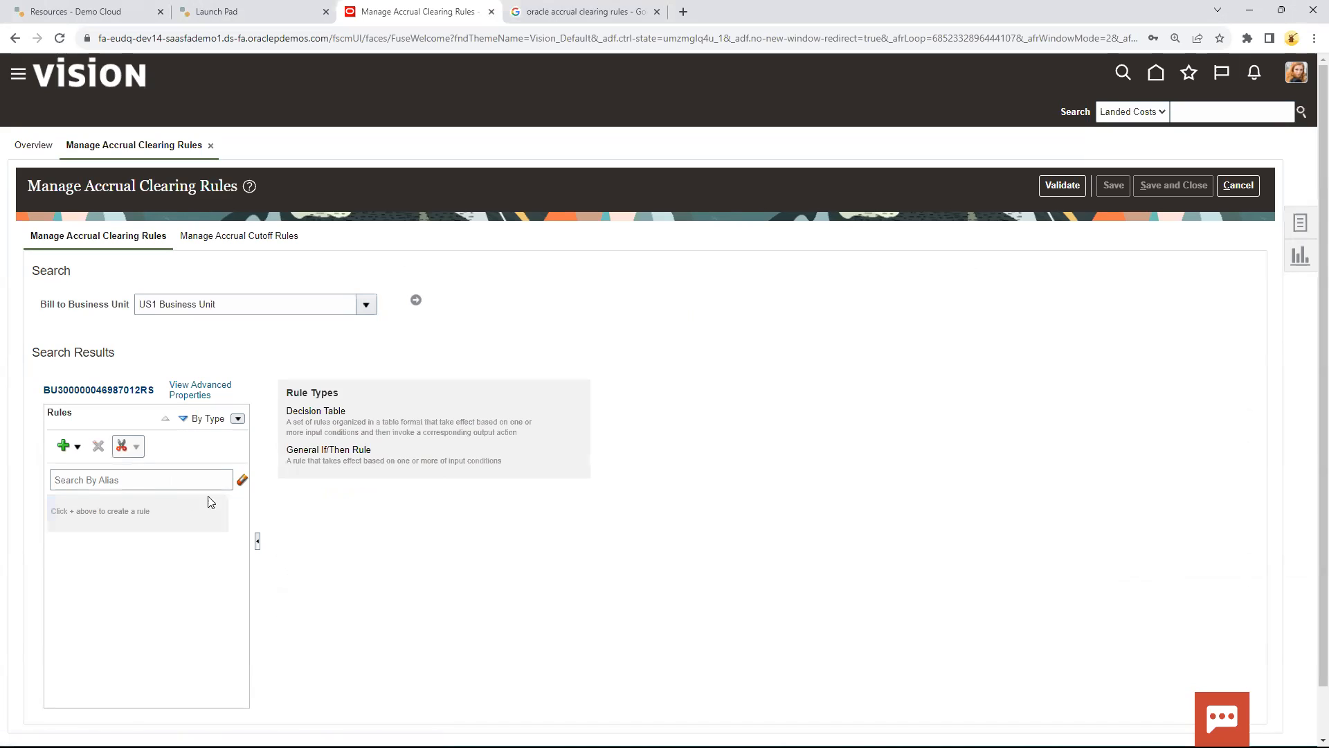
mouse_move(248, 520)
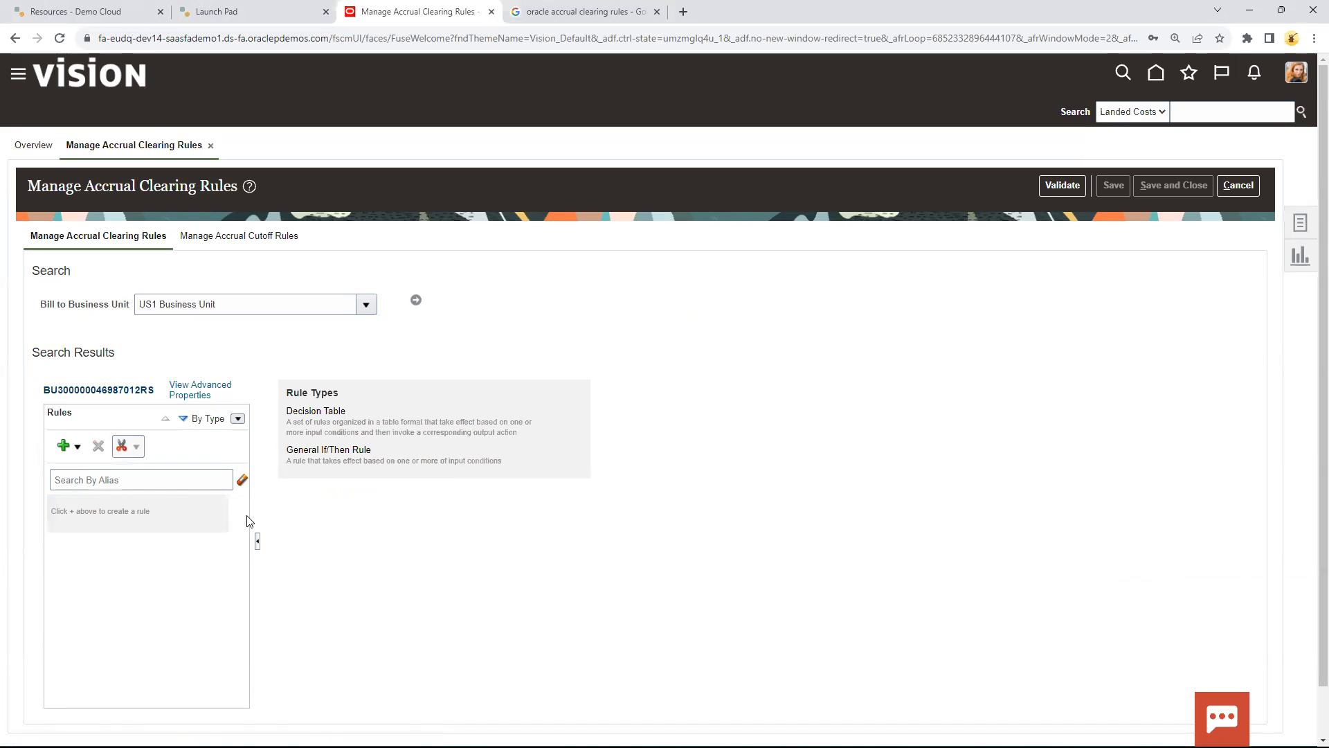
mouse_move(70, 460)
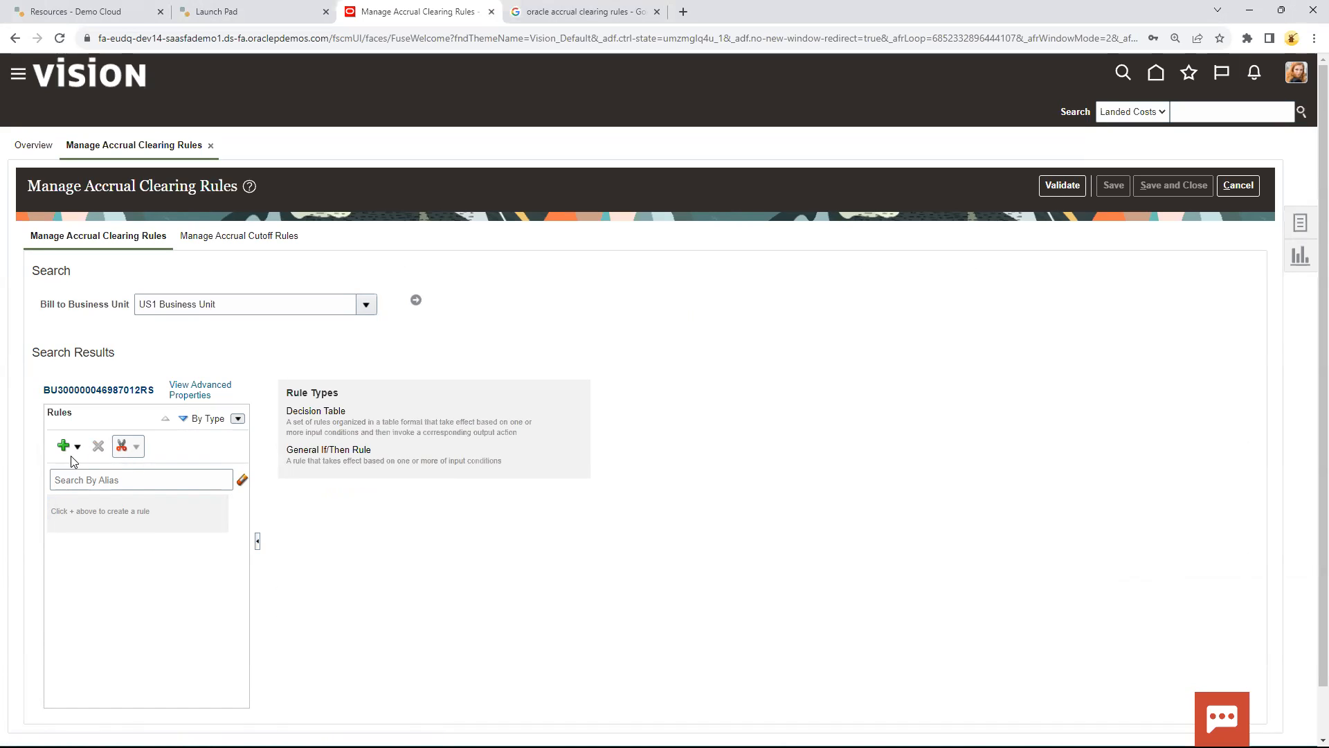
Add a General Rule, creating an empty Rule 1 with no conditions or actions
left_click(76, 445)
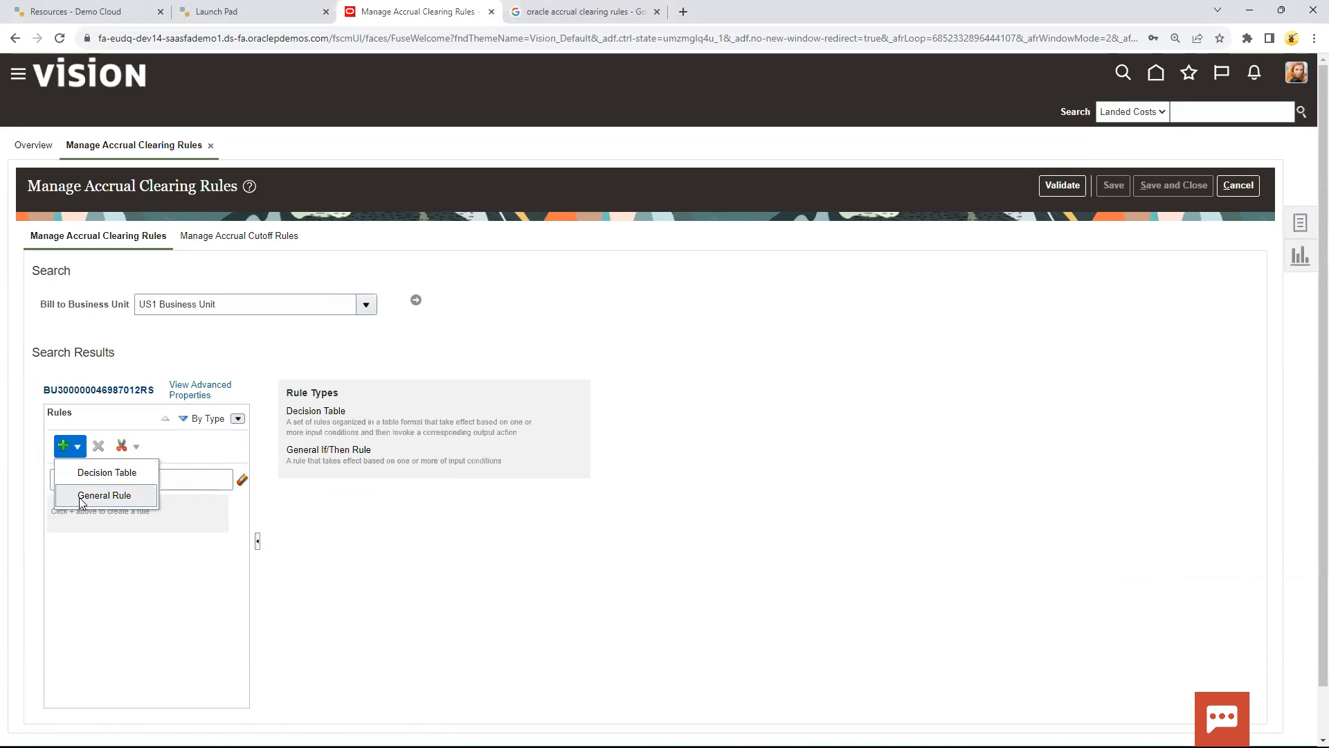
mouse_move(94, 472)
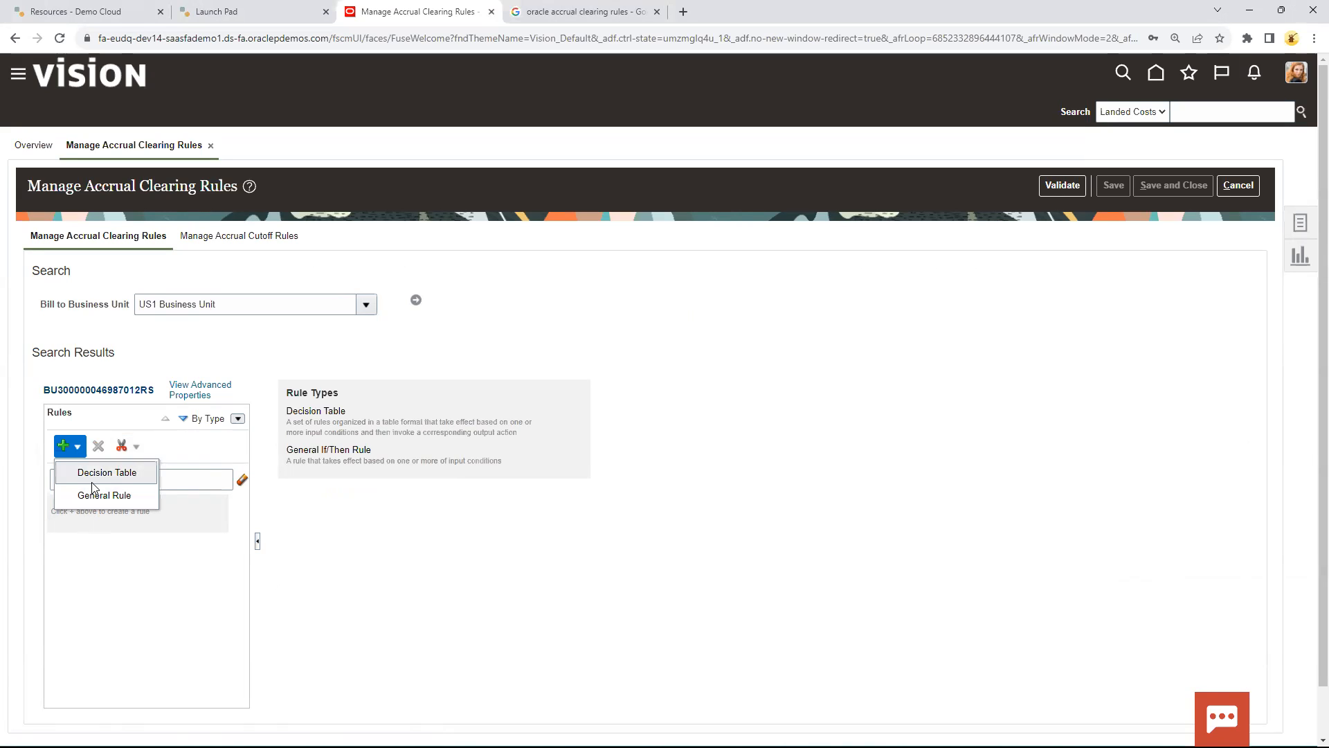
mouse_move(103, 494)
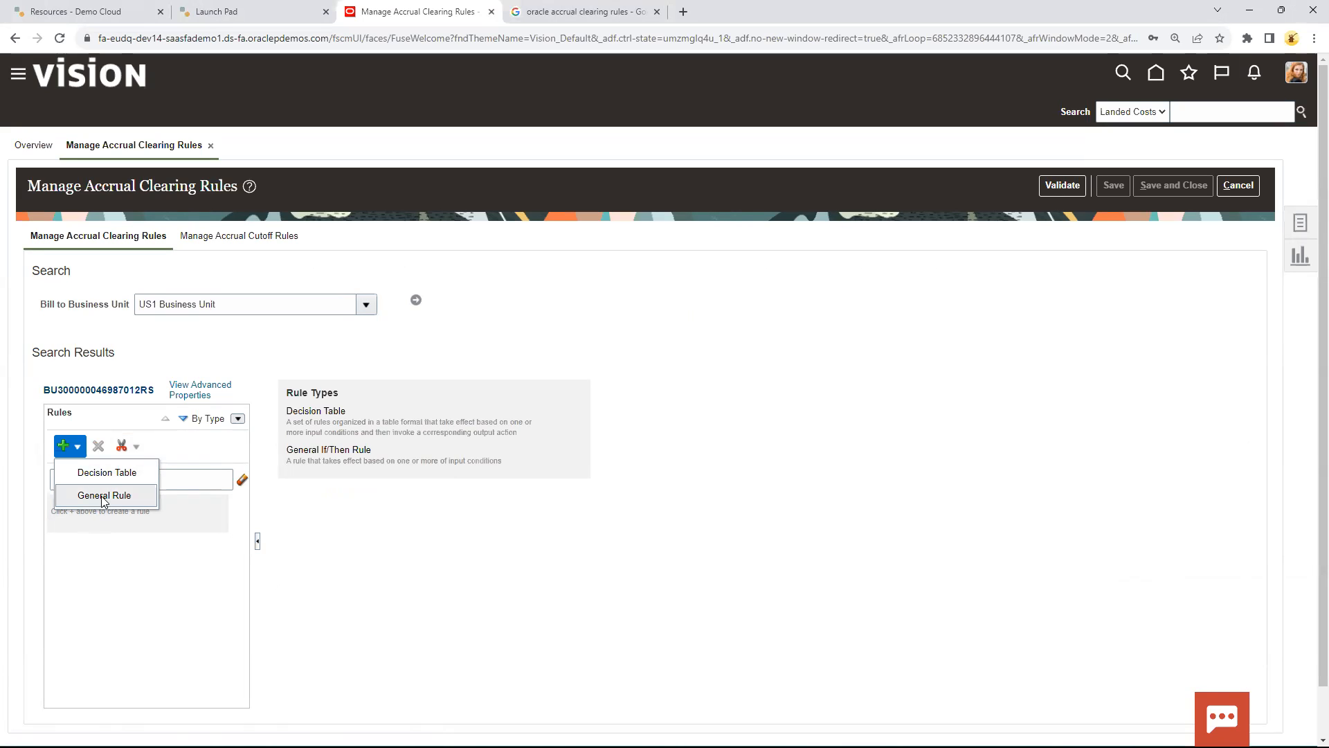
left_click(105, 495)
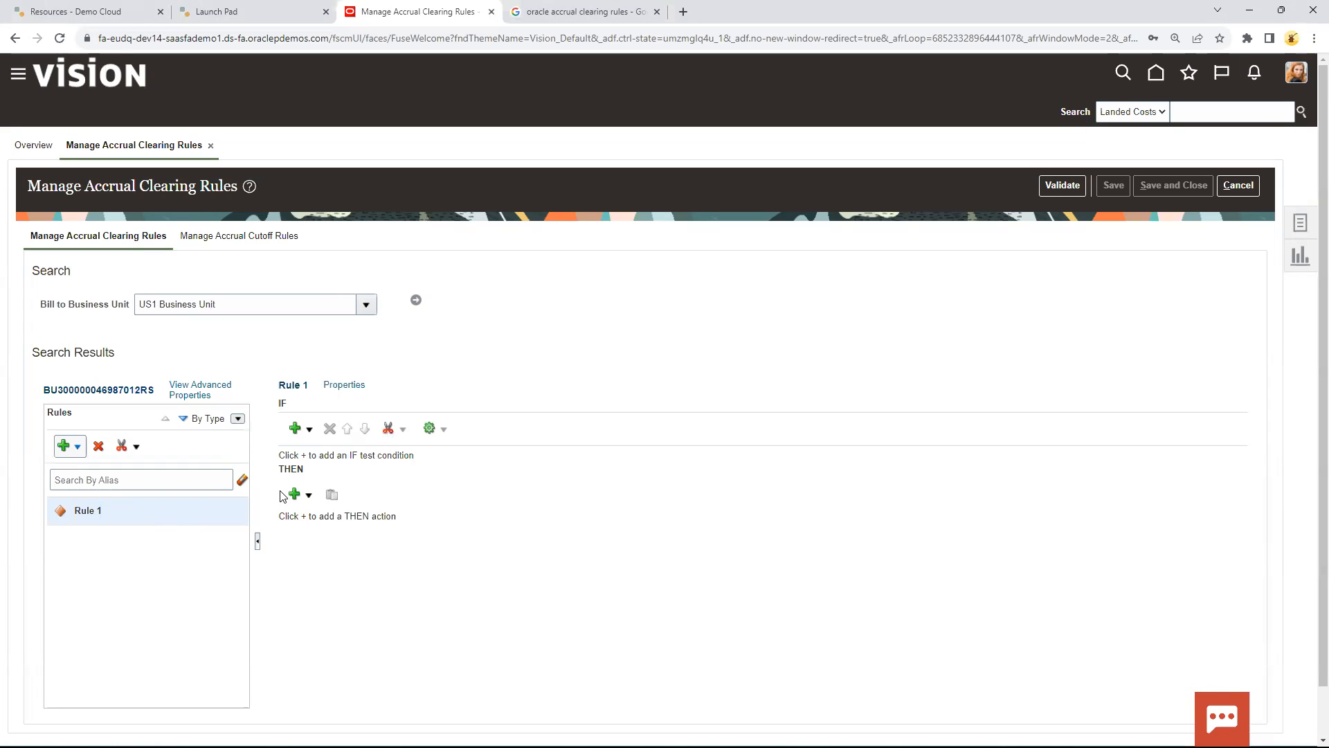
mouse_move(294, 494)
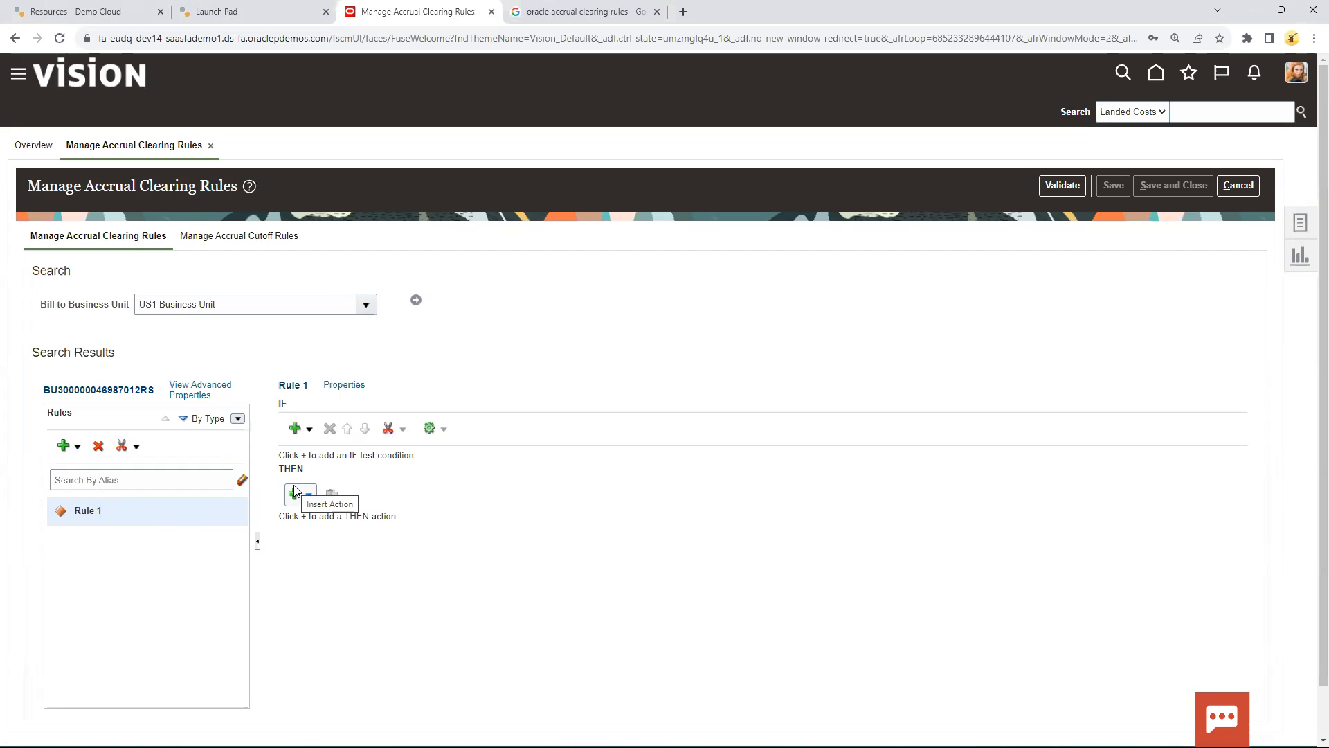
mouse_move(300, 428)
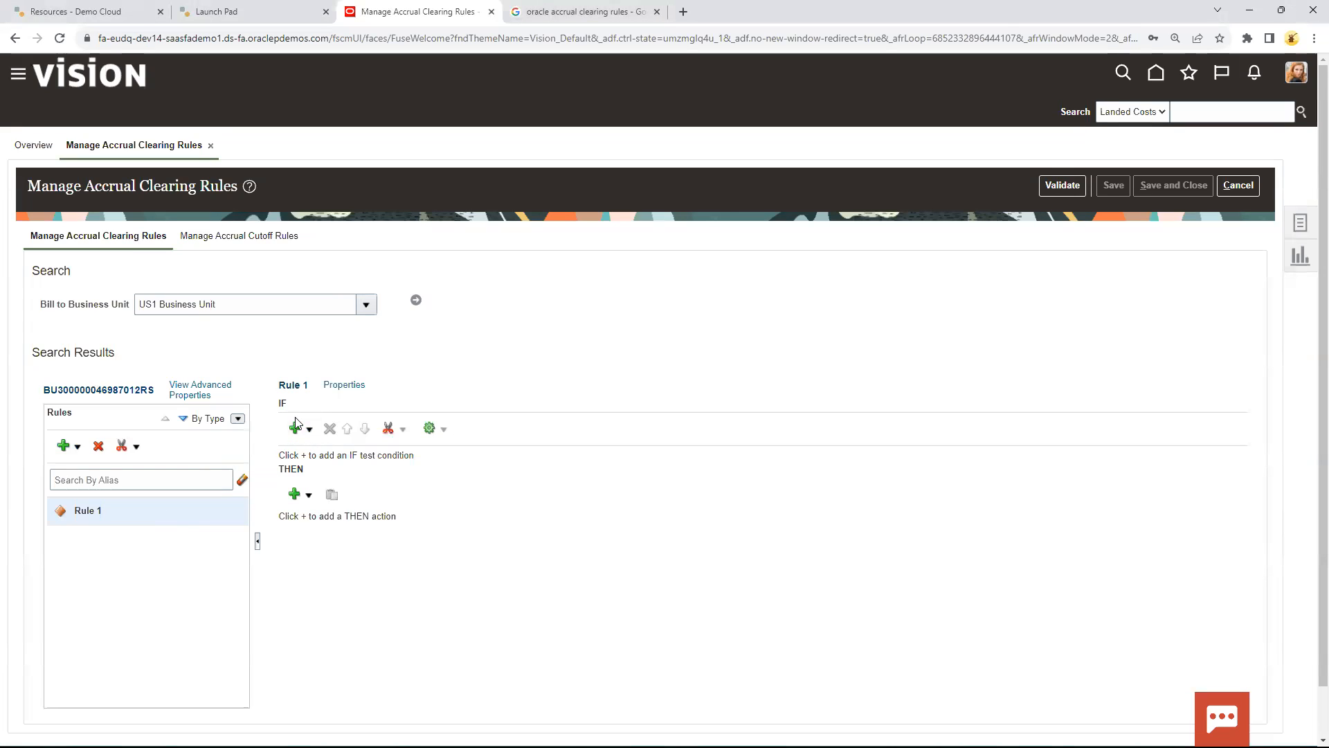
Add a simple-test IF condition: AccrualLine.PO Status is "CLOSED"
left_click(295, 428)
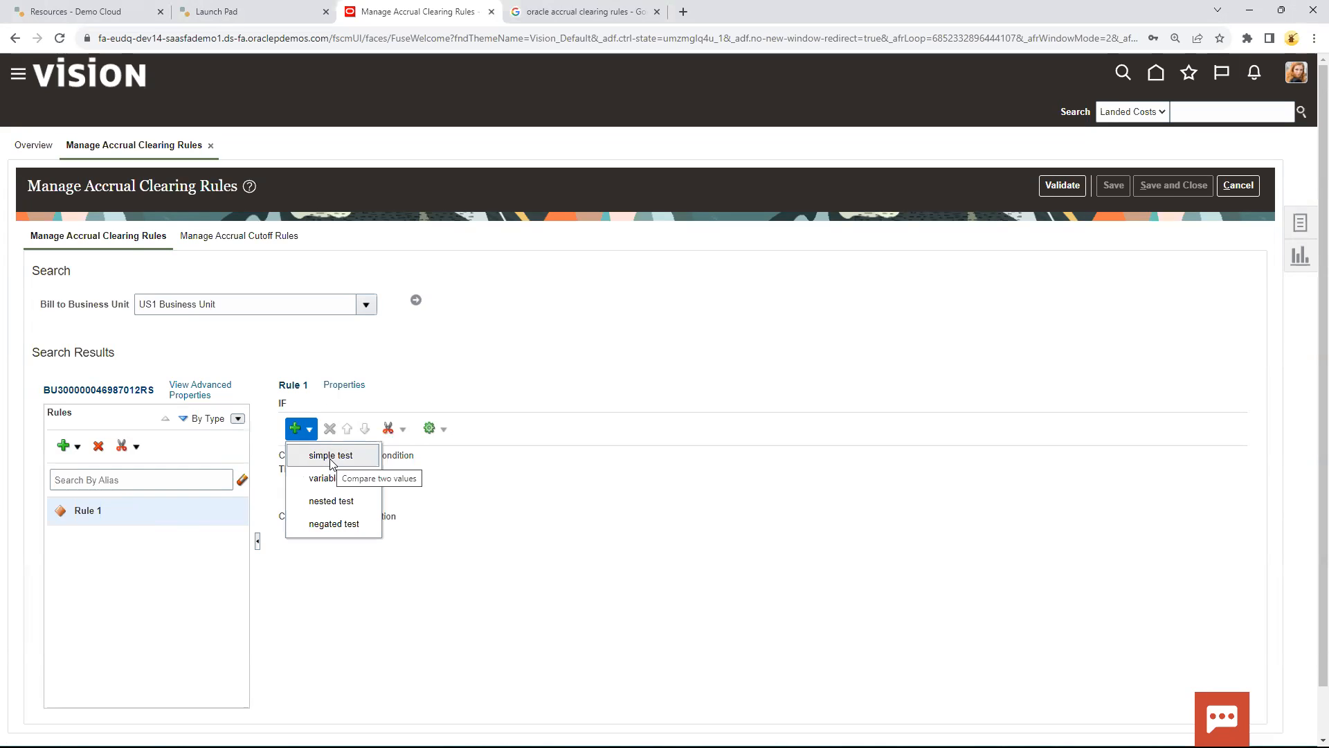
left_click(330, 456)
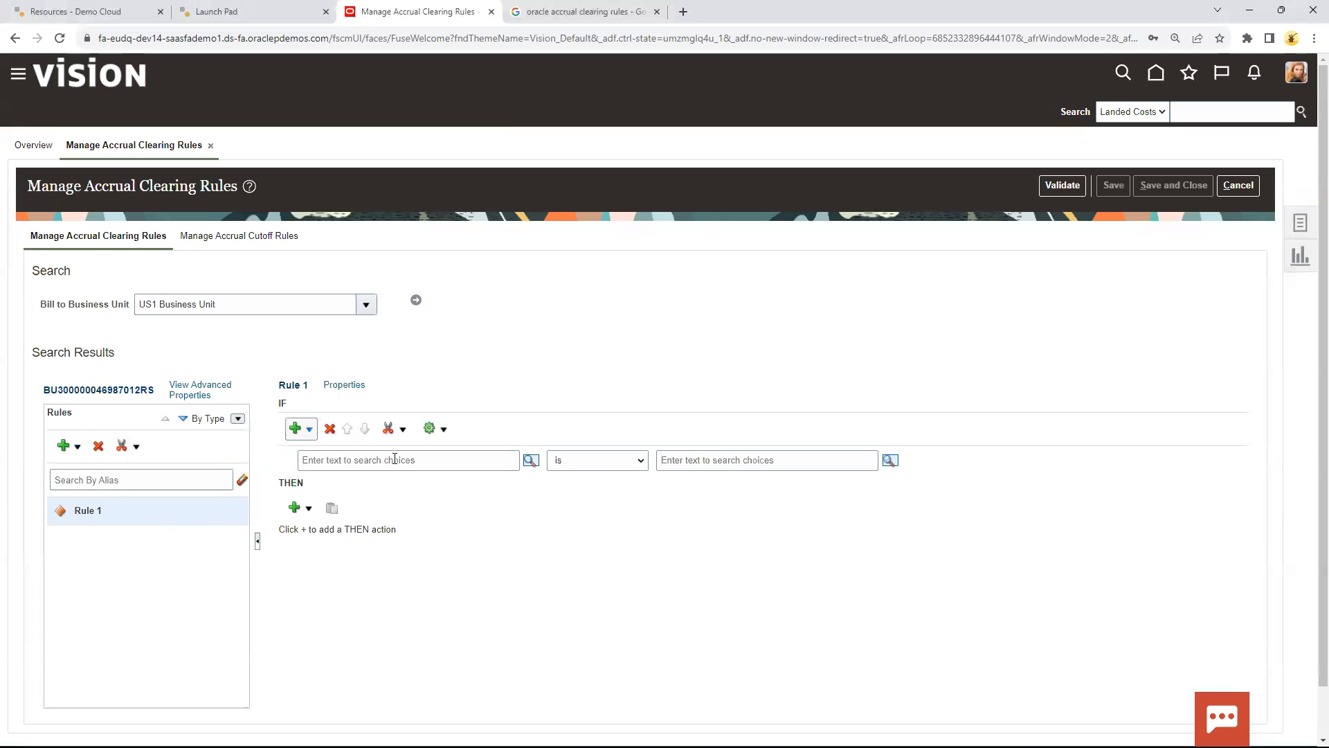
left_click(407, 460)
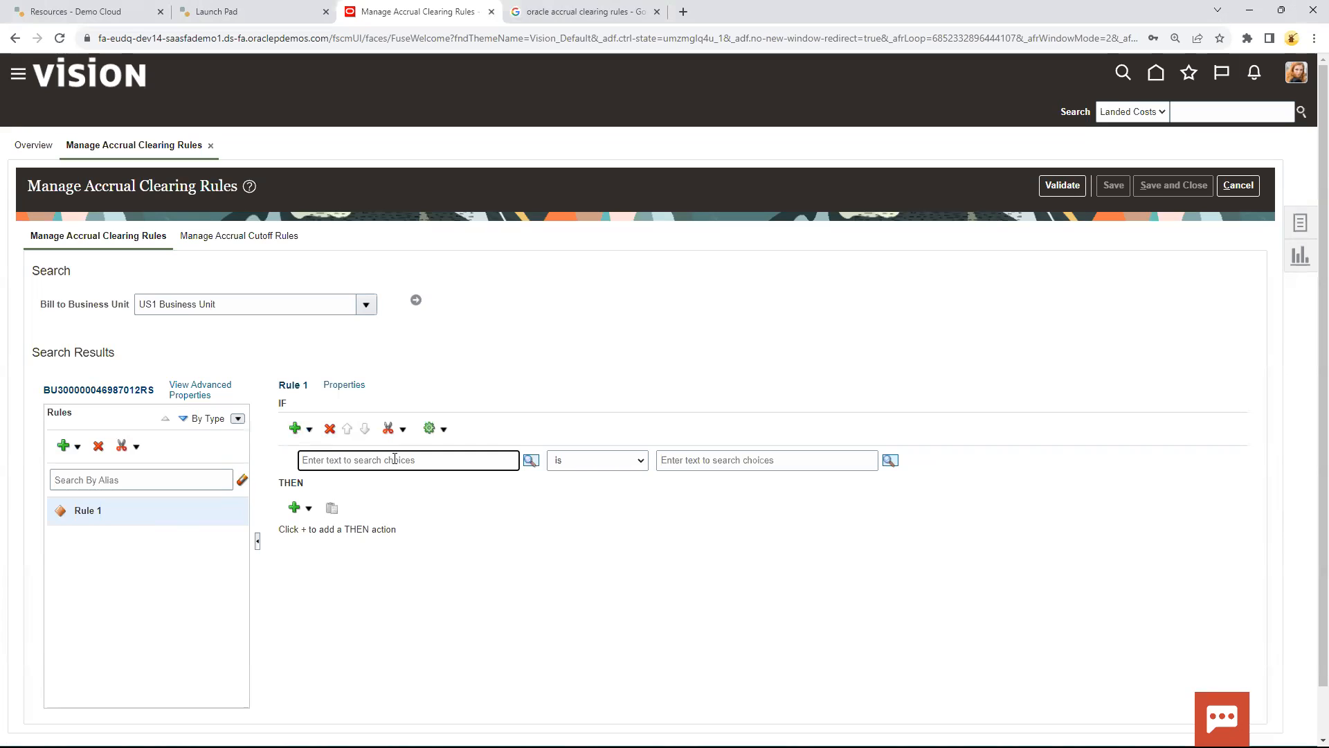
type("P")
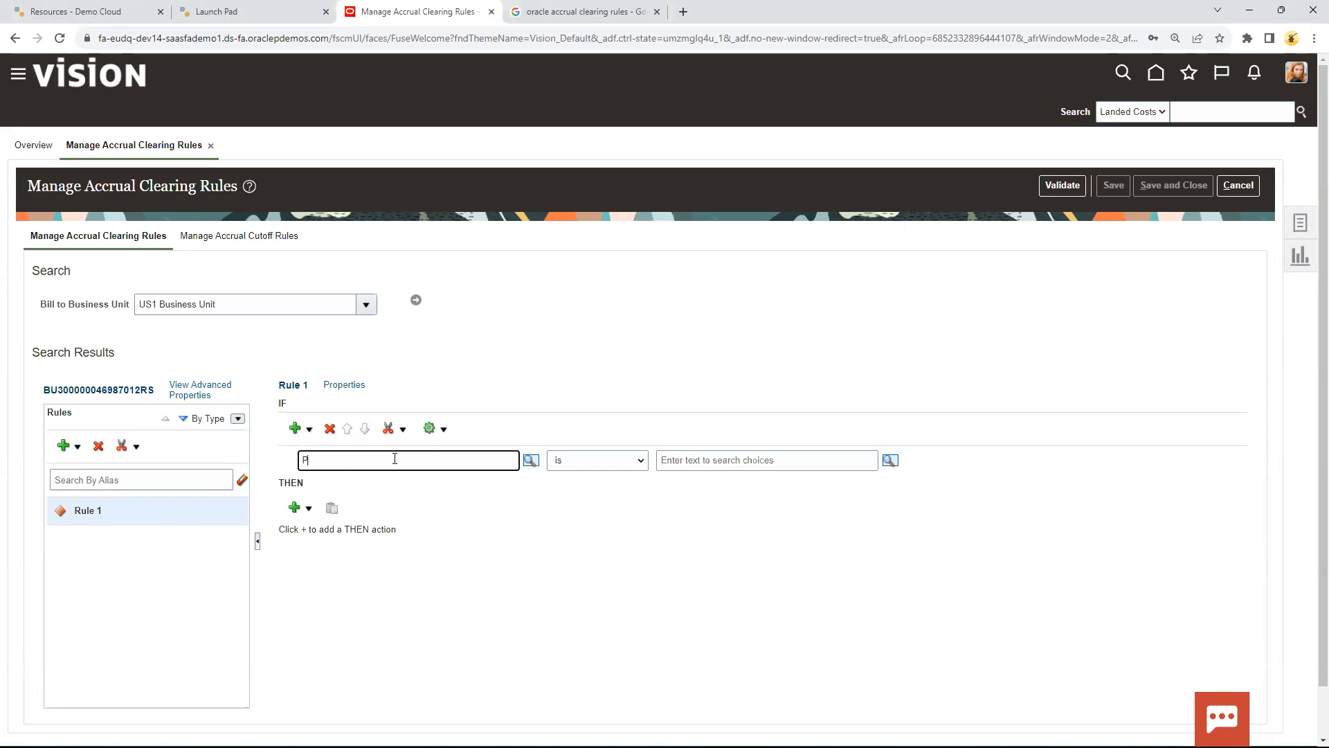
type("u")
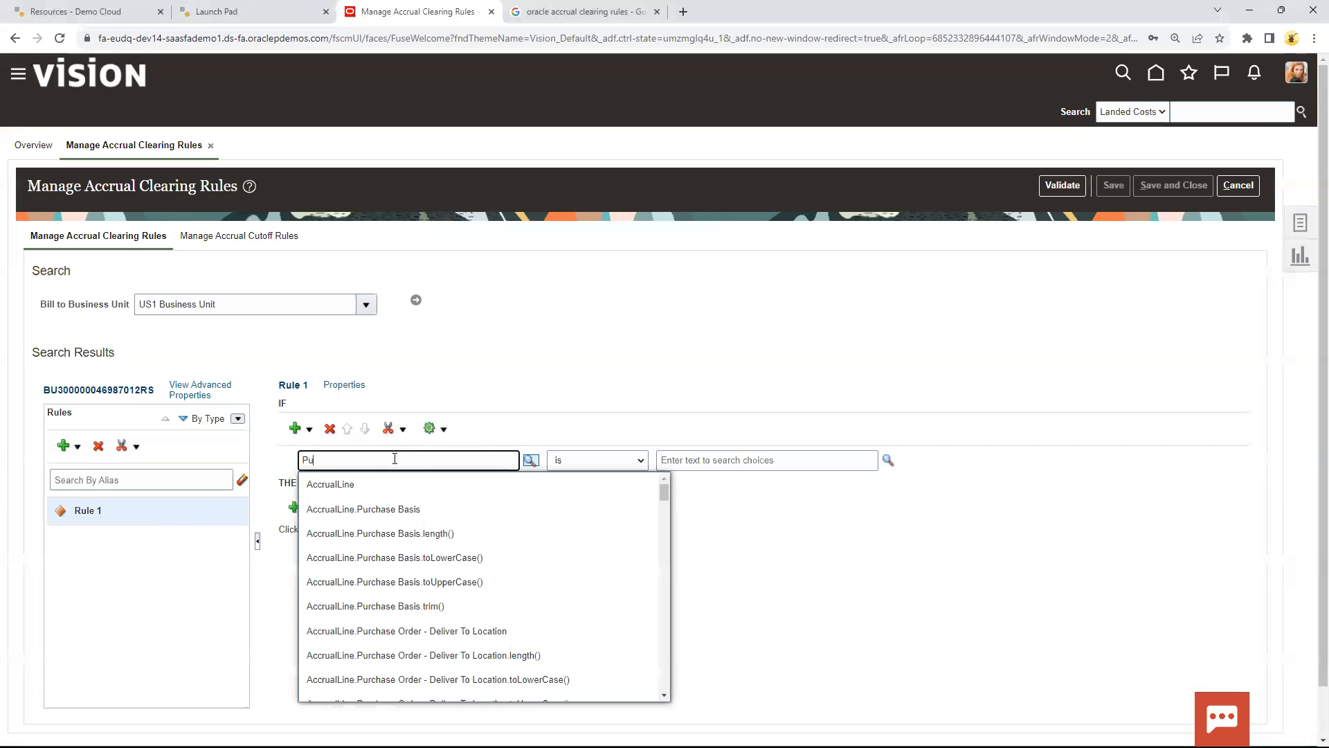
type("PO status")
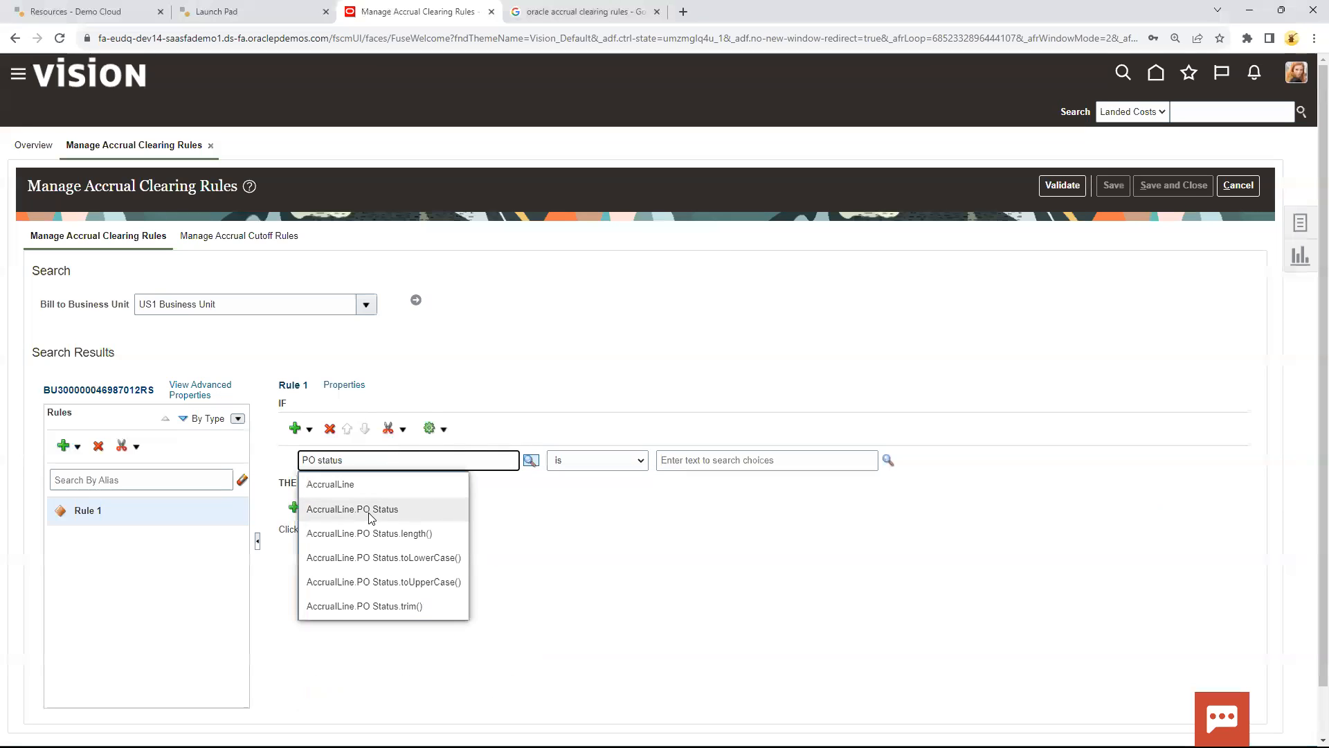
left_click(353, 509)
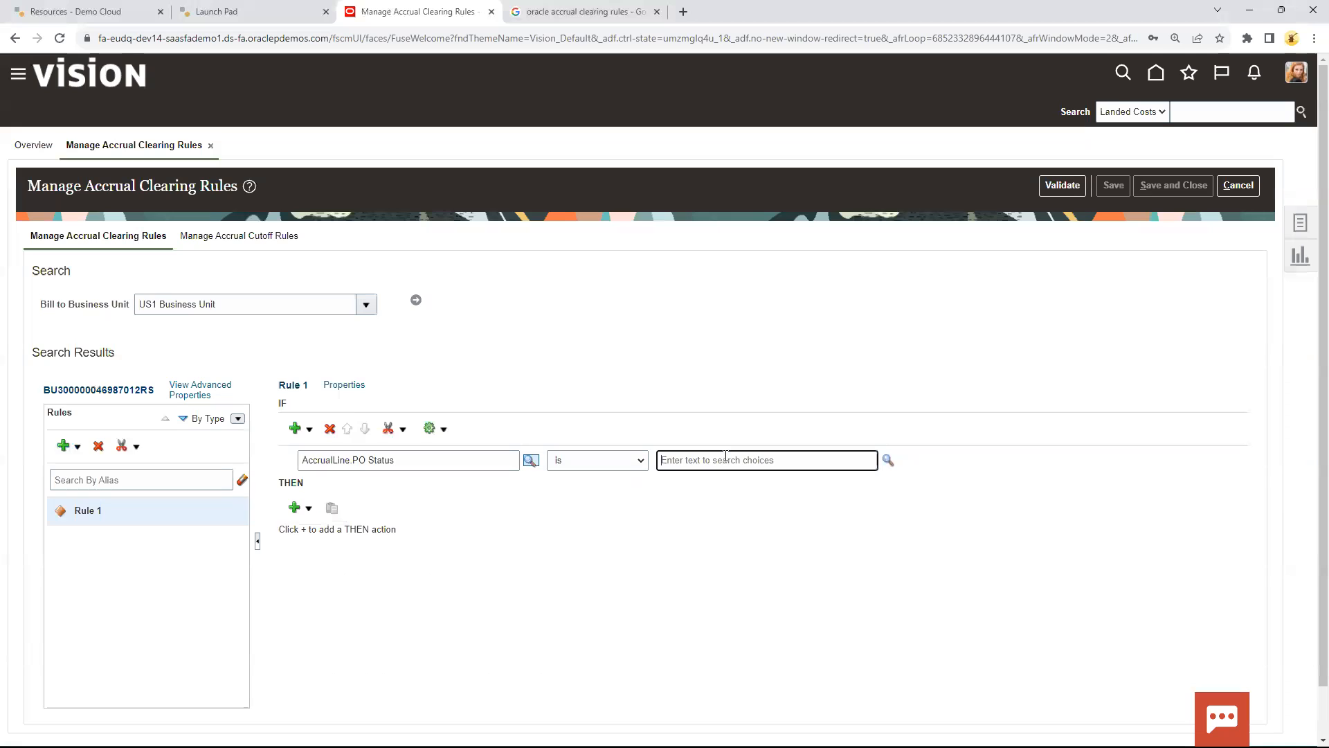
type("\"CLOSED")
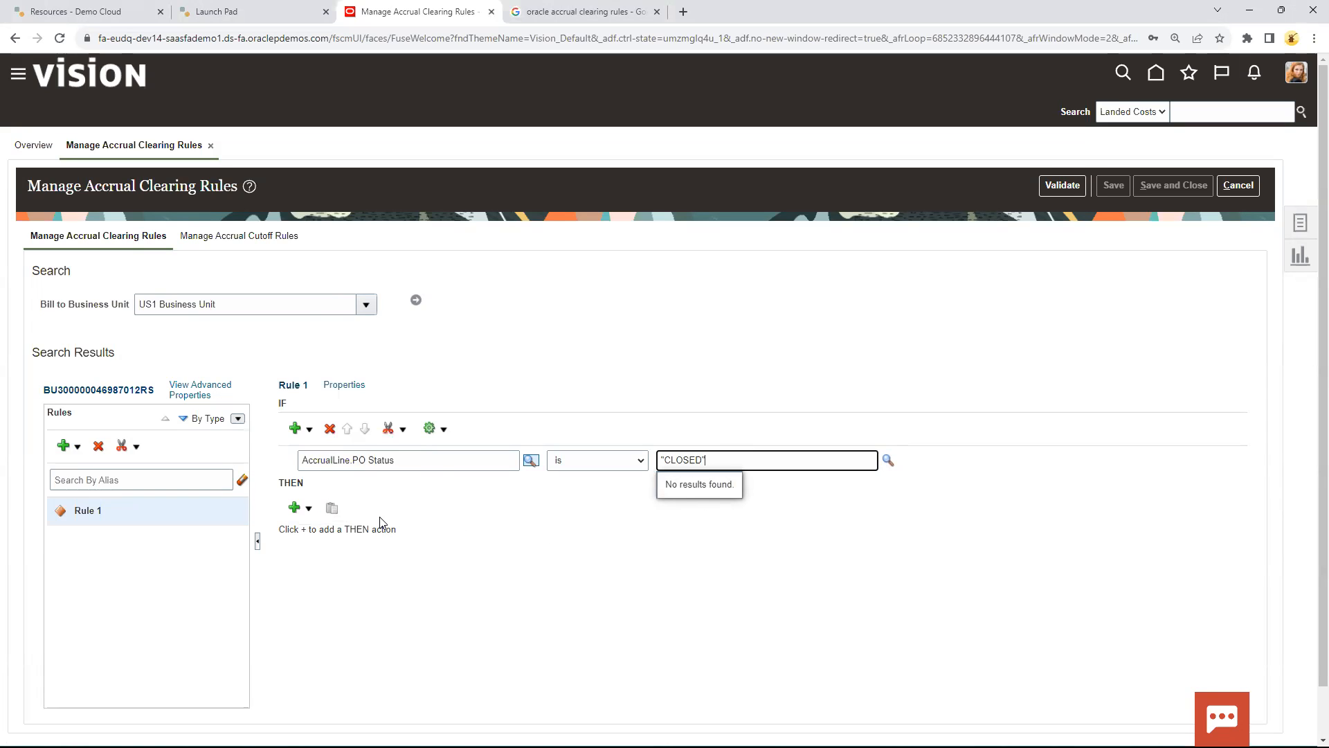
Add a THEN action to Rule 1 that asserts new ClearAccruals
left_click(295, 507)
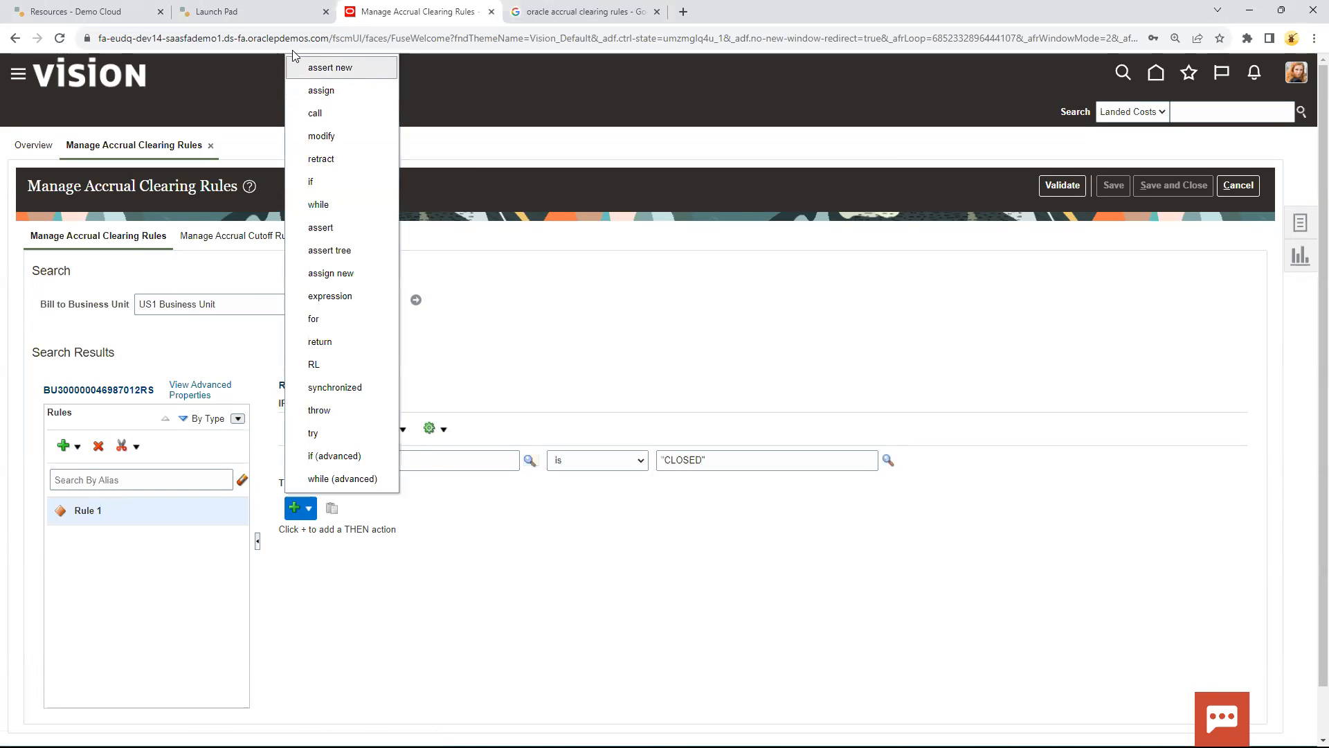
left_click(329, 67)
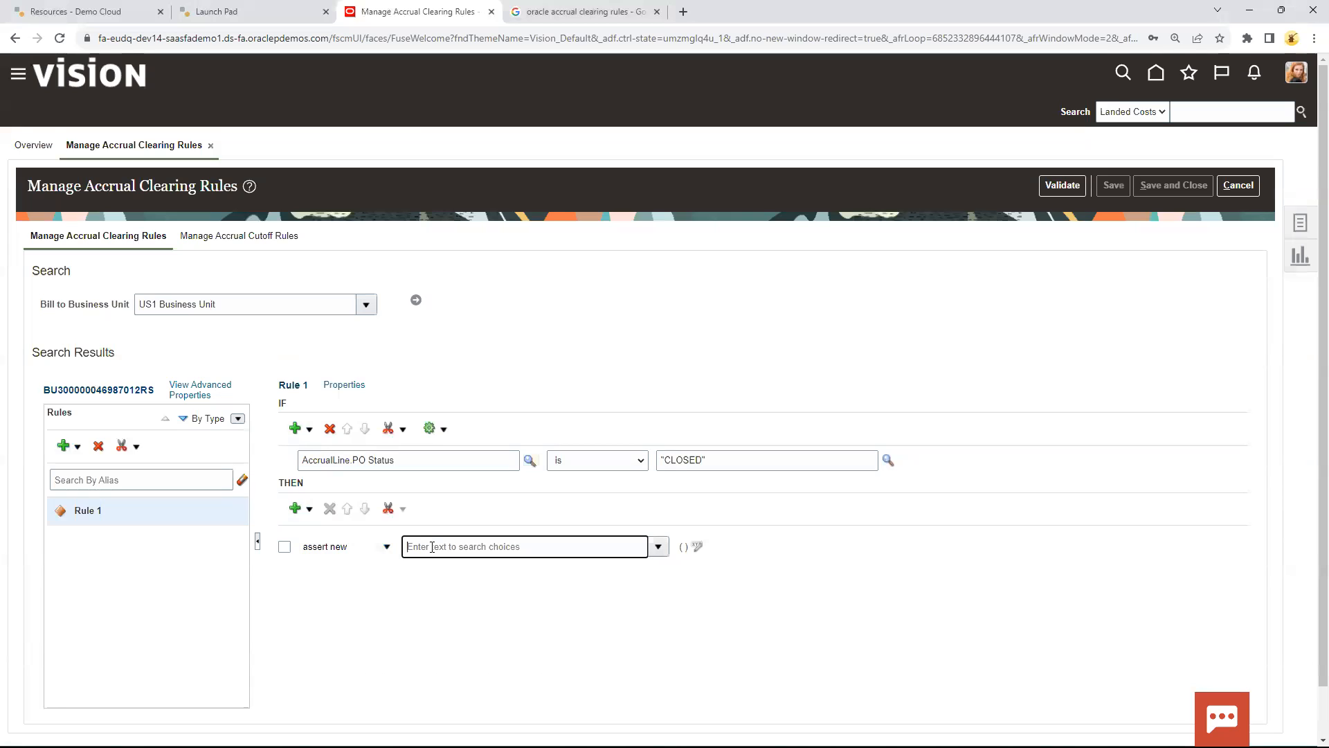
left_click(656, 547)
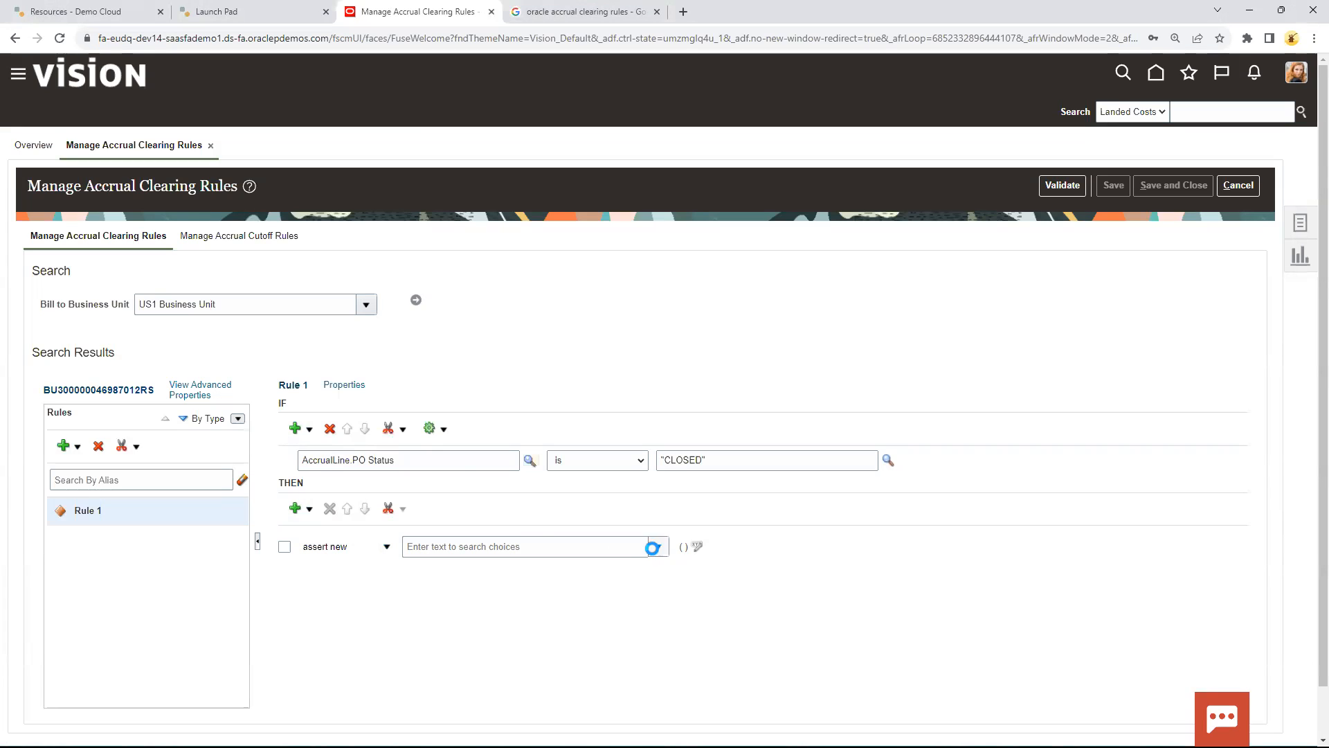
left_click(524, 546)
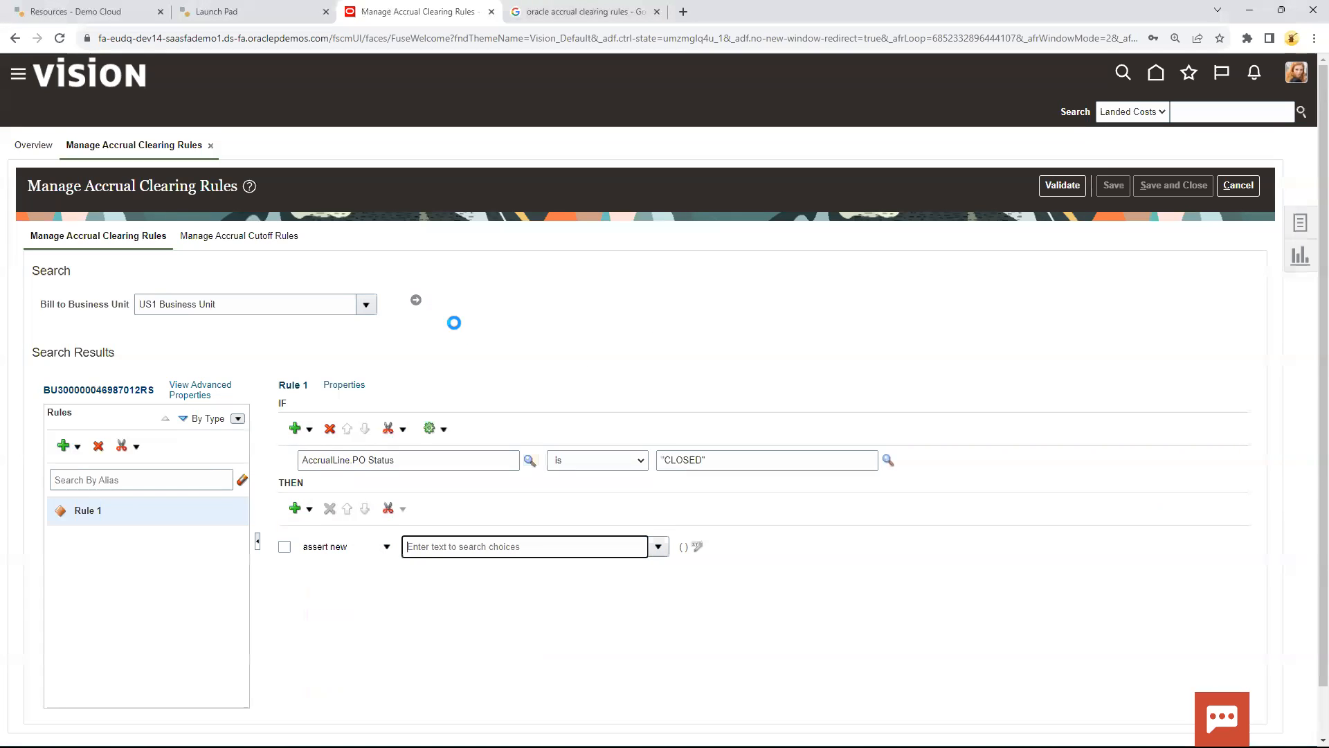
type("ClearAccruals")
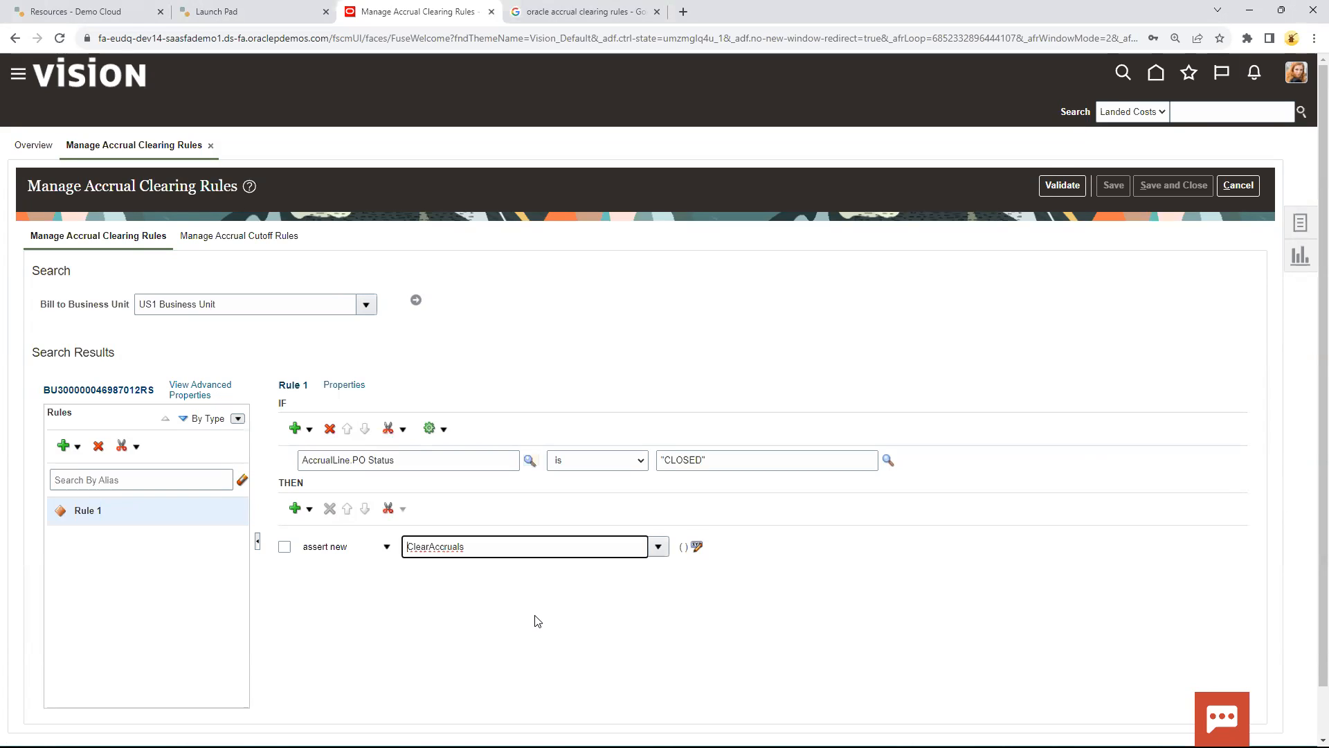
mouse_move(472, 604)
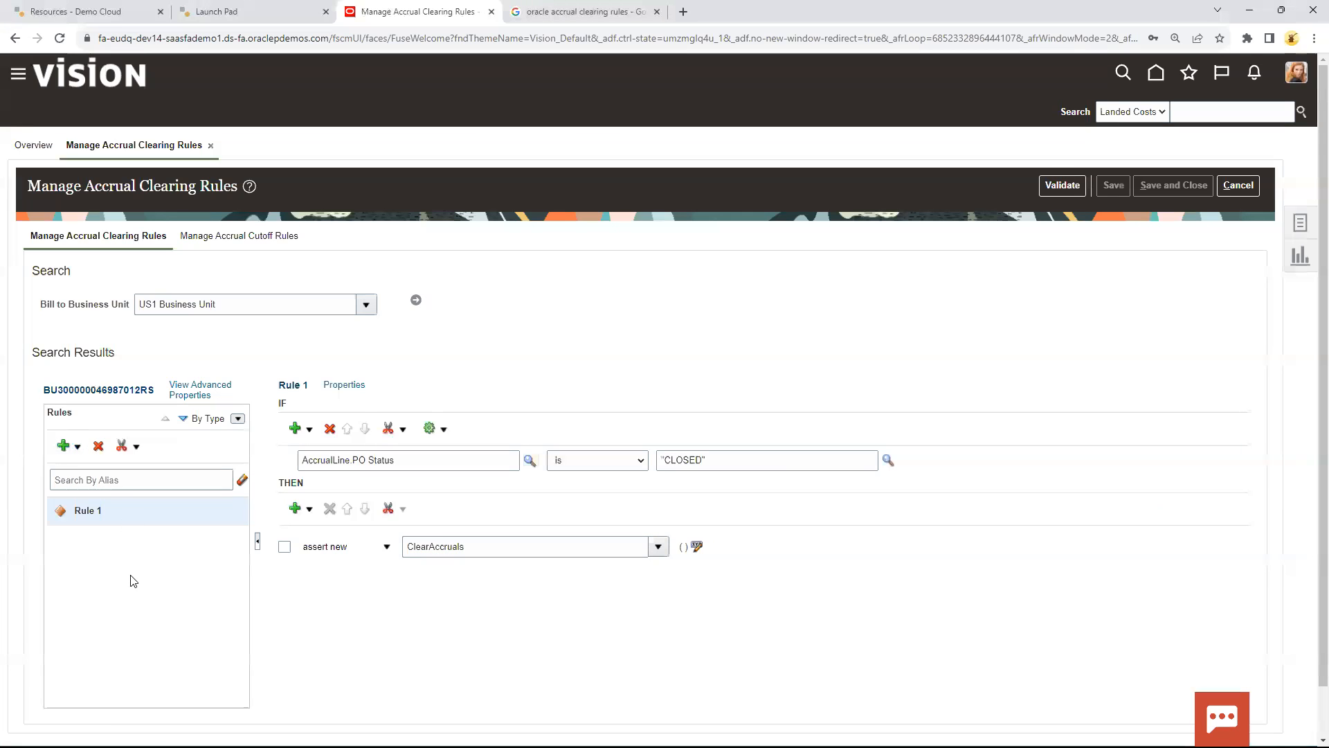
mouse_move(135, 626)
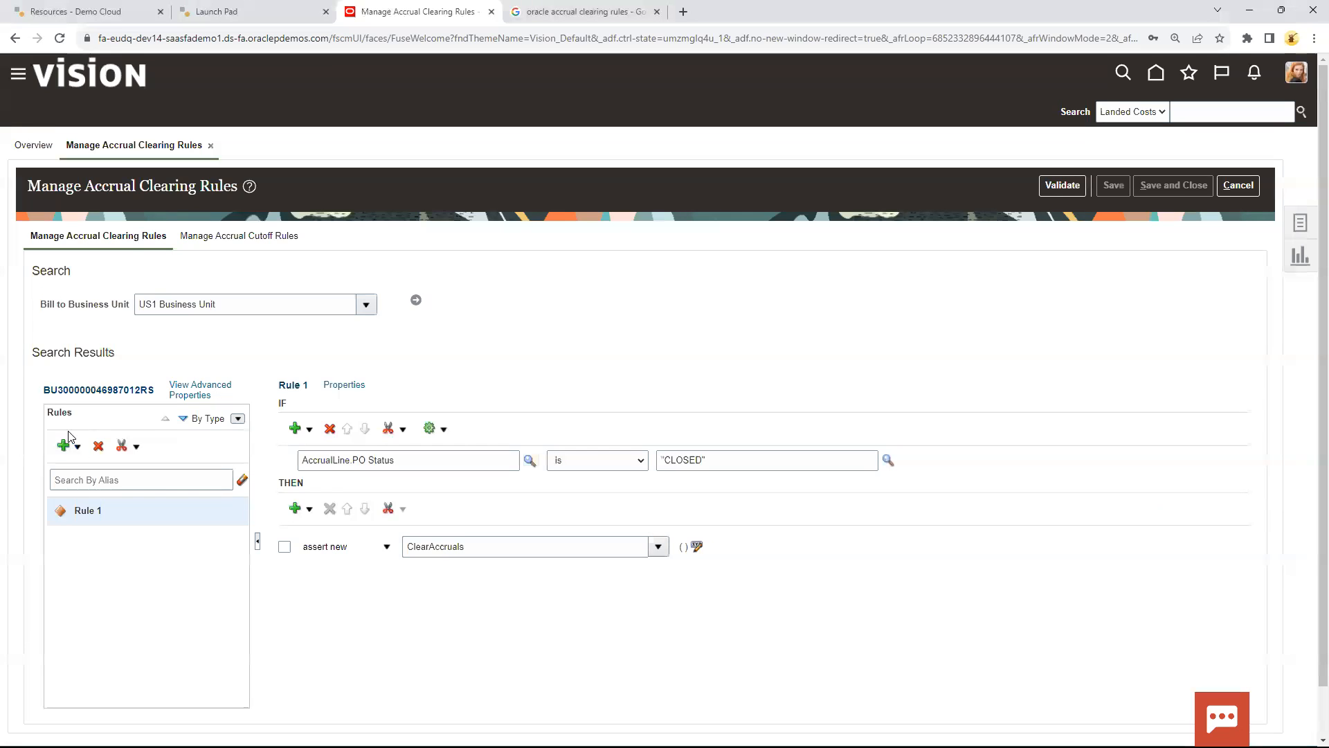
mouse_move(162, 575)
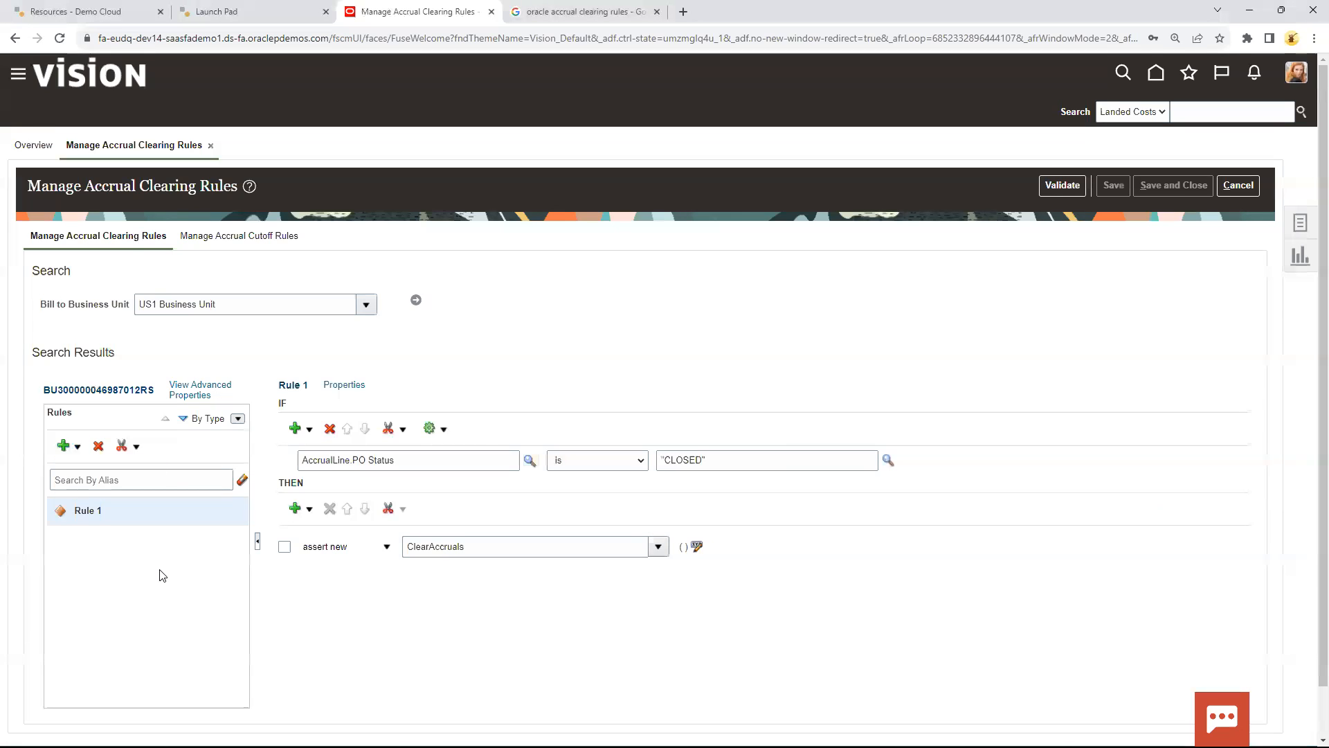
Create Rule 2 with a simple-test IF condition on AccrualLine.Invoice Quantity
left_click(63, 446)
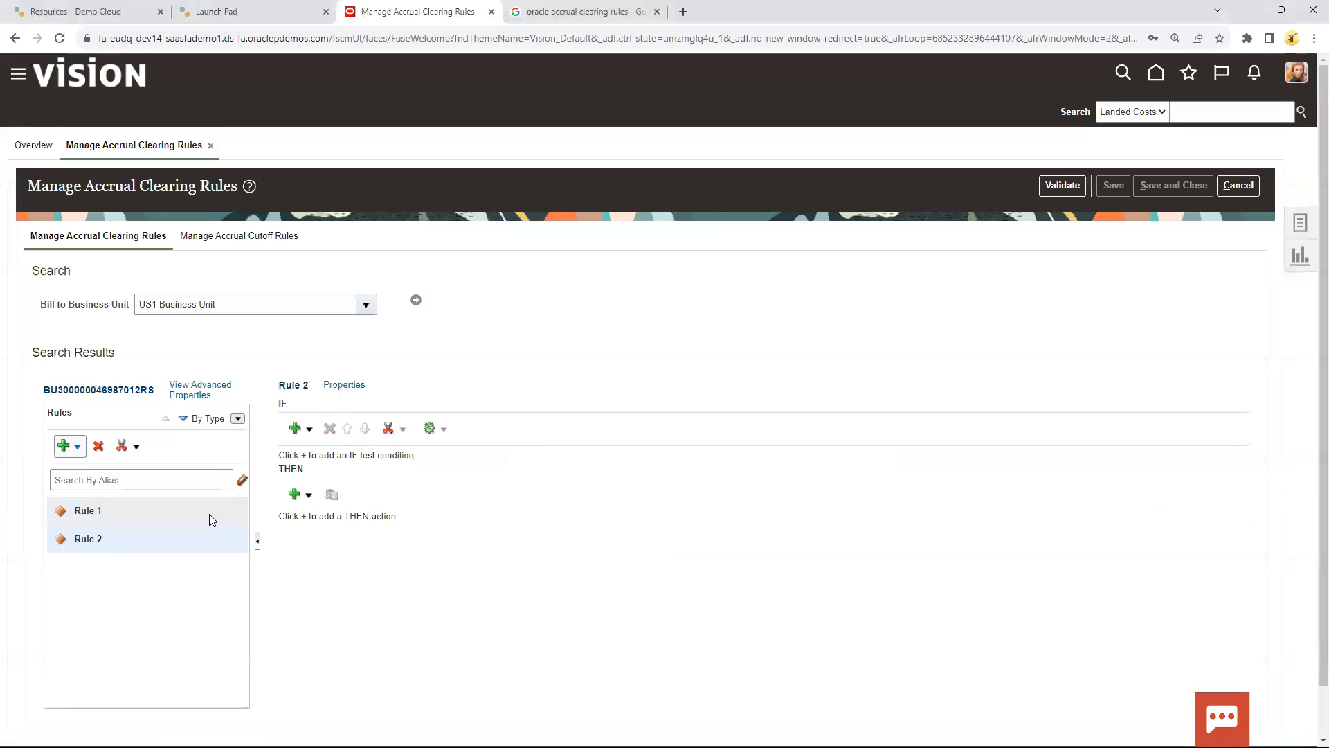
mouse_move(297, 427)
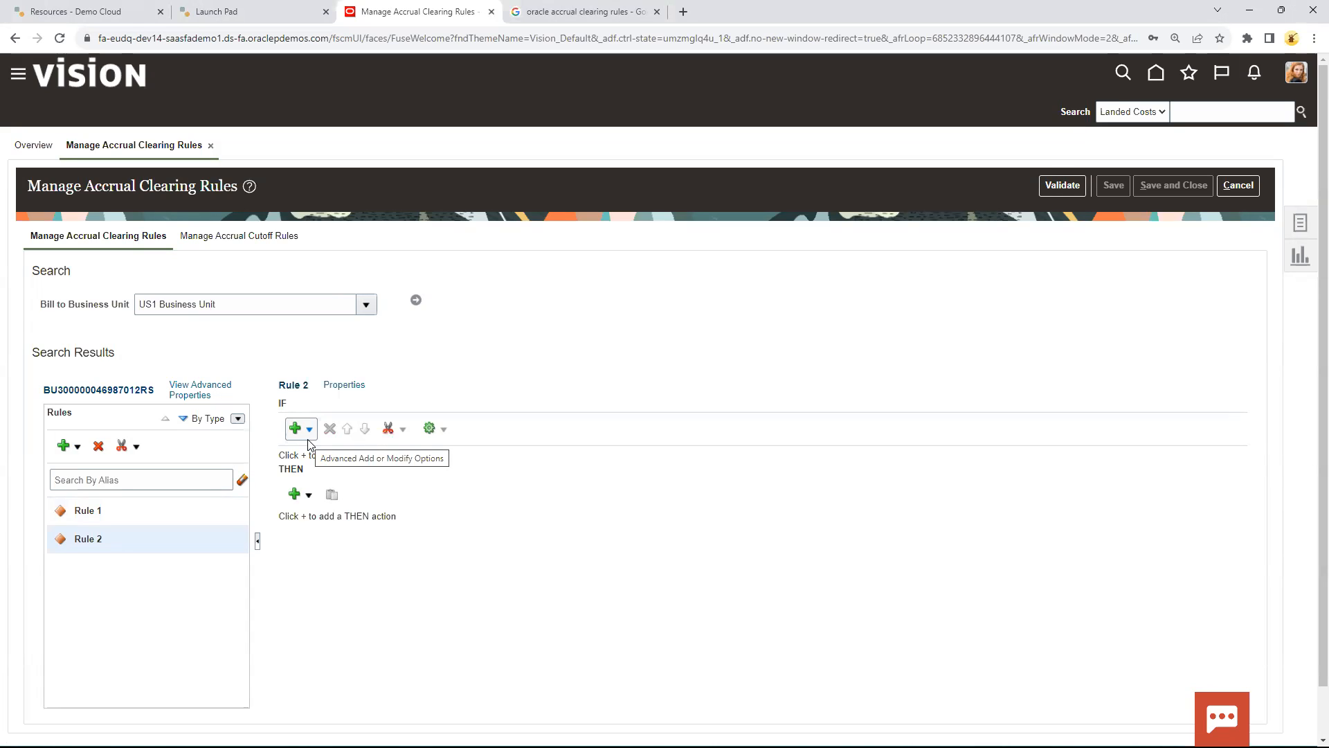
left_click(309, 428)
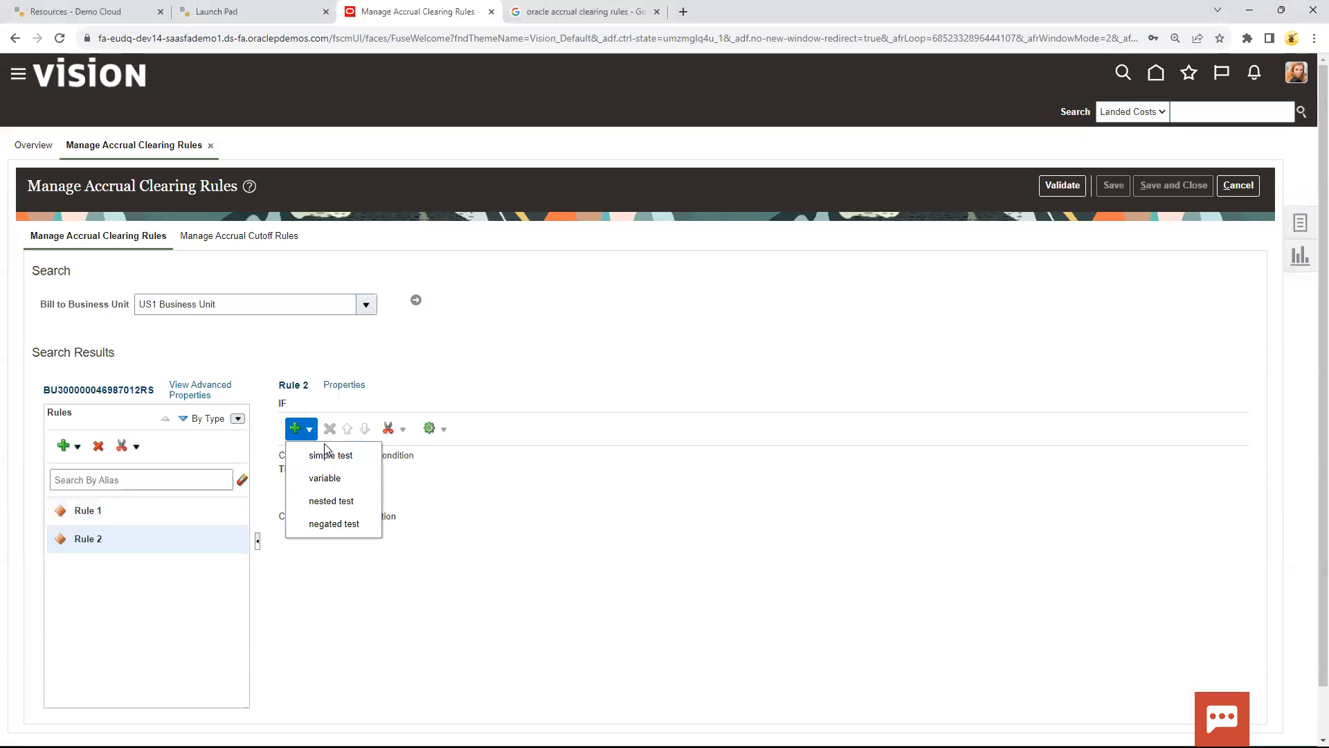
left_click(331, 455)
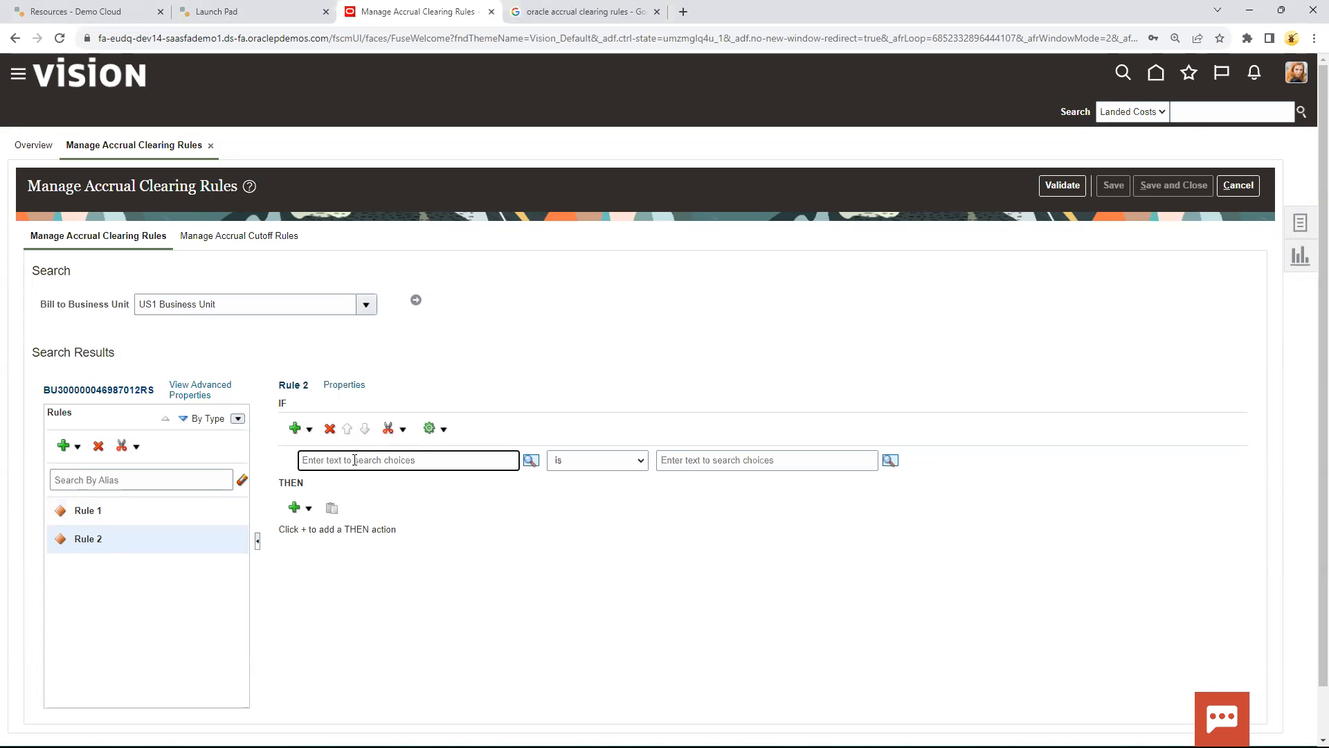
type("Inv")
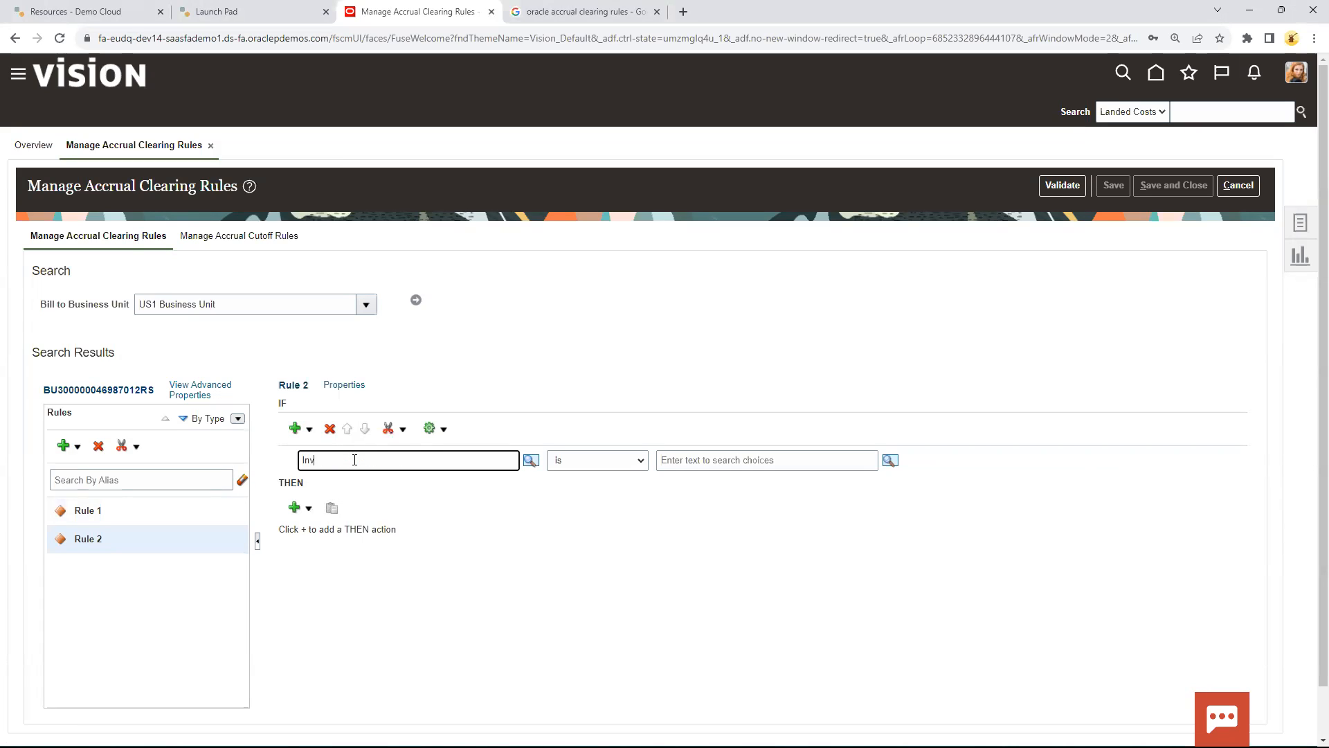
type("Invoice q")
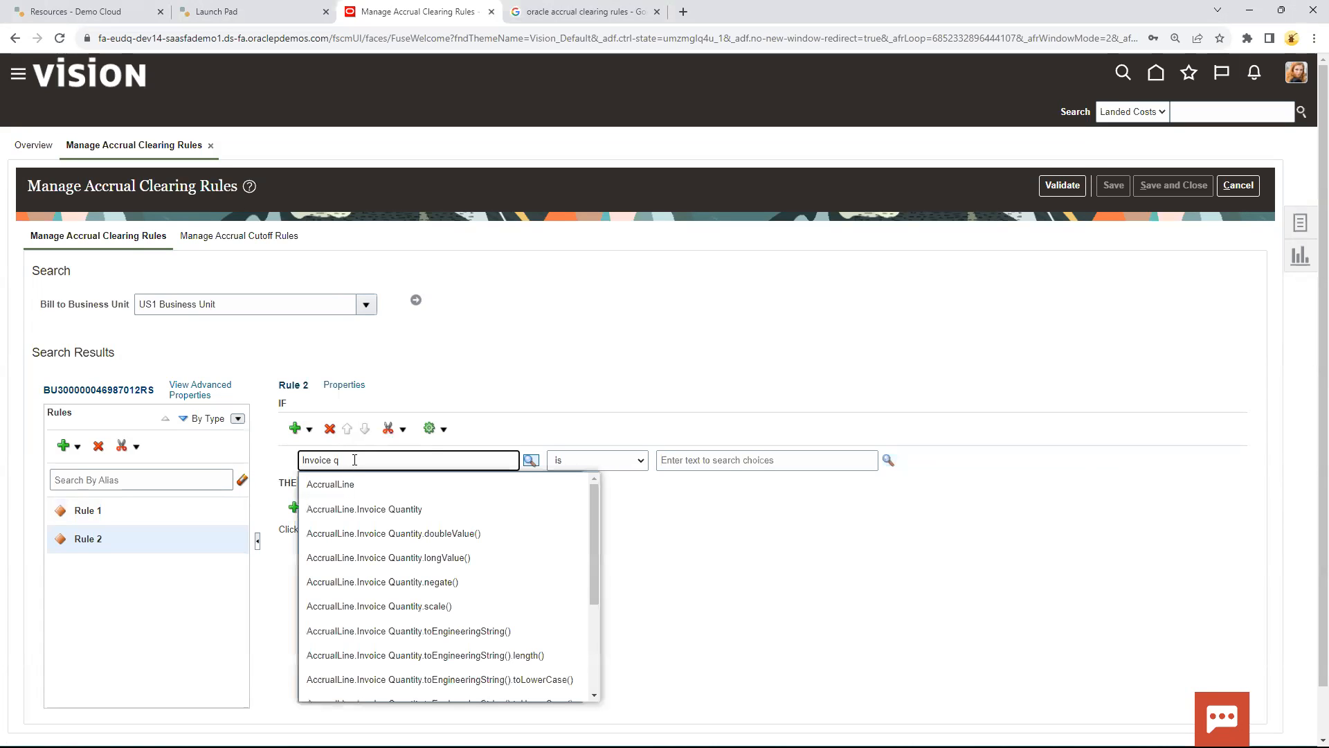
left_click(363, 509)
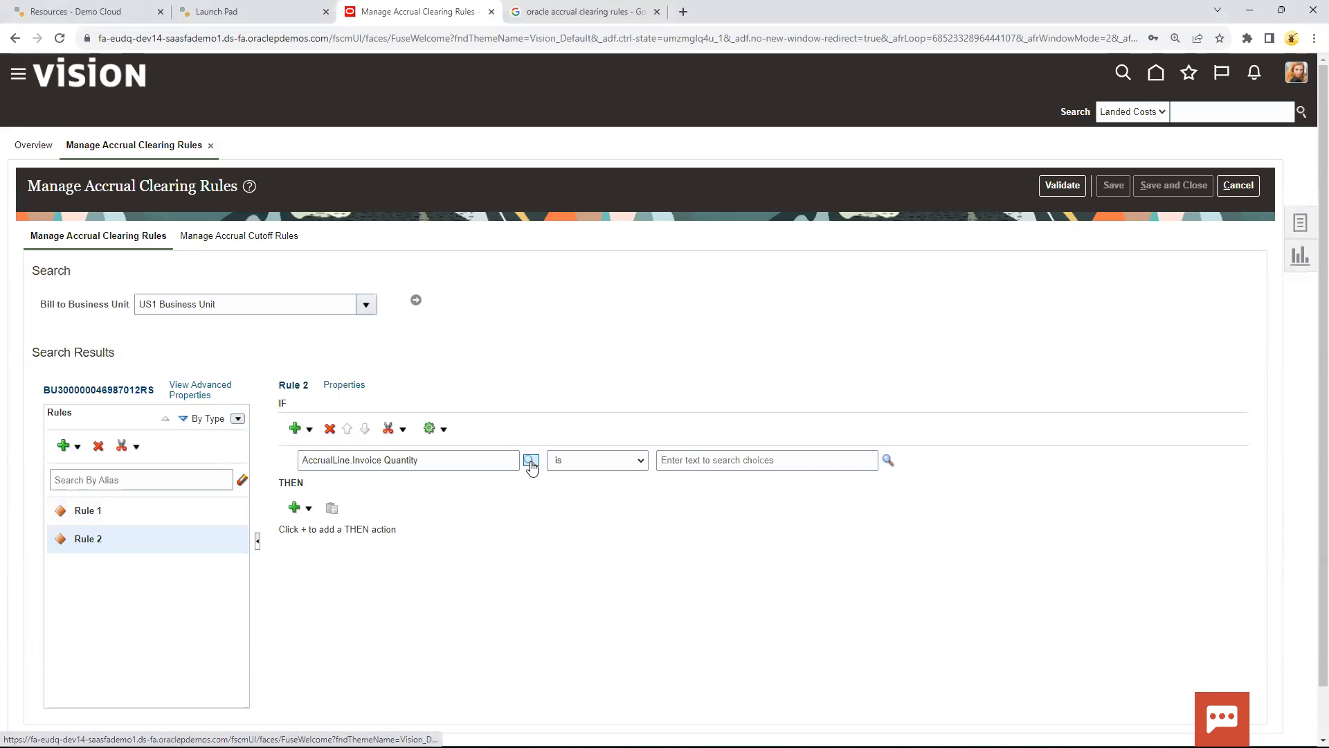
left_click(530, 460)
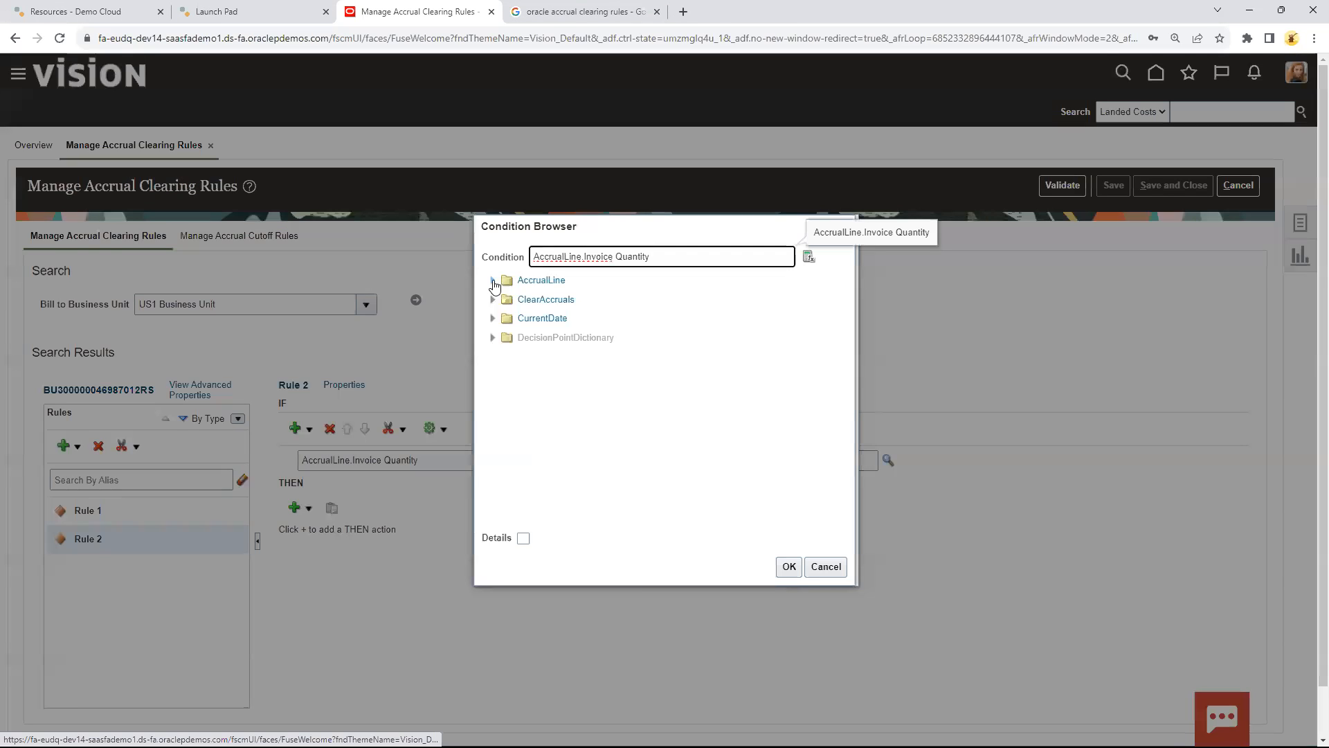
left_click(492, 279)
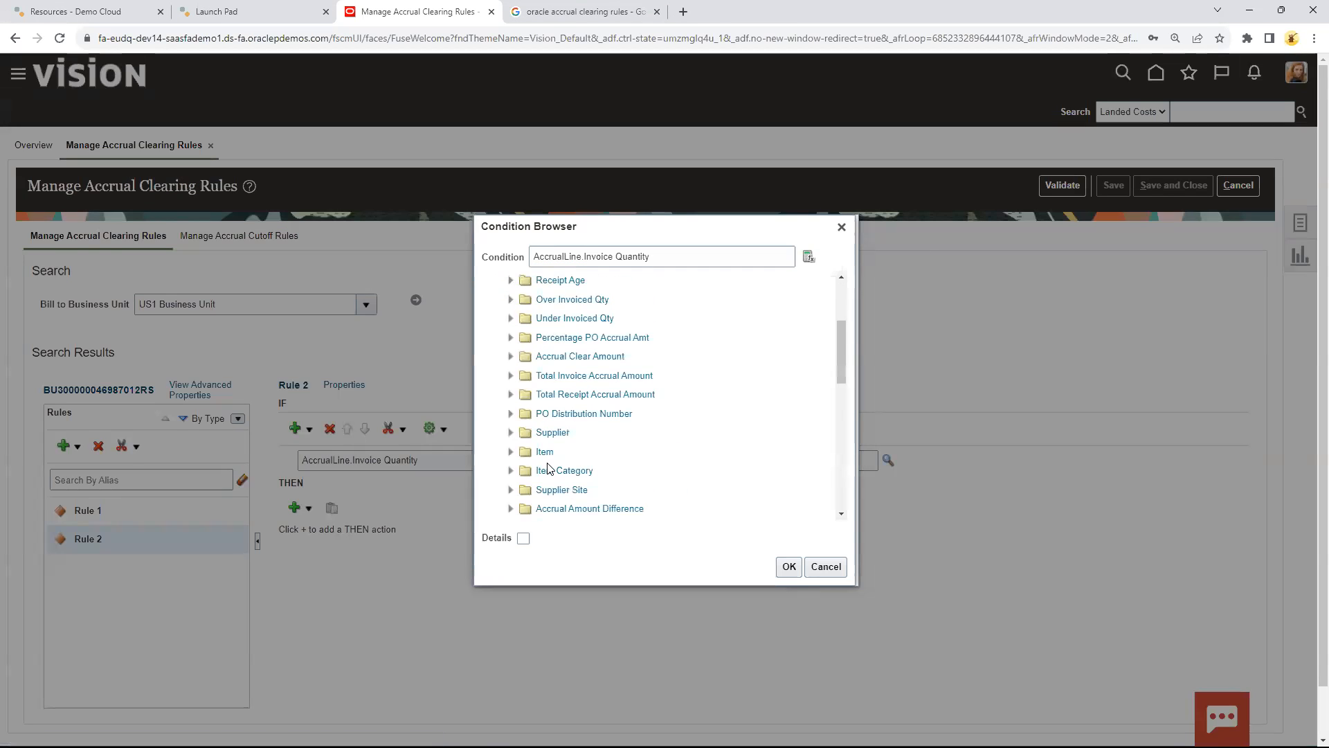
scroll("down", 3)
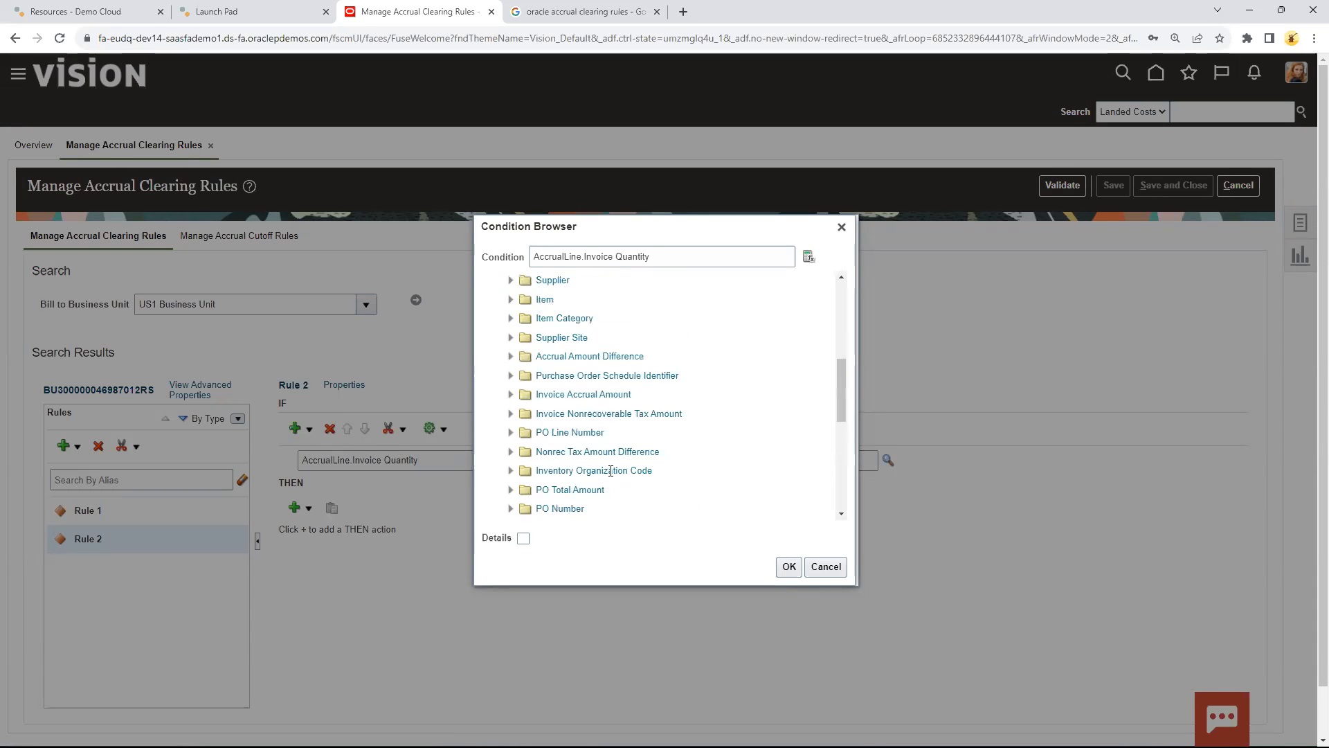
left_click(788, 566)
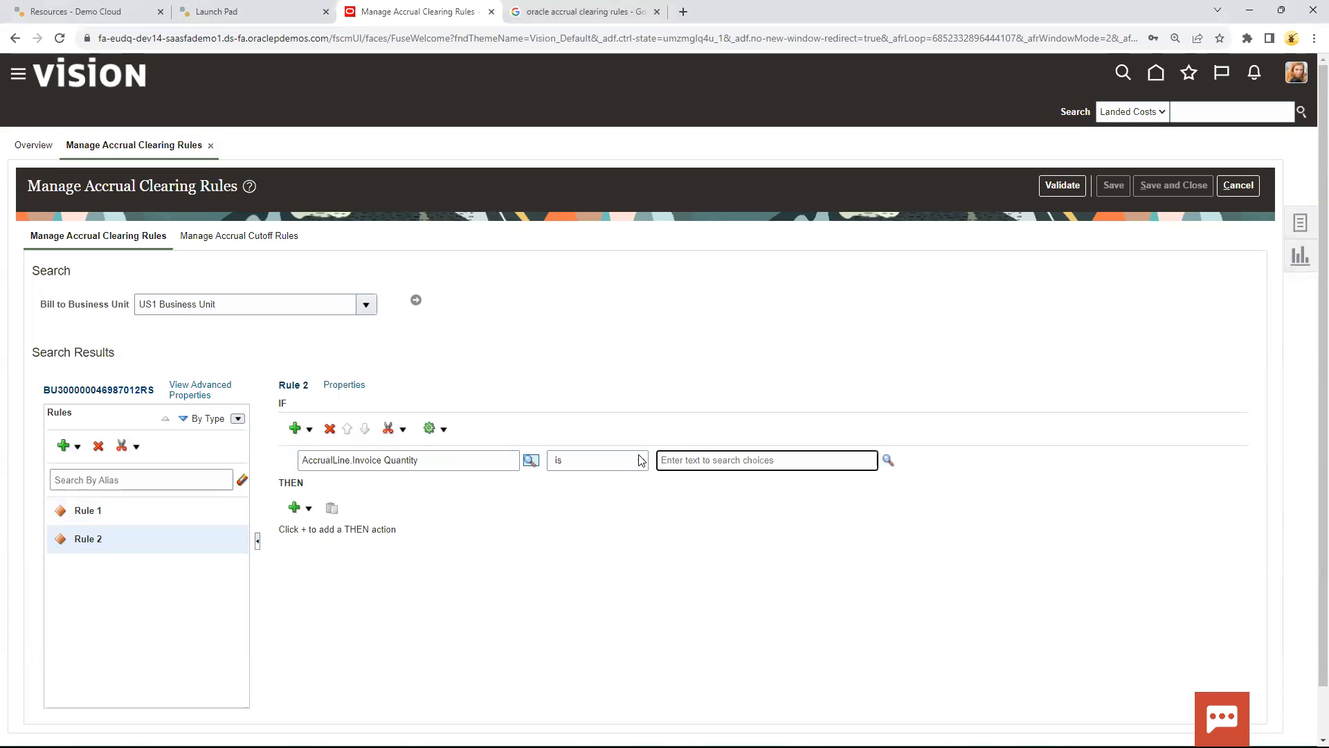
Complete the first condition as AccrualLine.Invoice Quantity more than 0
left_click(637, 460)
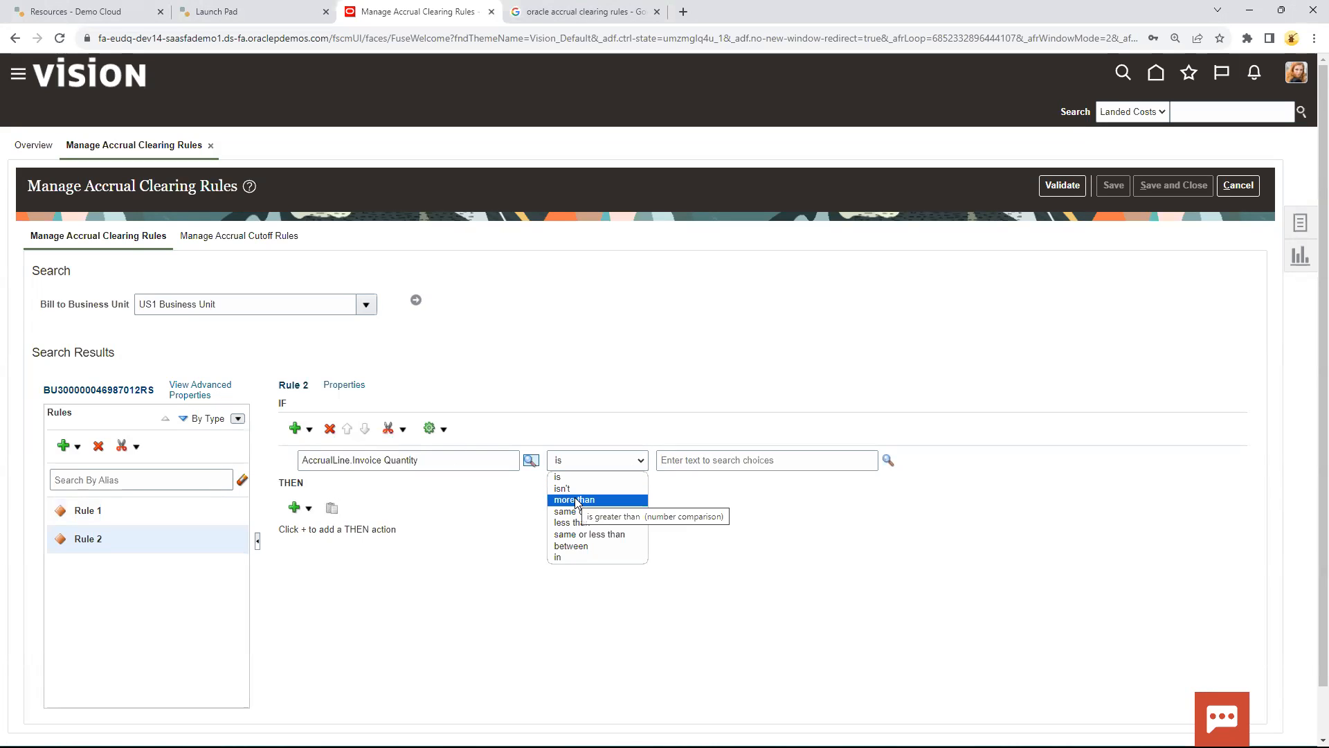
left_click(574, 500)
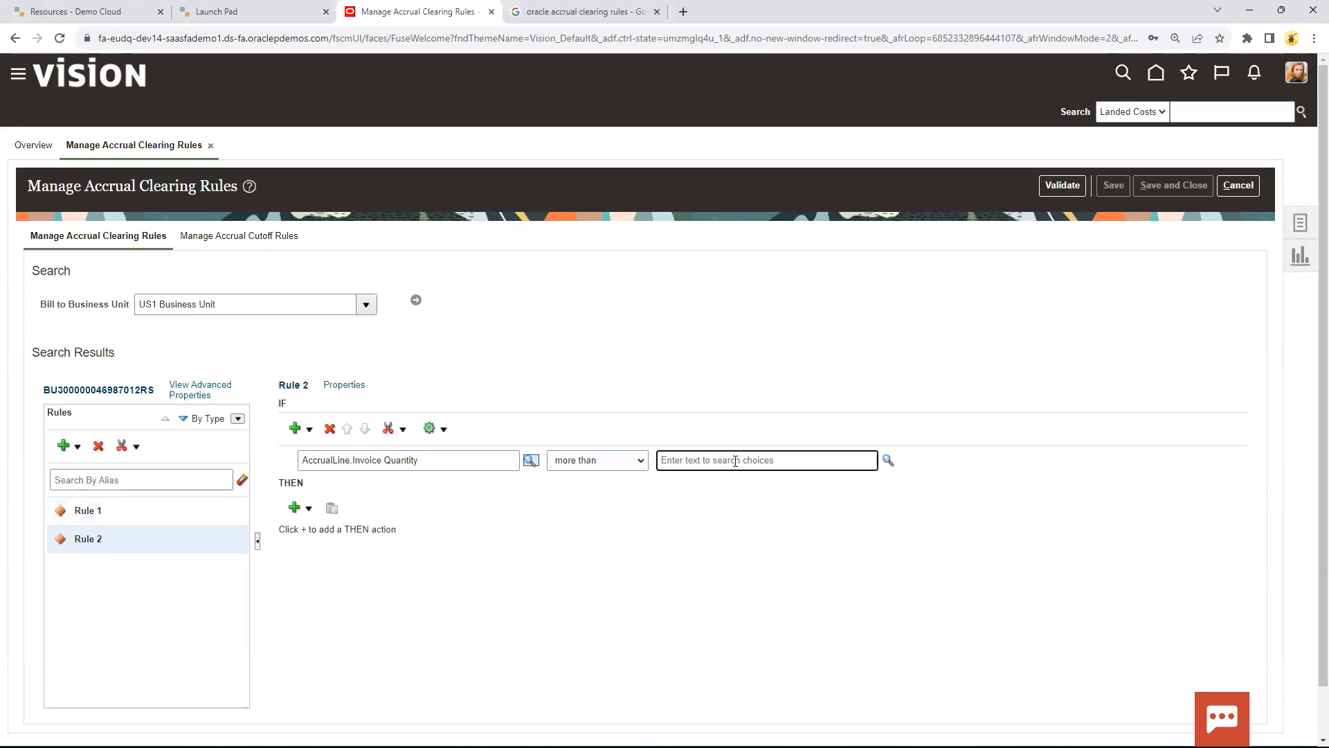
type("0")
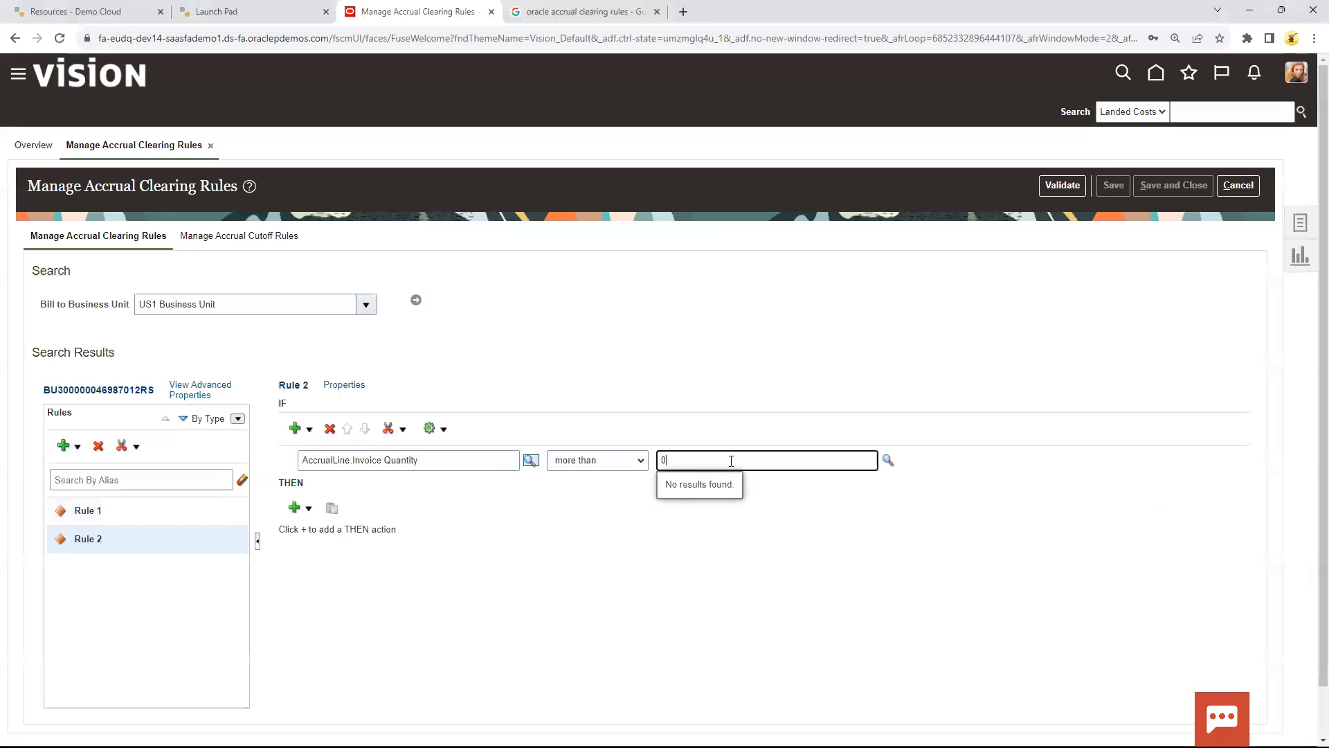
left_click(295, 428)
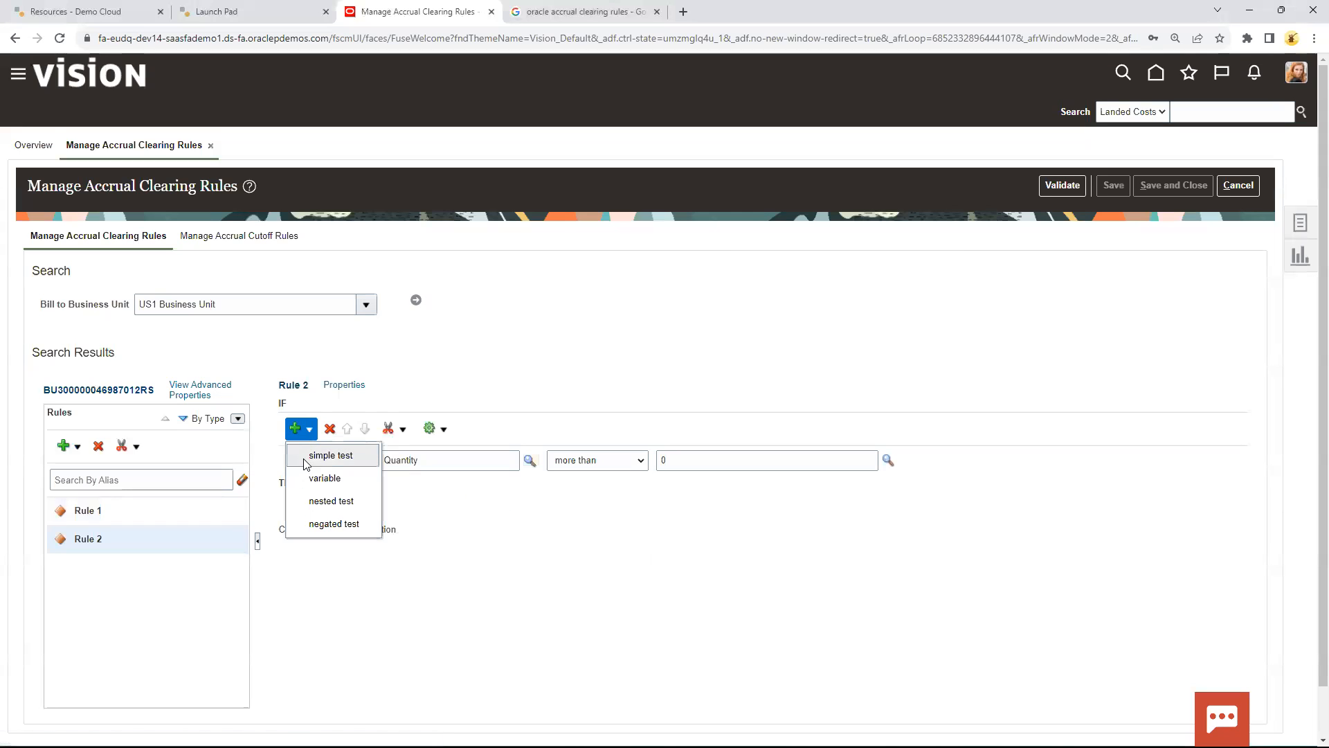
Add a second condition: AccrualLine.Received Quantity more than 0
left_click(330, 456)
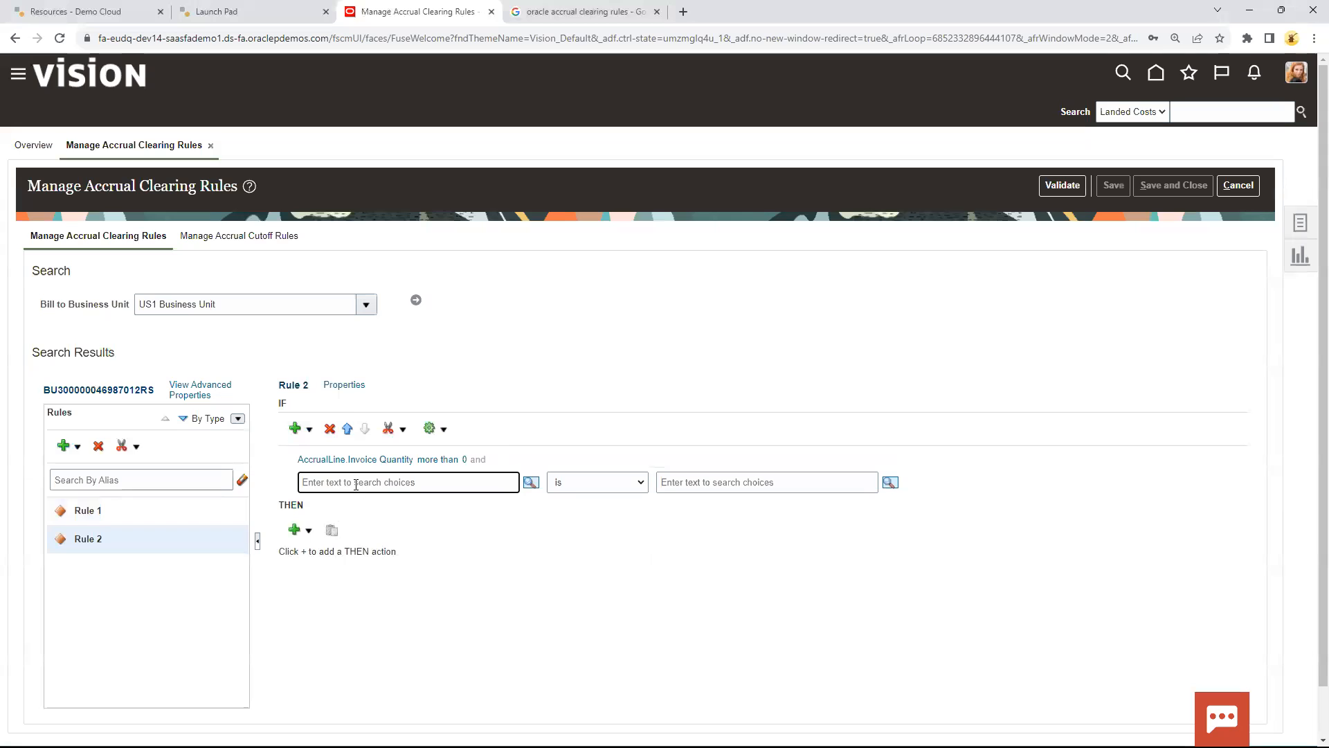
type("Received")
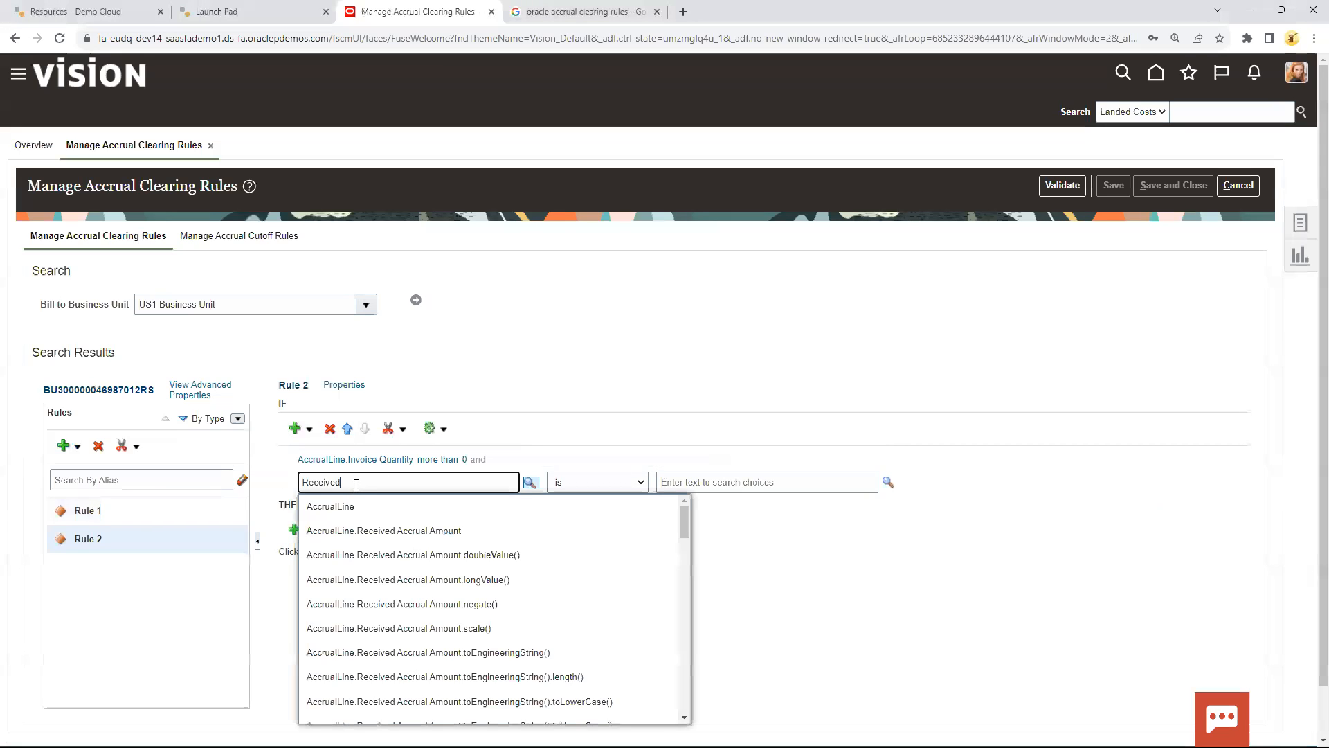
type("q")
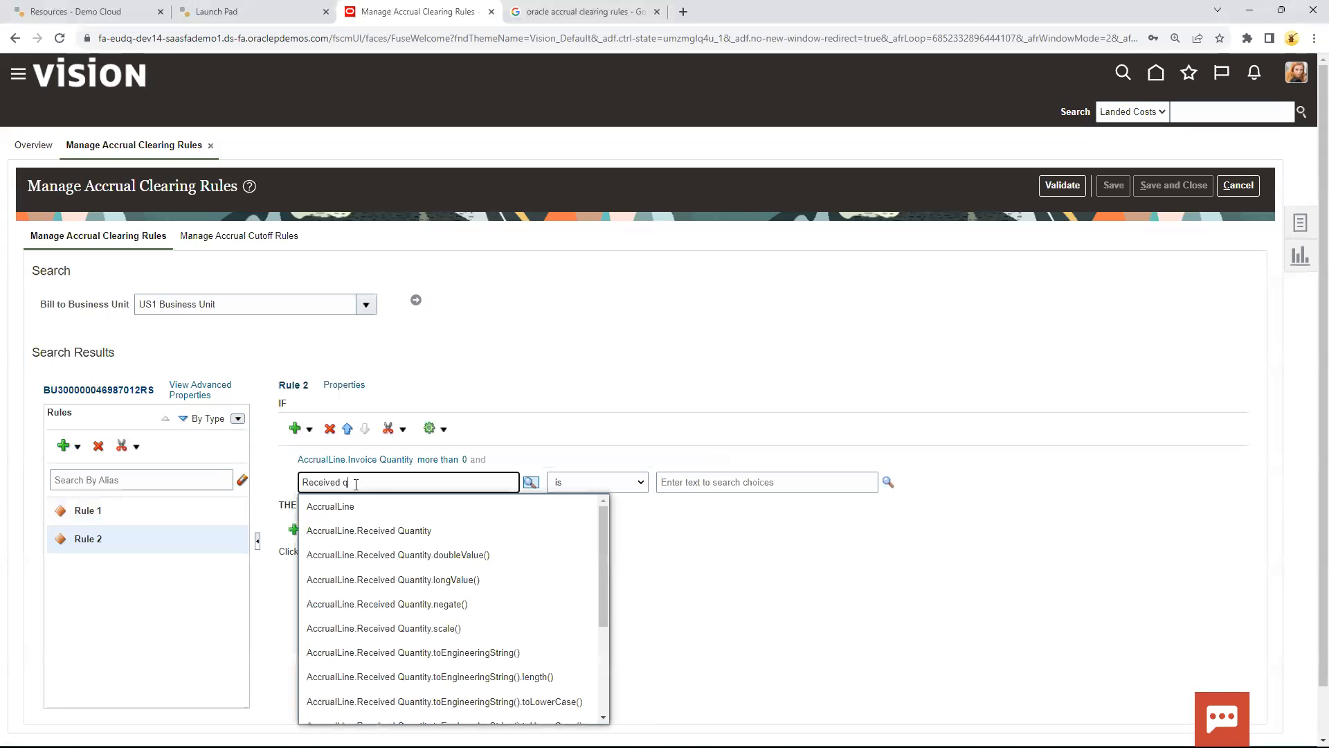
left_click(369, 530)
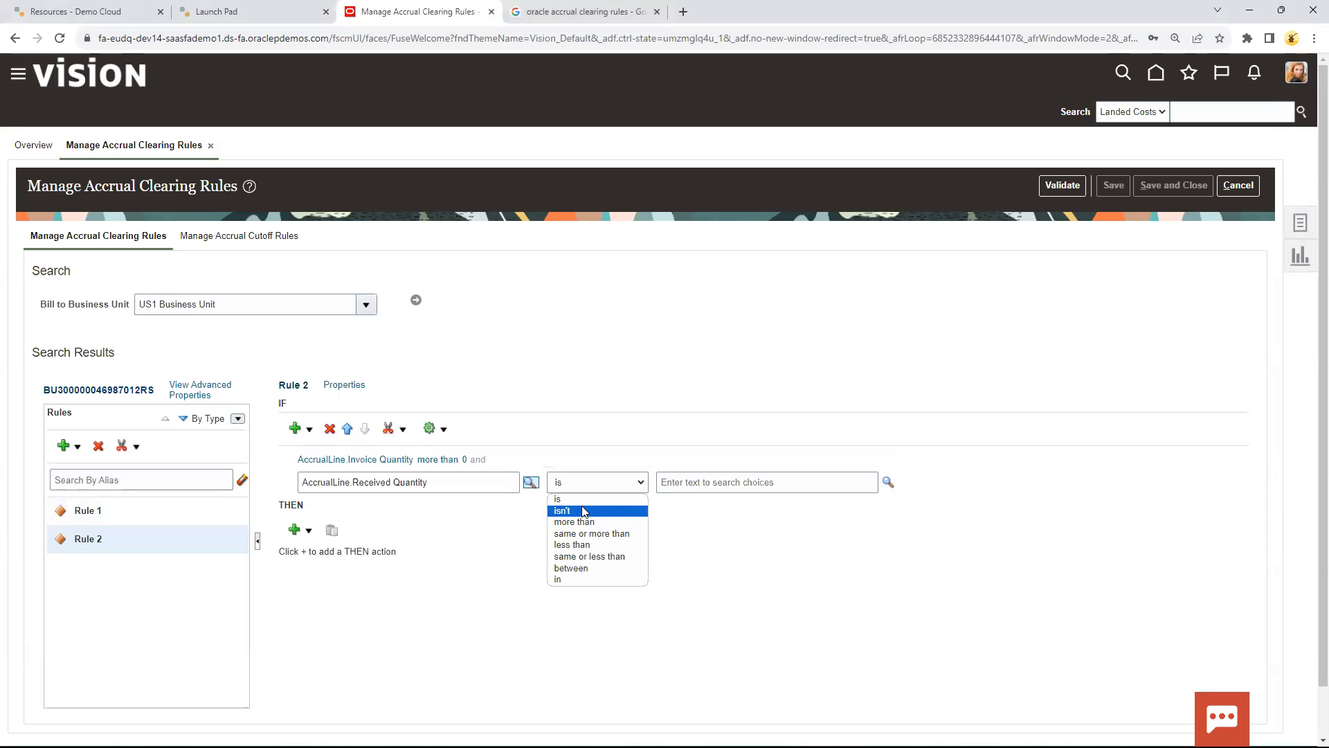
mouse_move(574, 521)
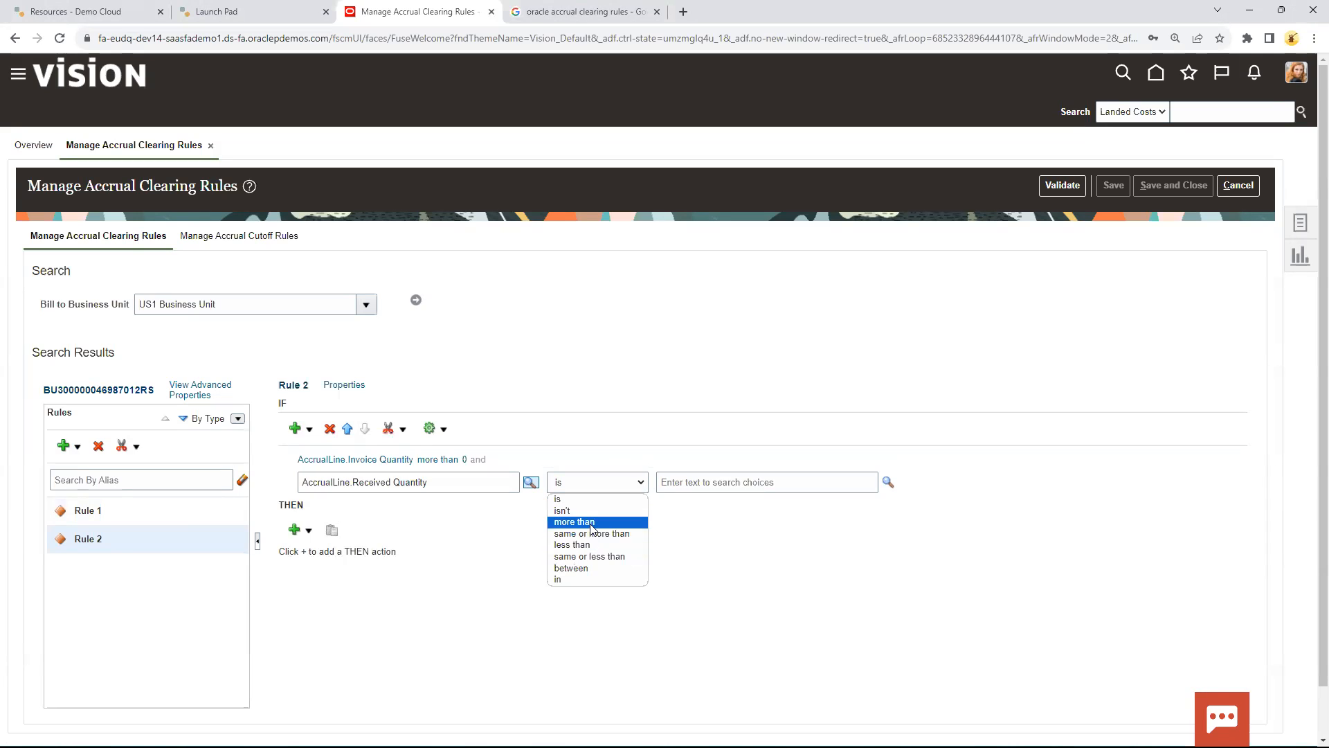
left_click(575, 521)
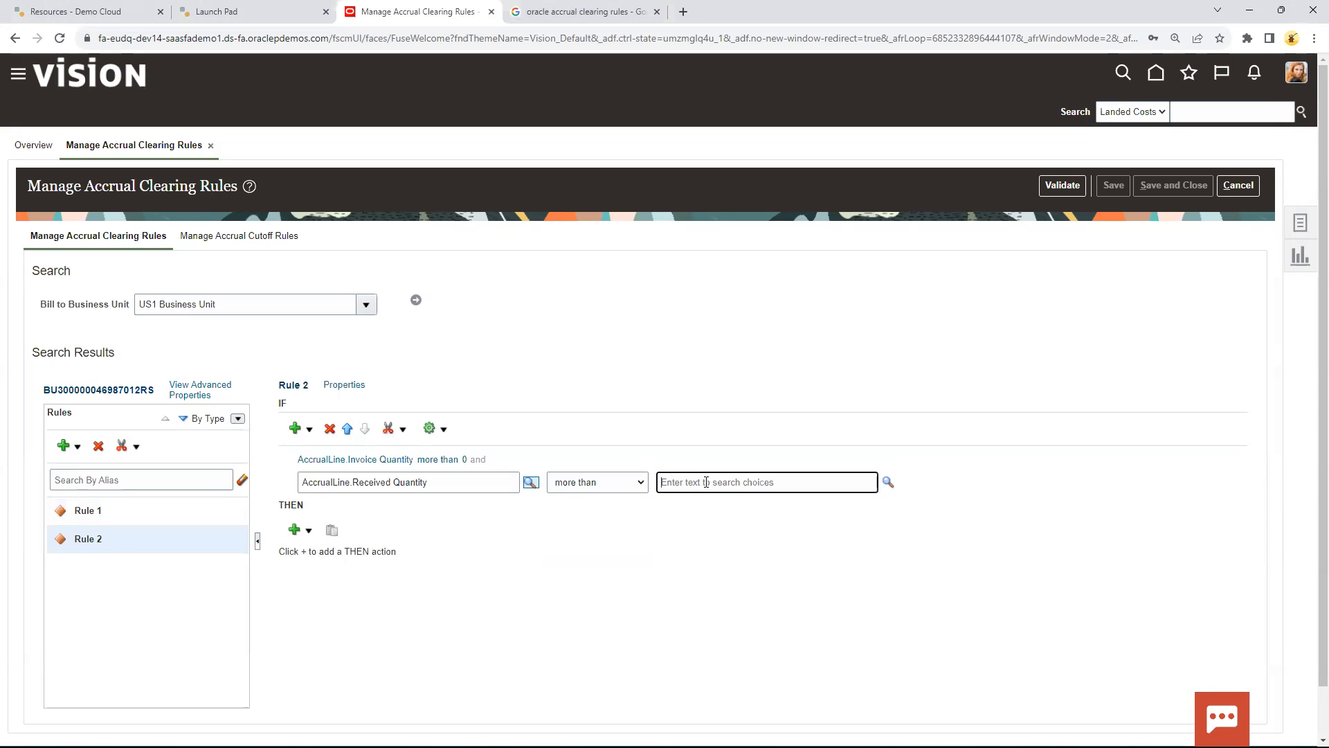
type("0")
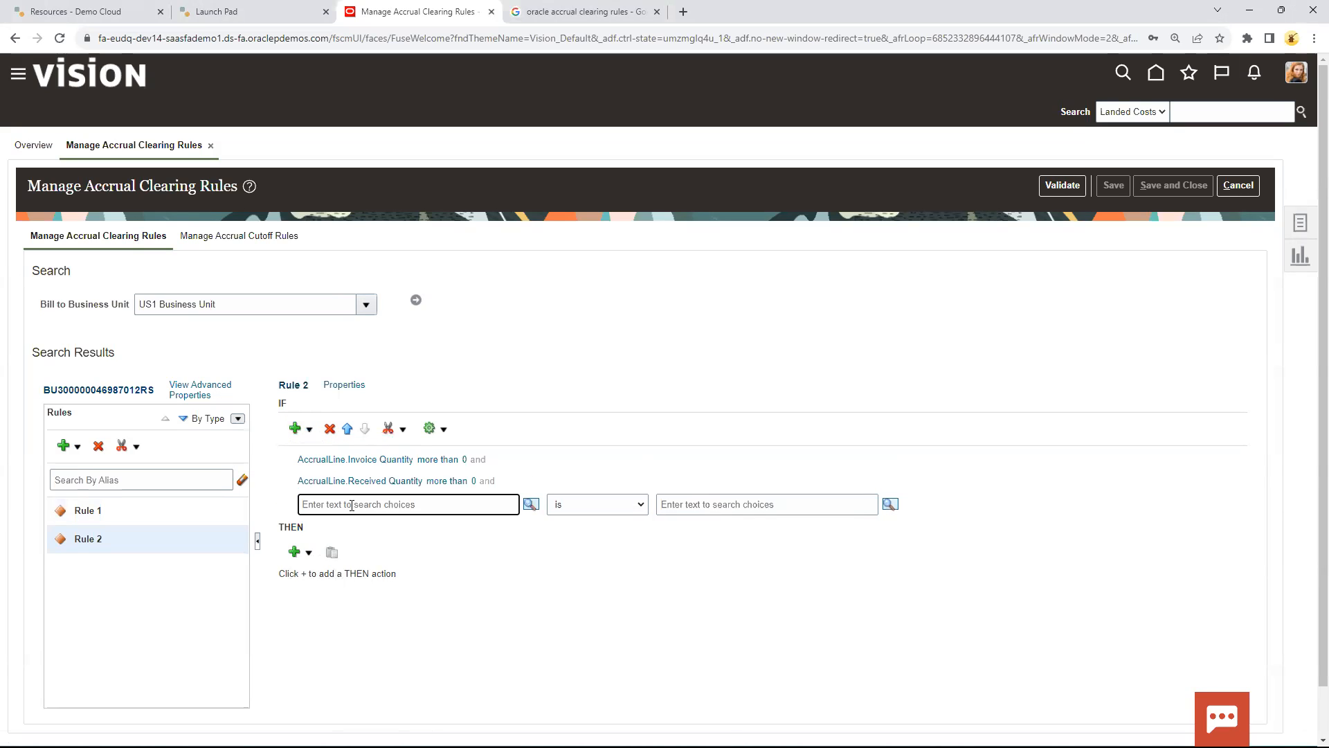
Set the third condition to Invoice Quantity is Received Quantity, then add a fourth condition row
type("Inv")
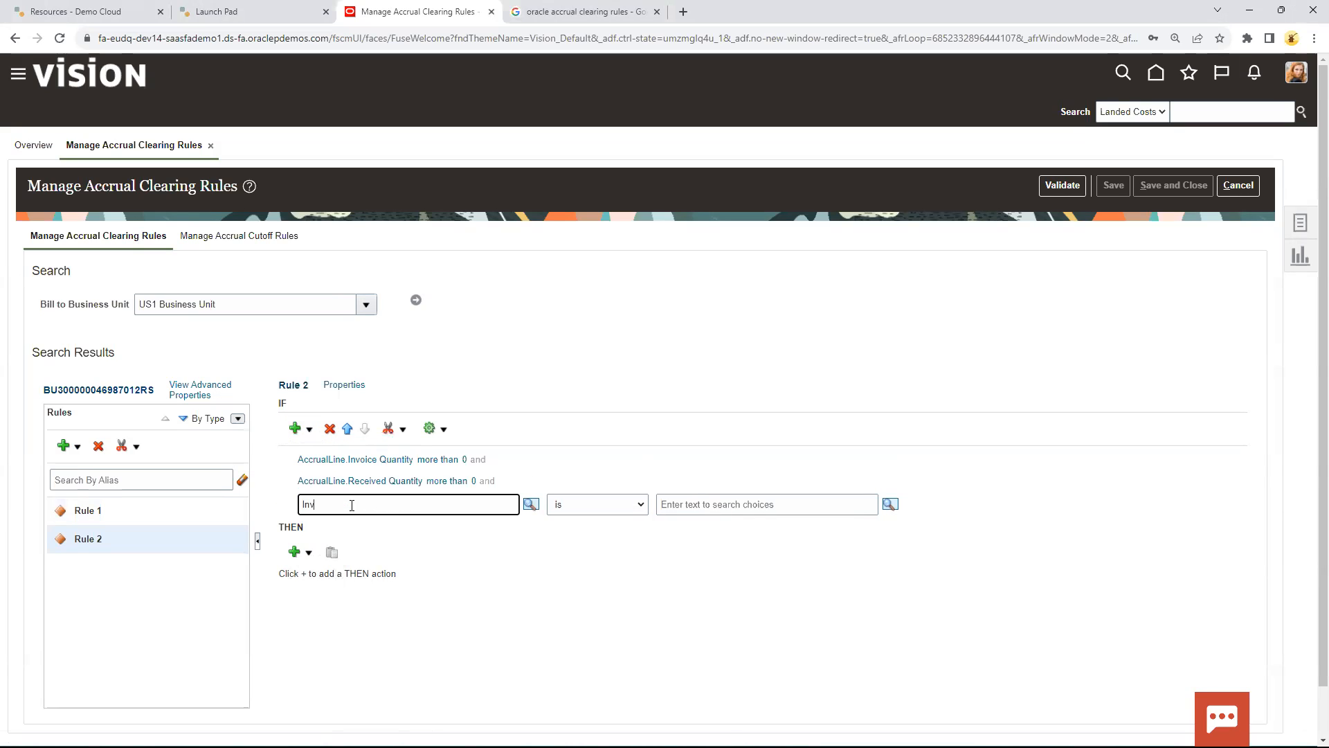
type("Inv")
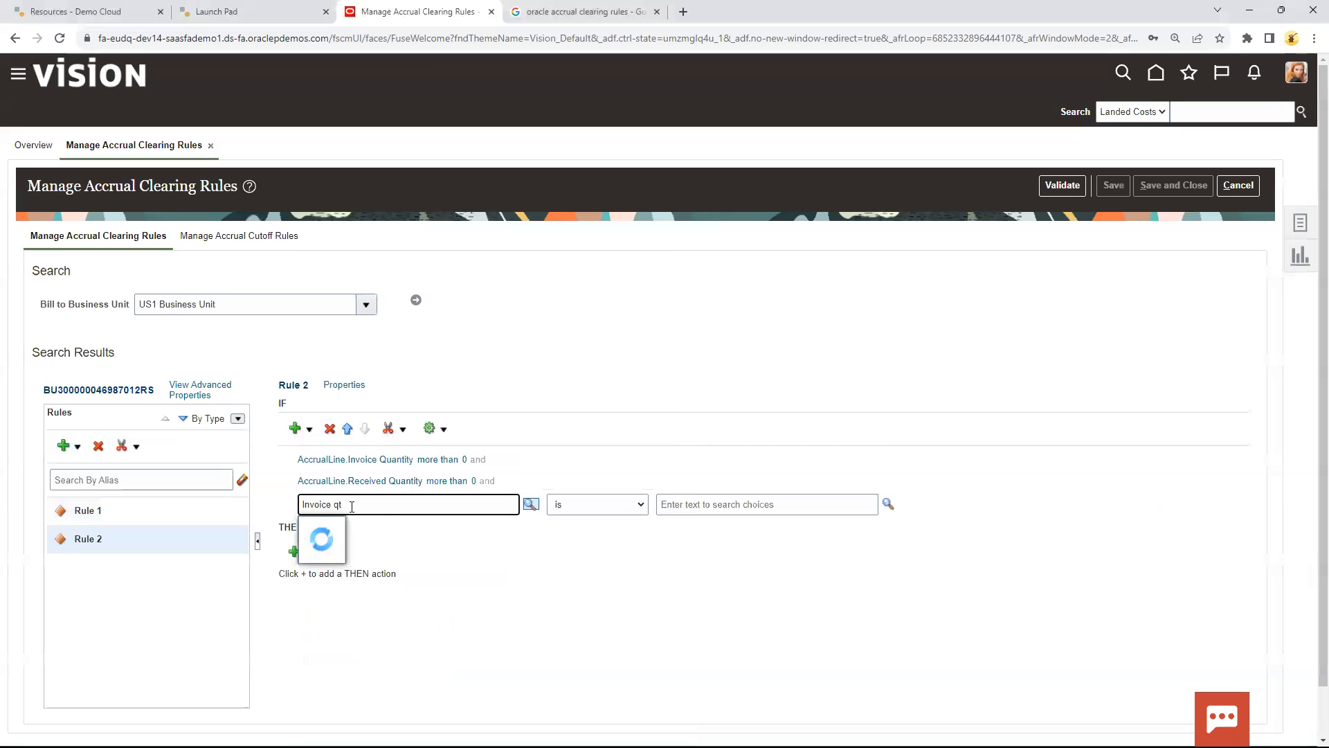
key("BackSpace")
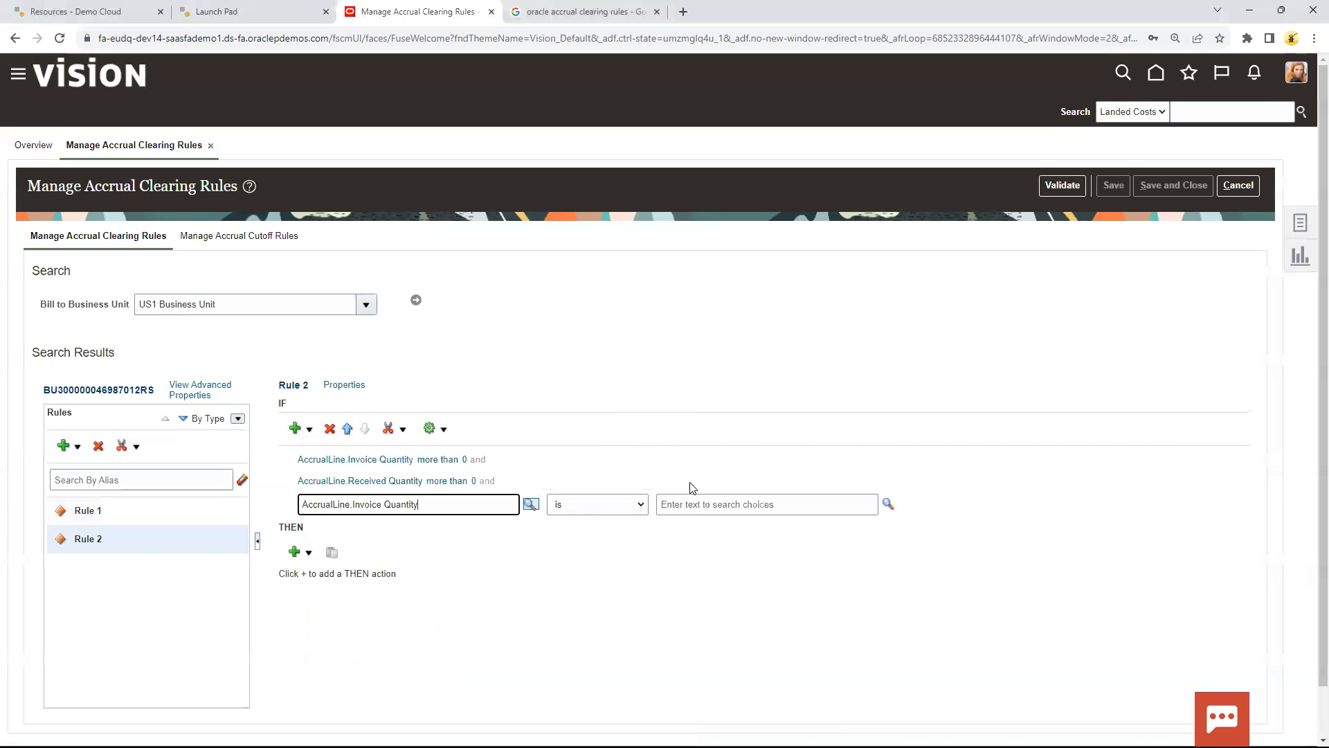
type("Received")
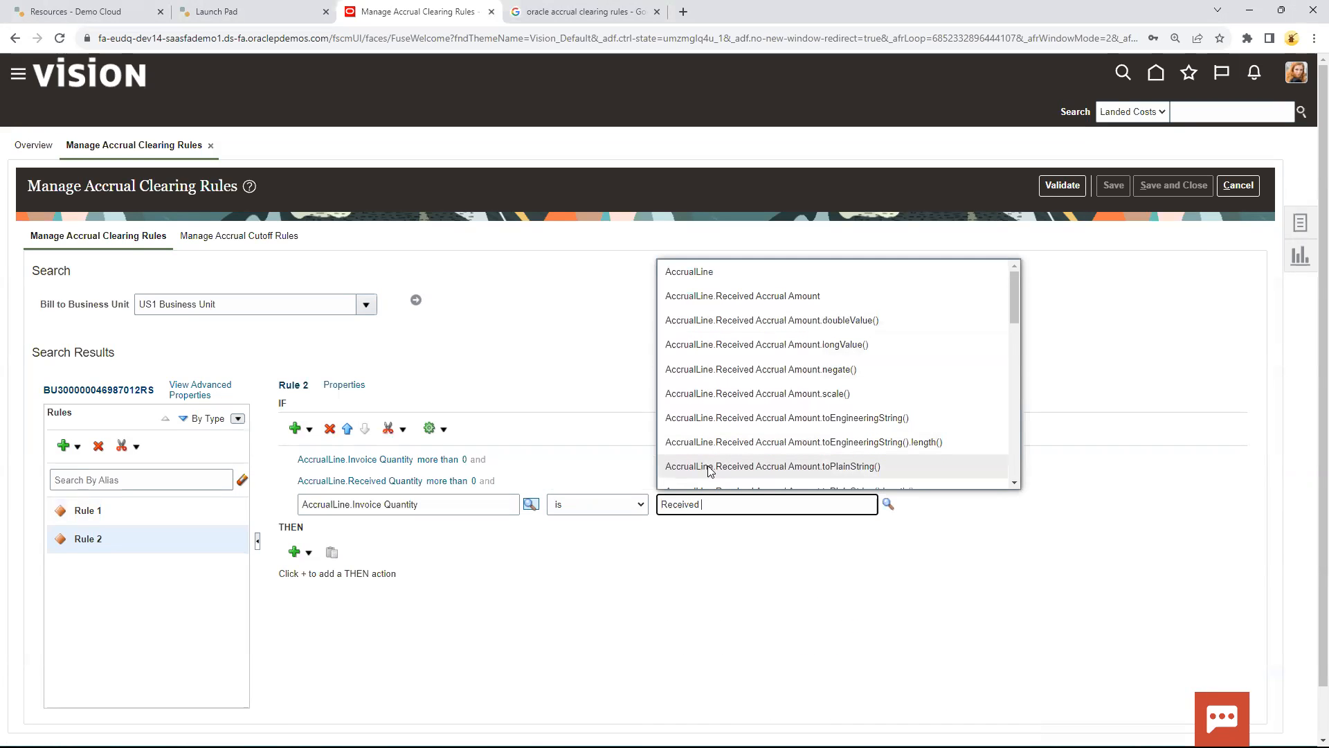
type("q")
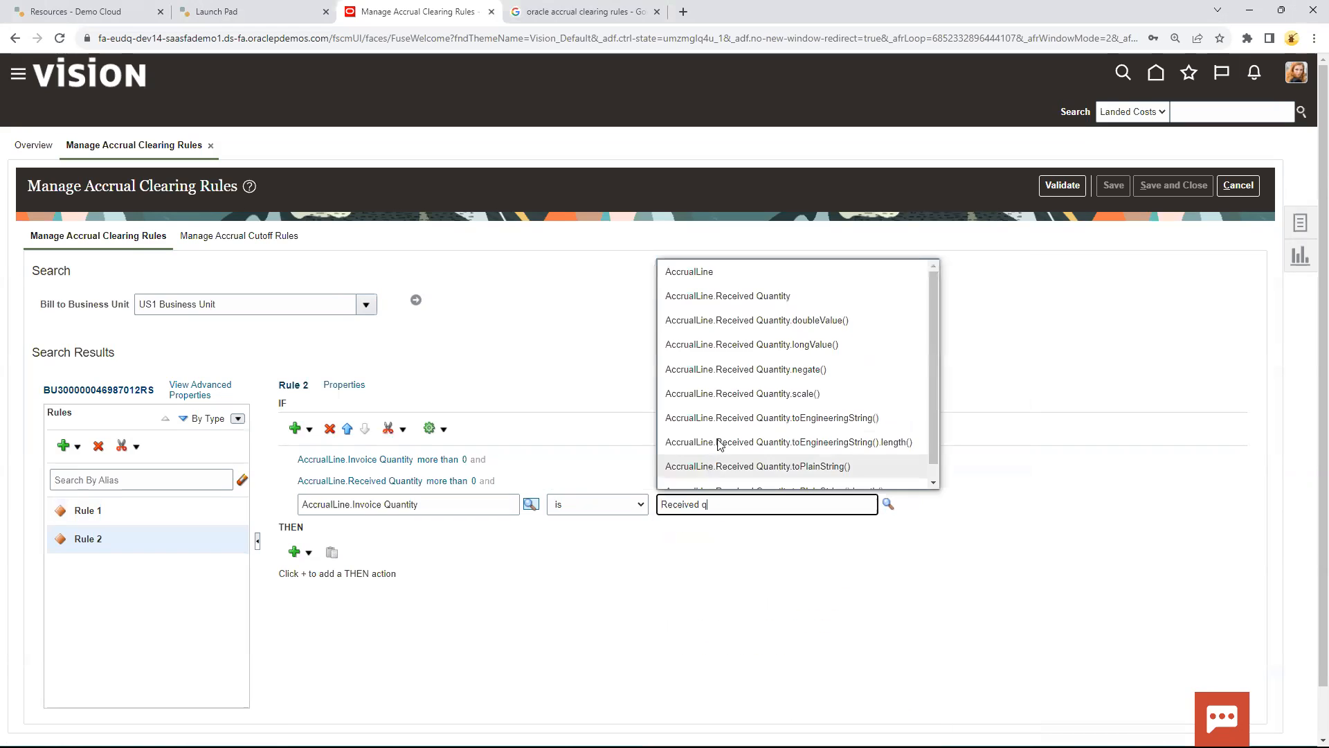
left_click(727, 296)
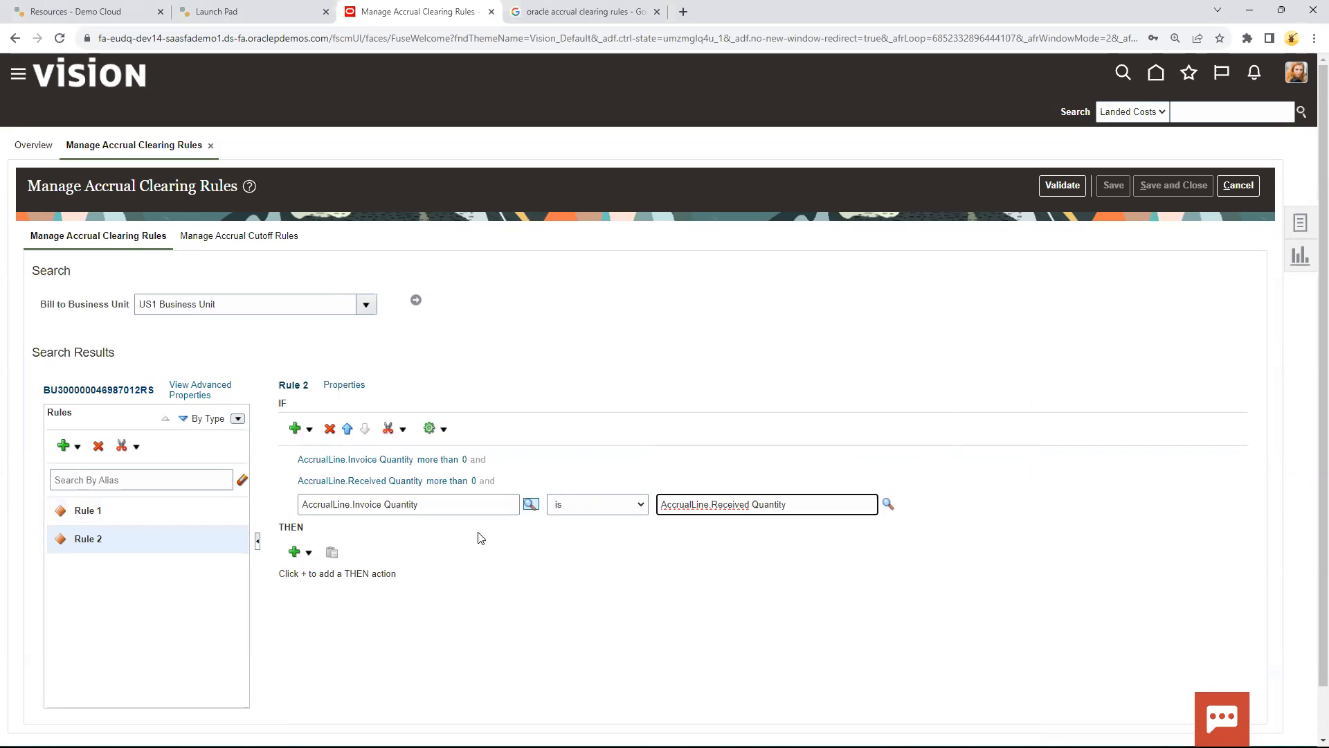
mouse_move(457, 539)
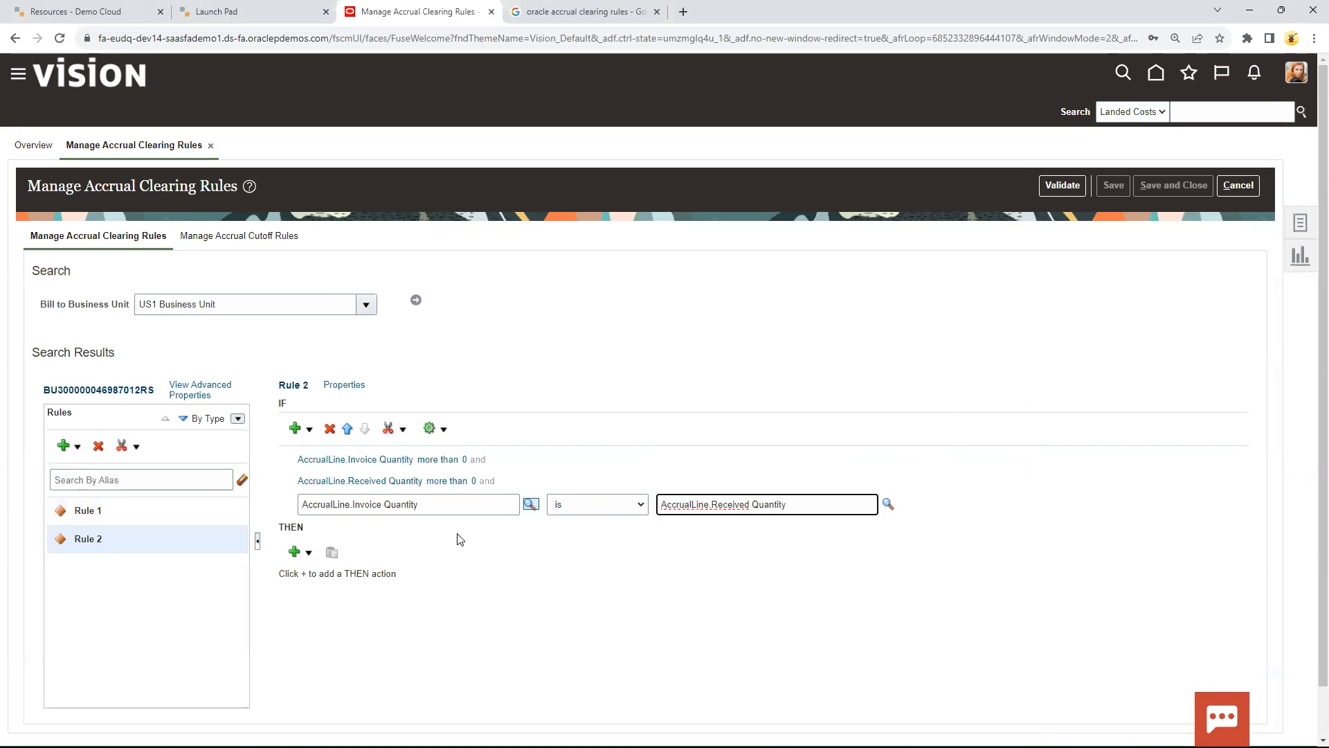
mouse_move(296, 428)
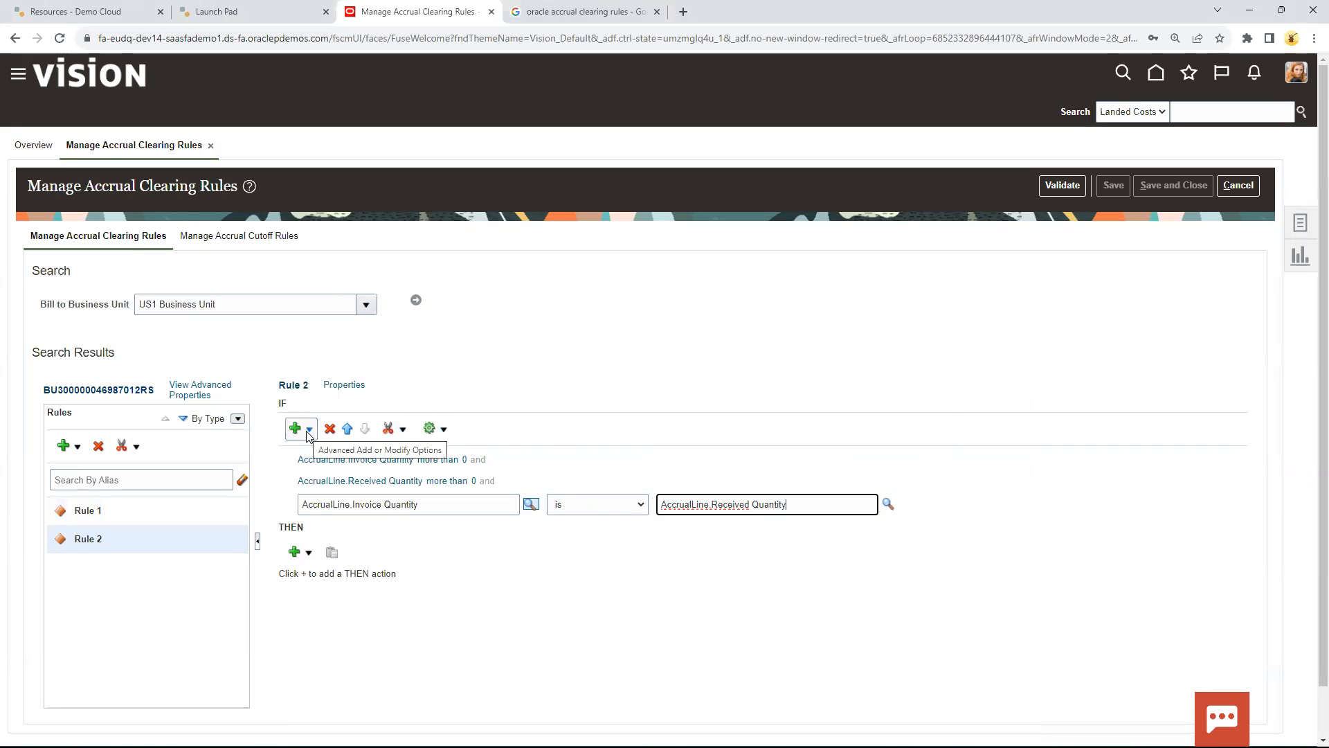
left_click(310, 427)
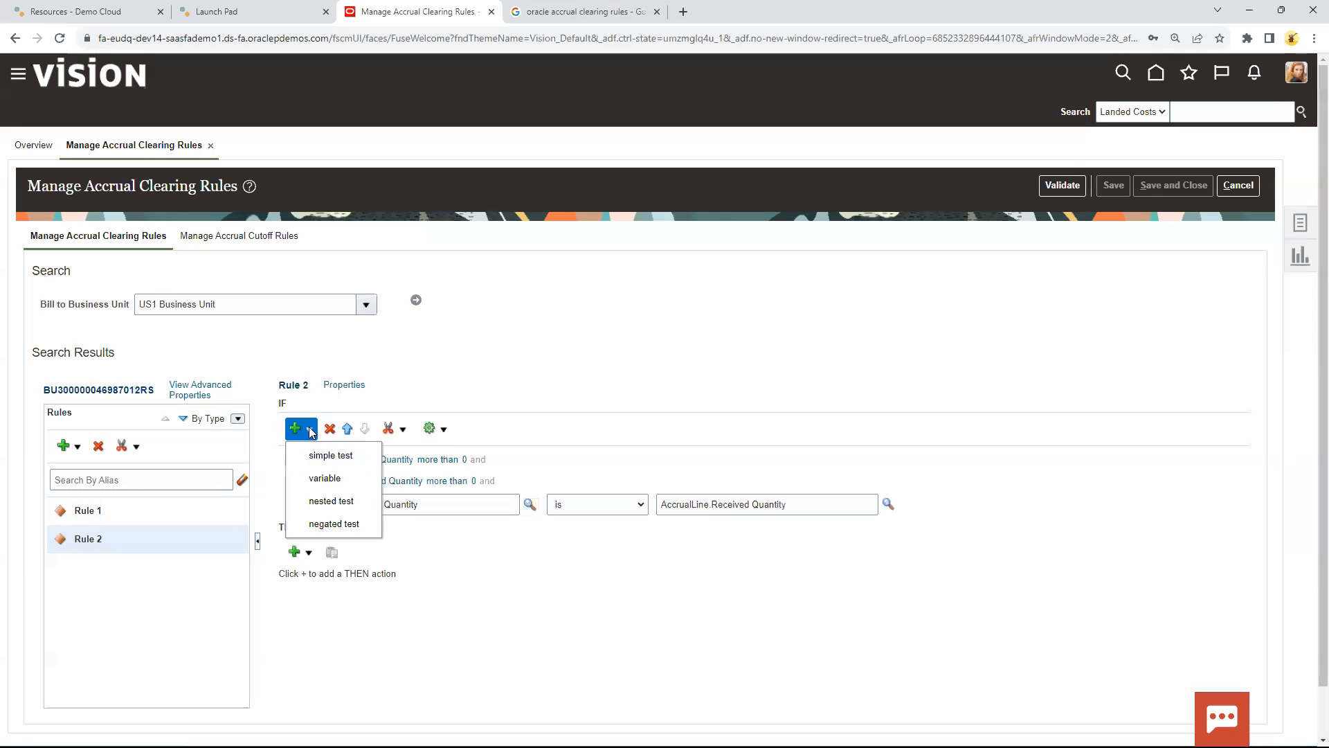
left_click(331, 455)
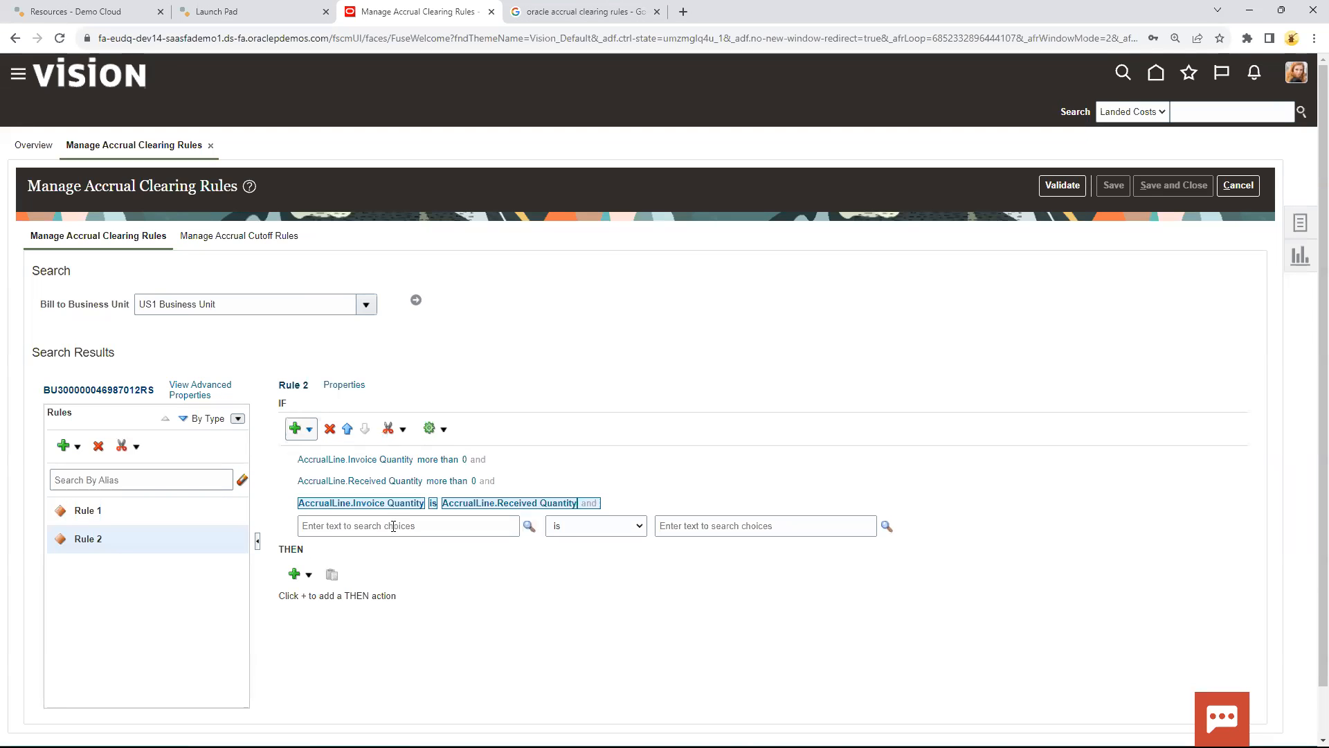
Set the fourth condition to AccrualLine.Accrual Amount Difference isn't 0
left_click(407, 525)
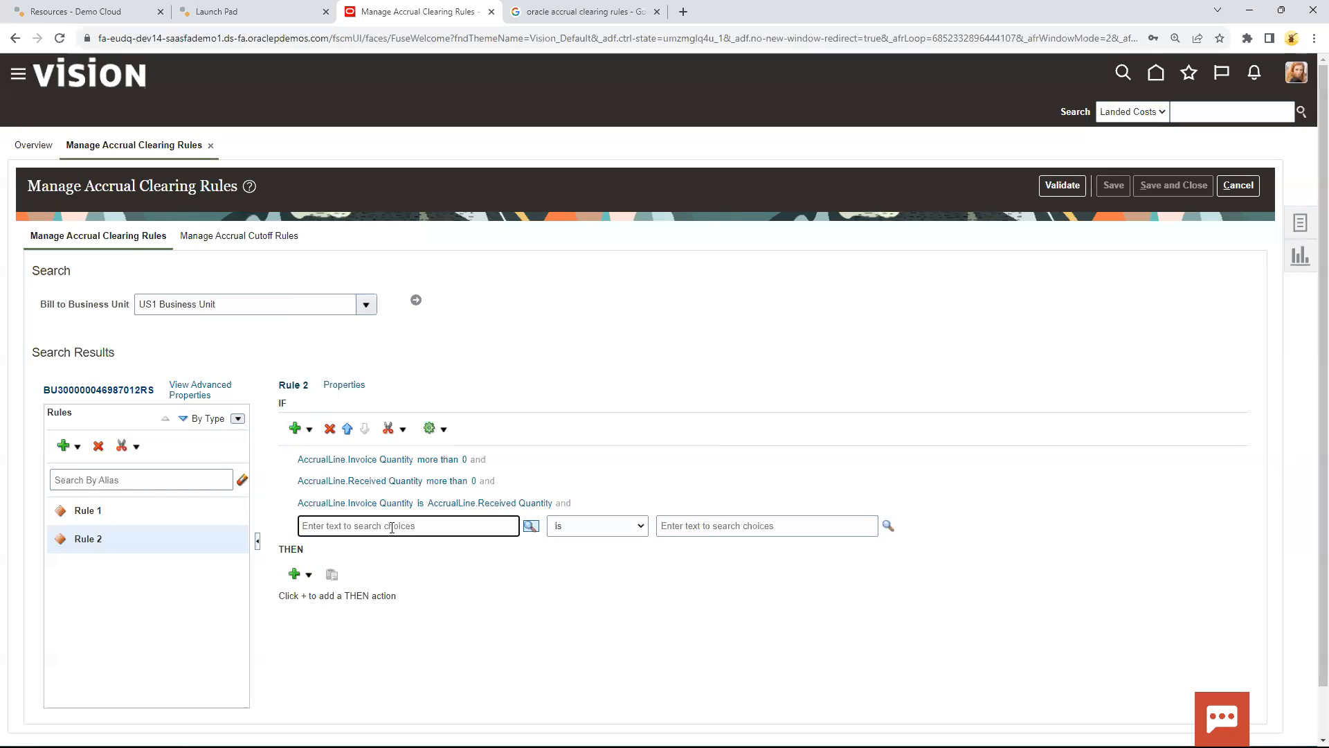
type("Accrual am")
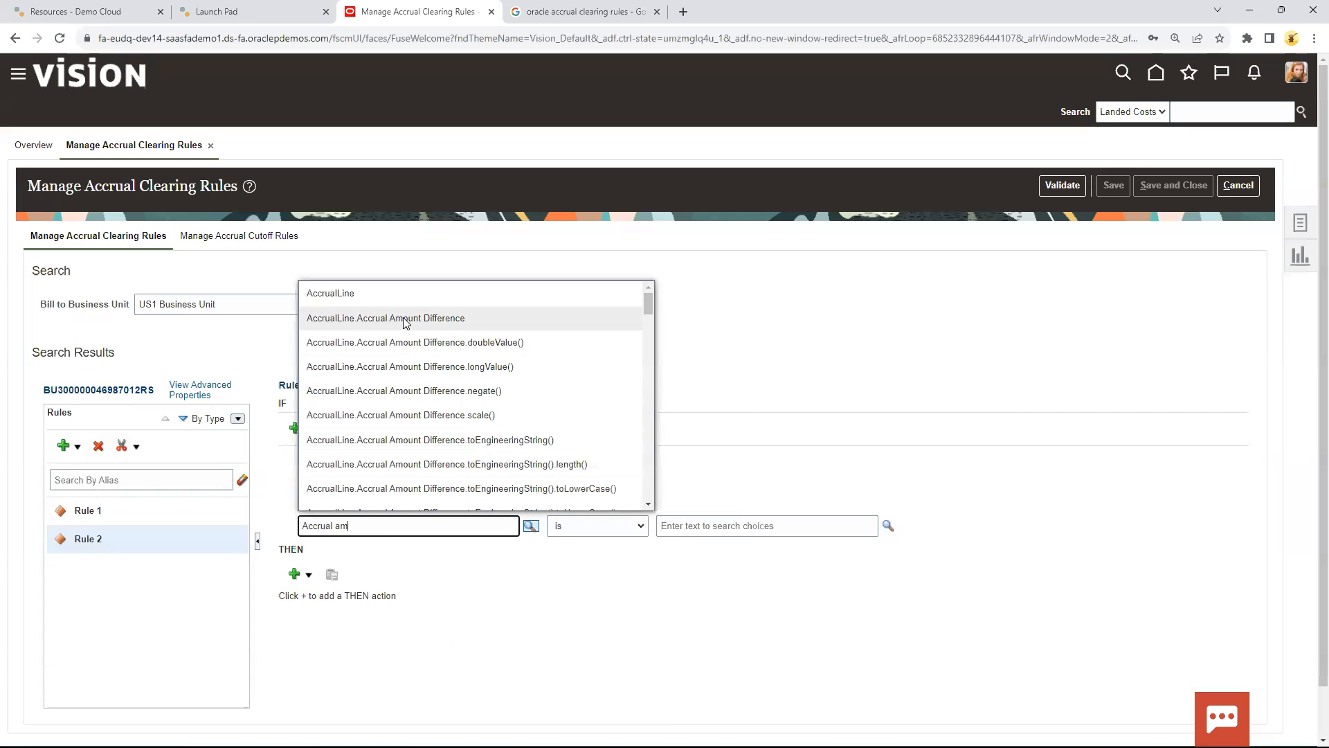
left_click(384, 318)
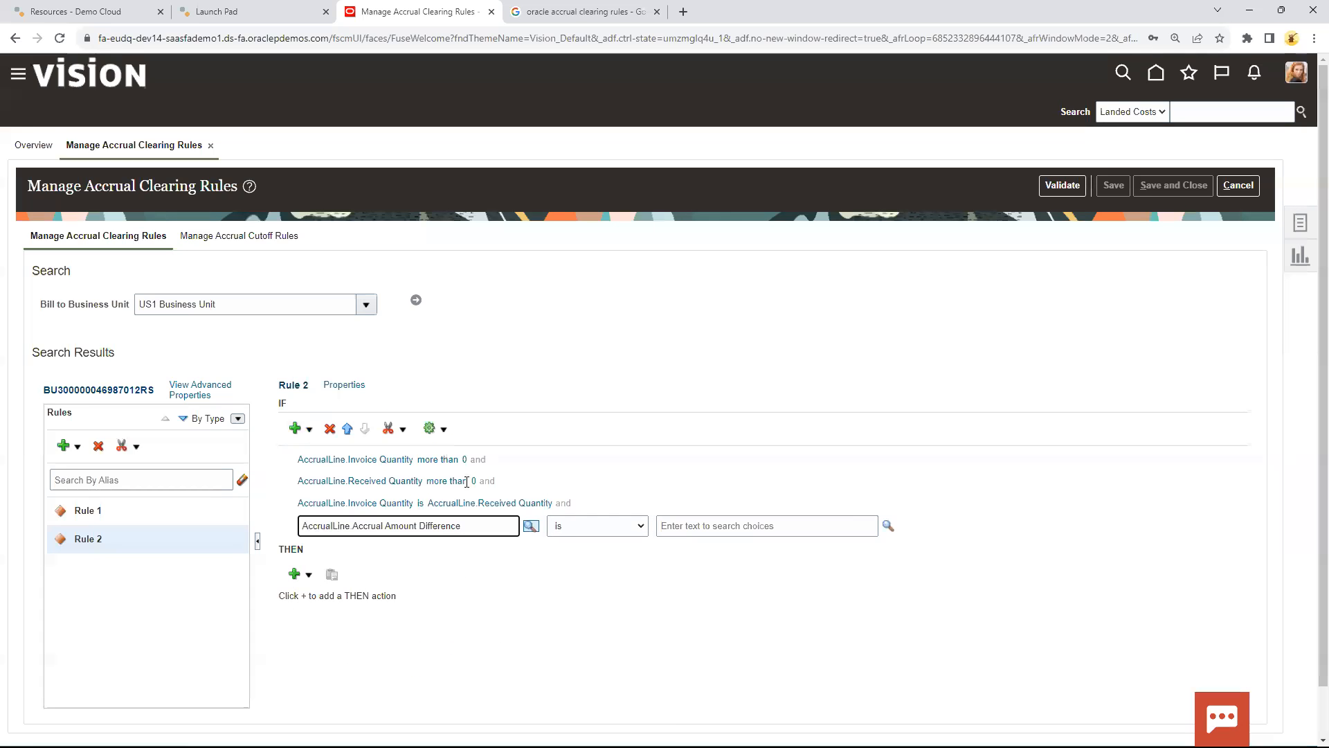
left_click(638, 525)
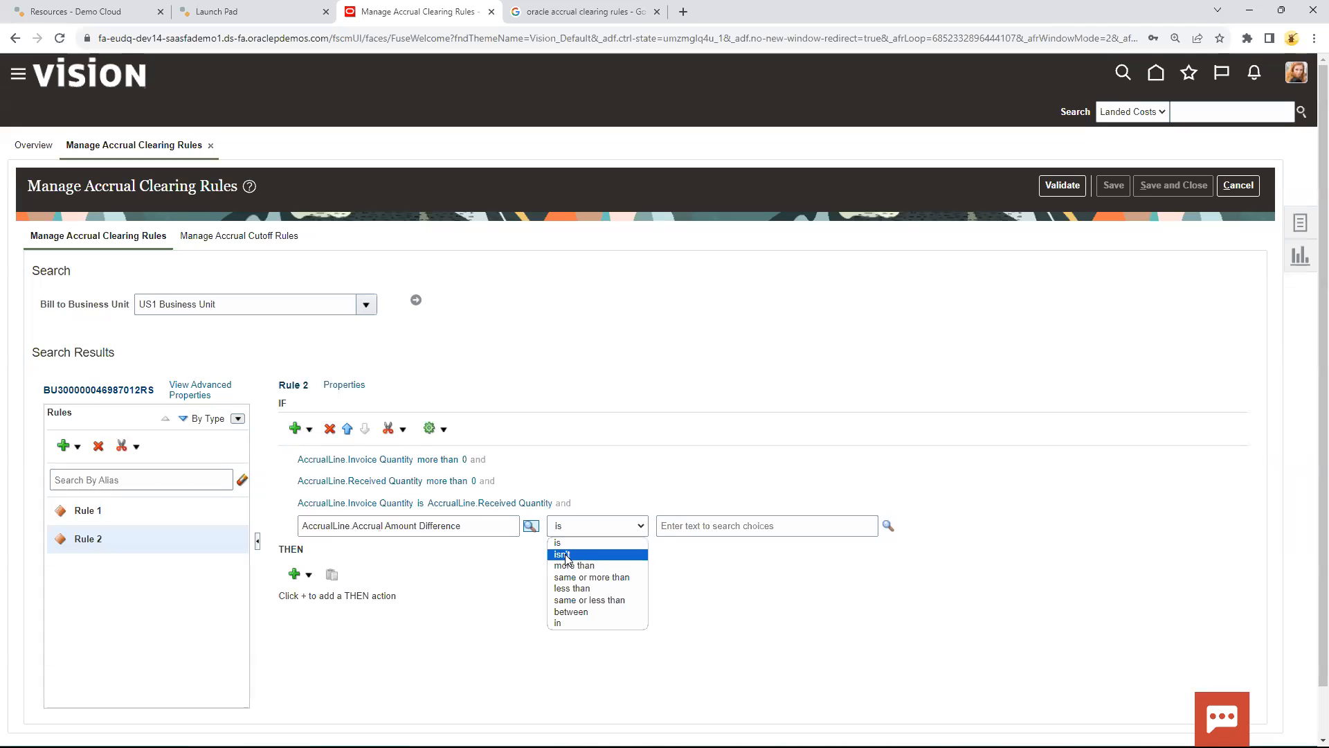
left_click(561, 554)
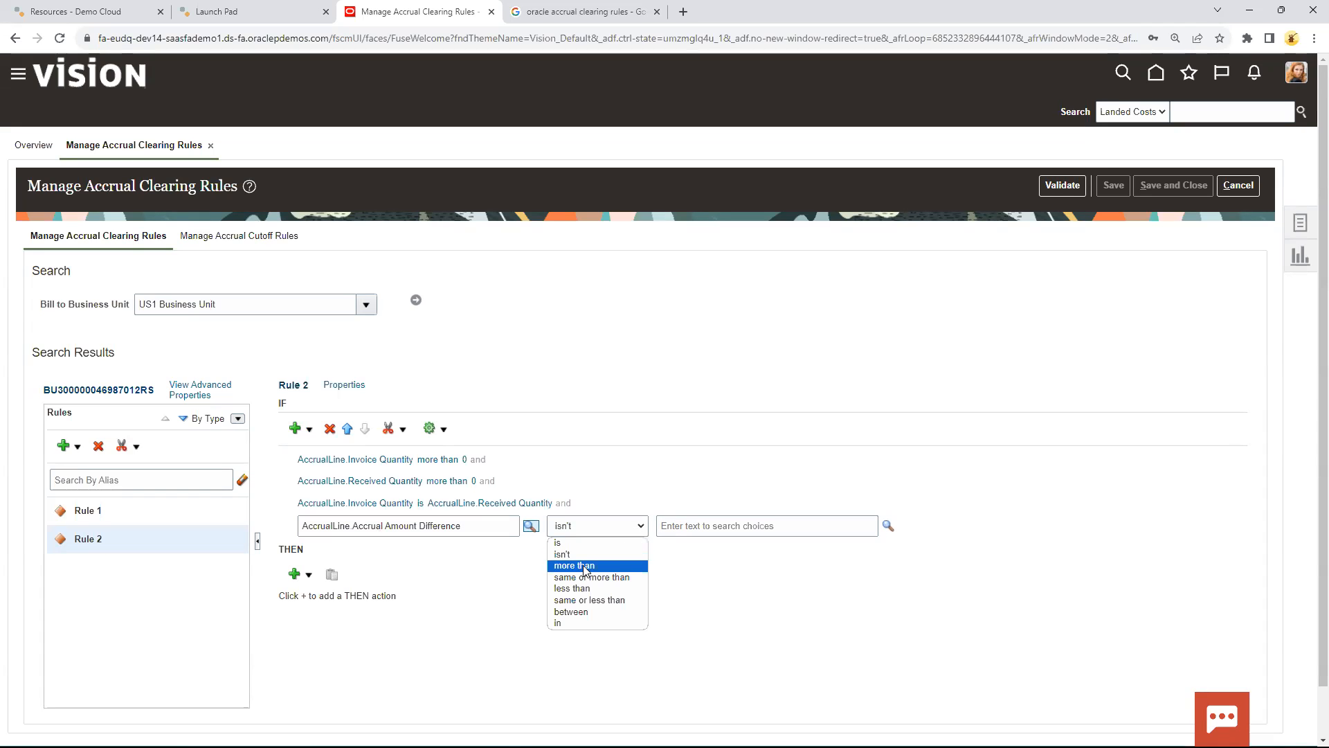
mouse_move(579, 554)
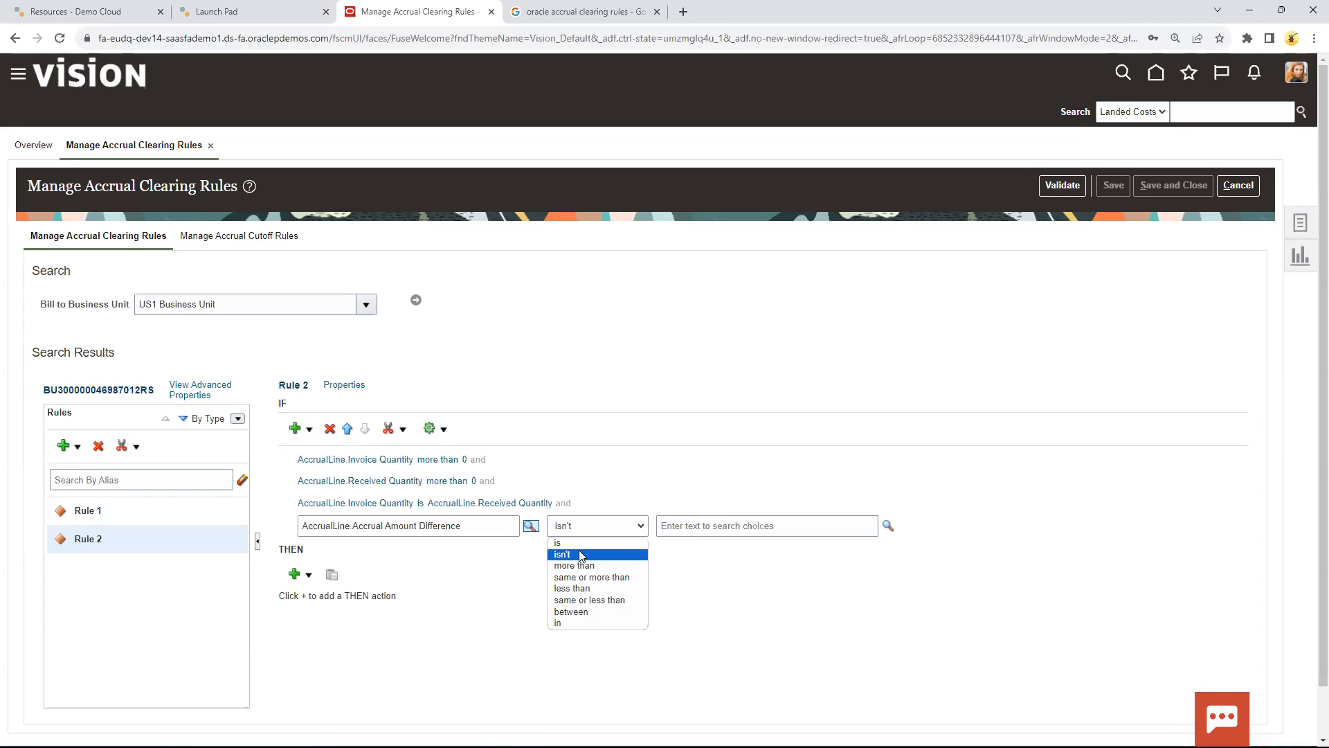
type("0")
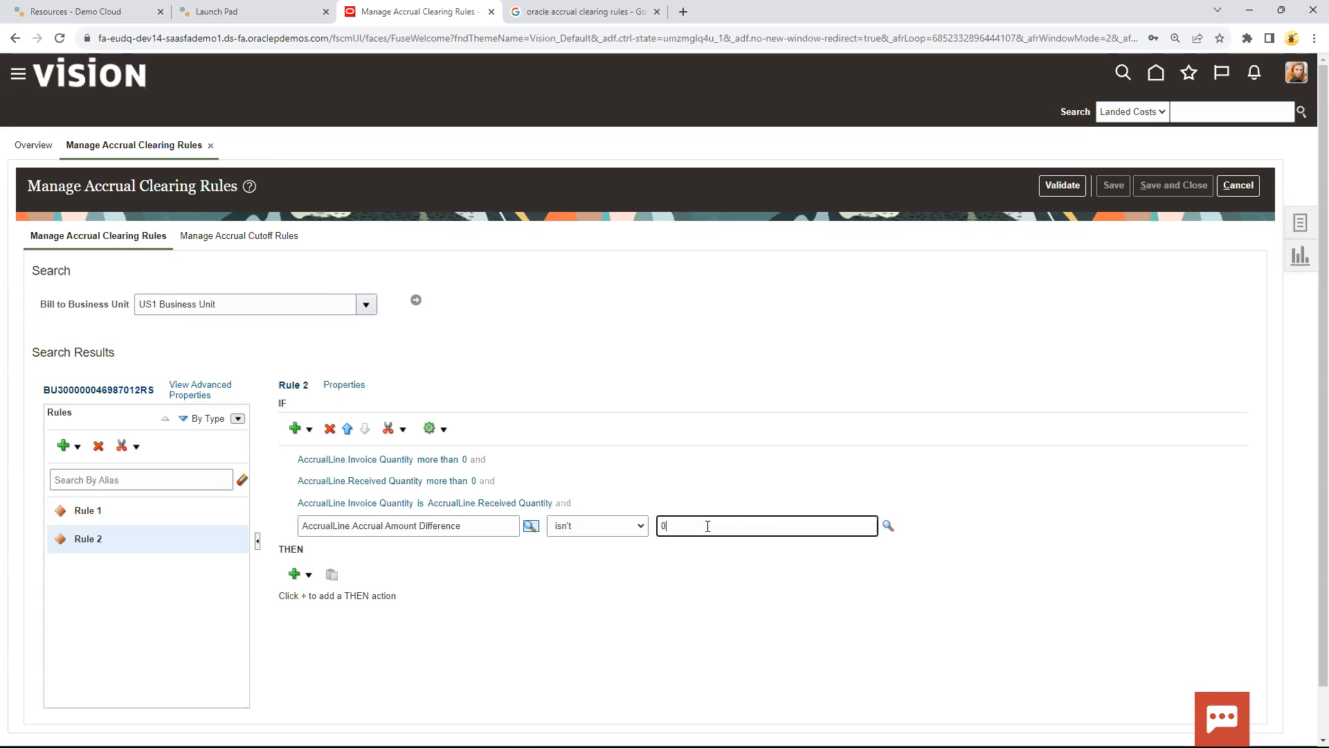
left_click(295, 574)
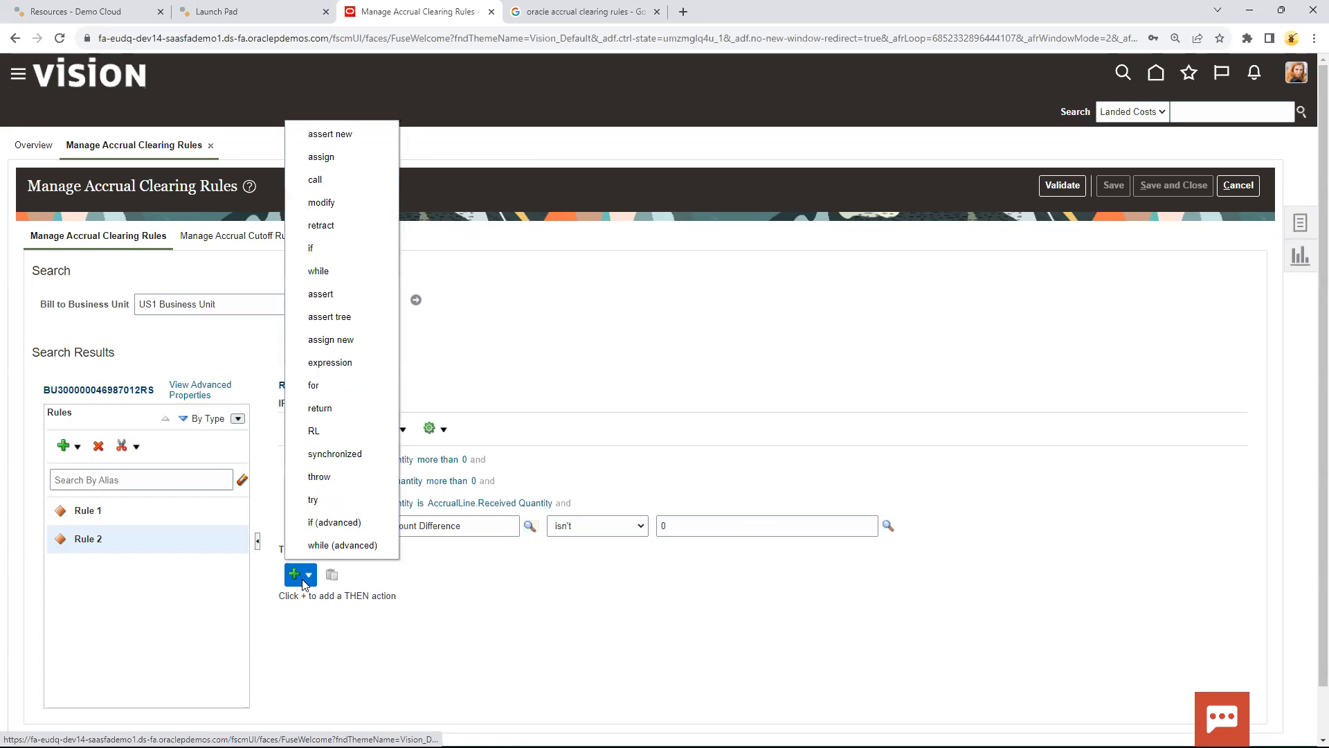
Add an assert new ClearAccruals action to Rule 2's THEN section
left_click(329, 133)
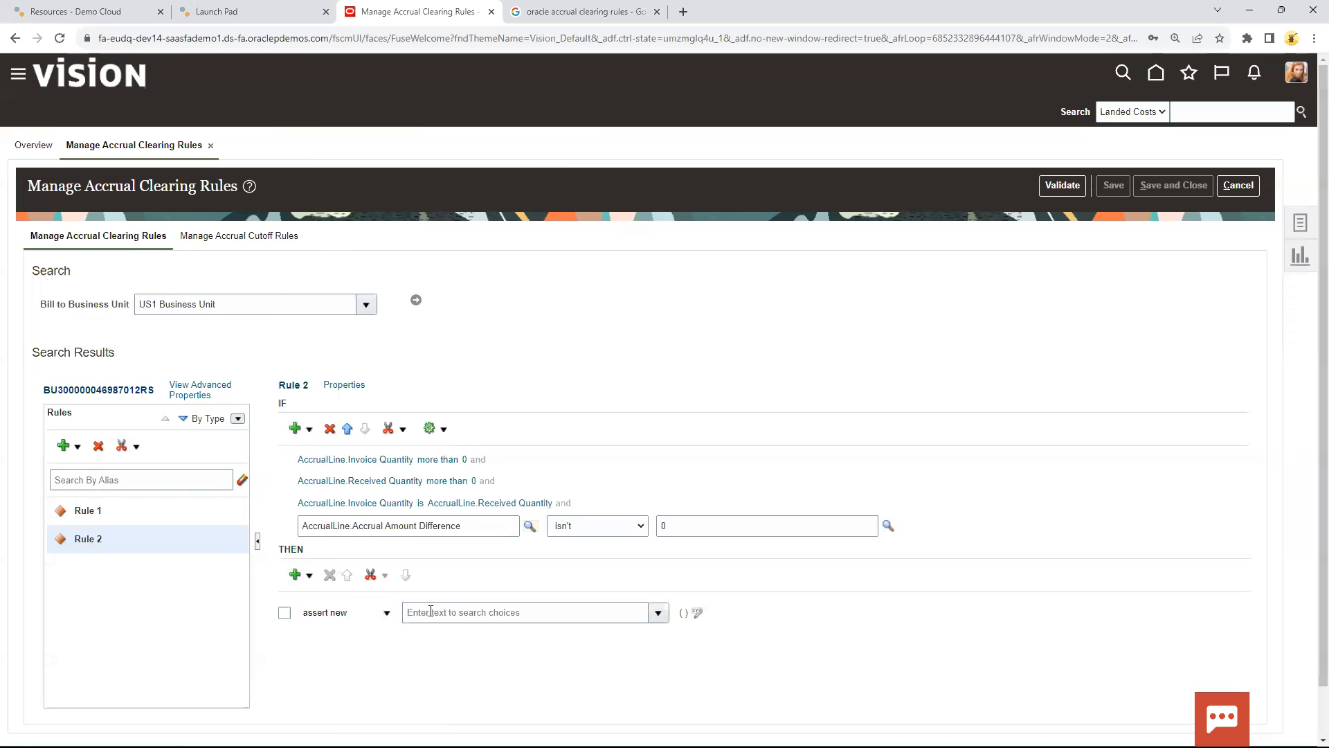
left_click(631, 540)
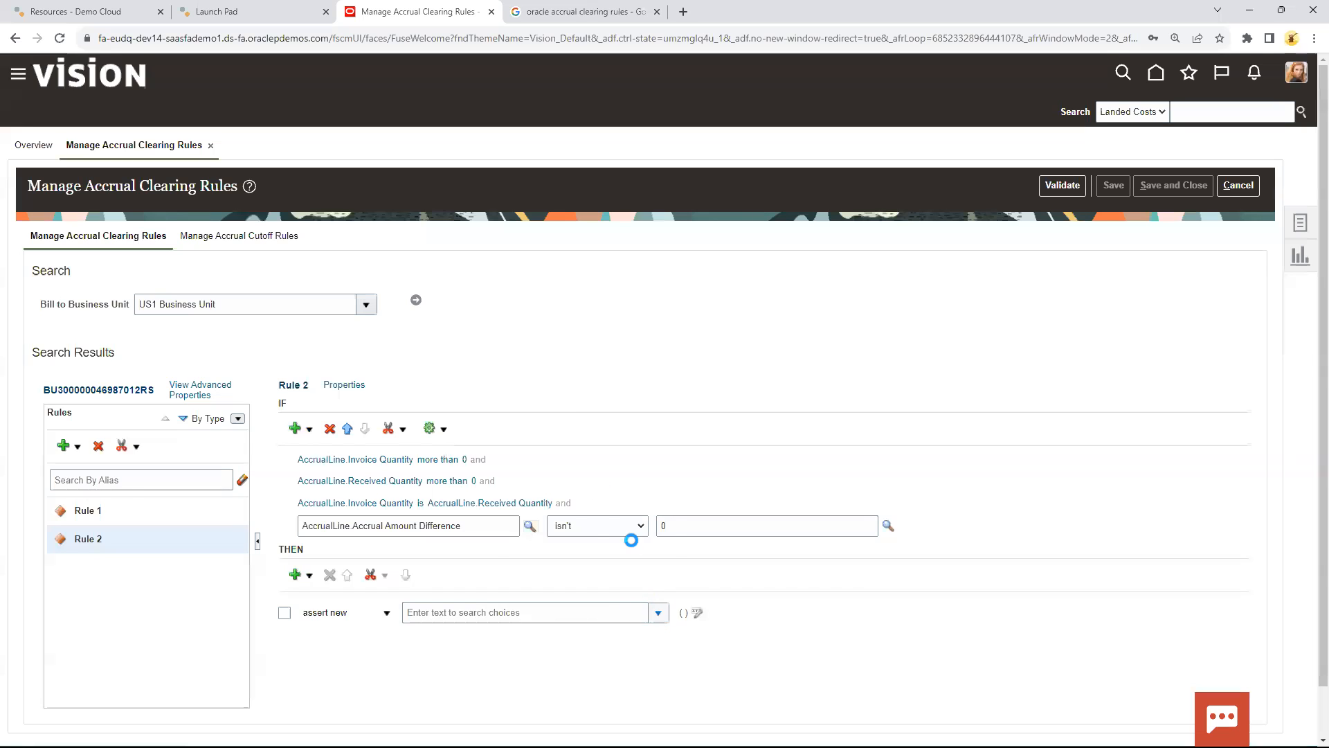
type("ClearAccruals")
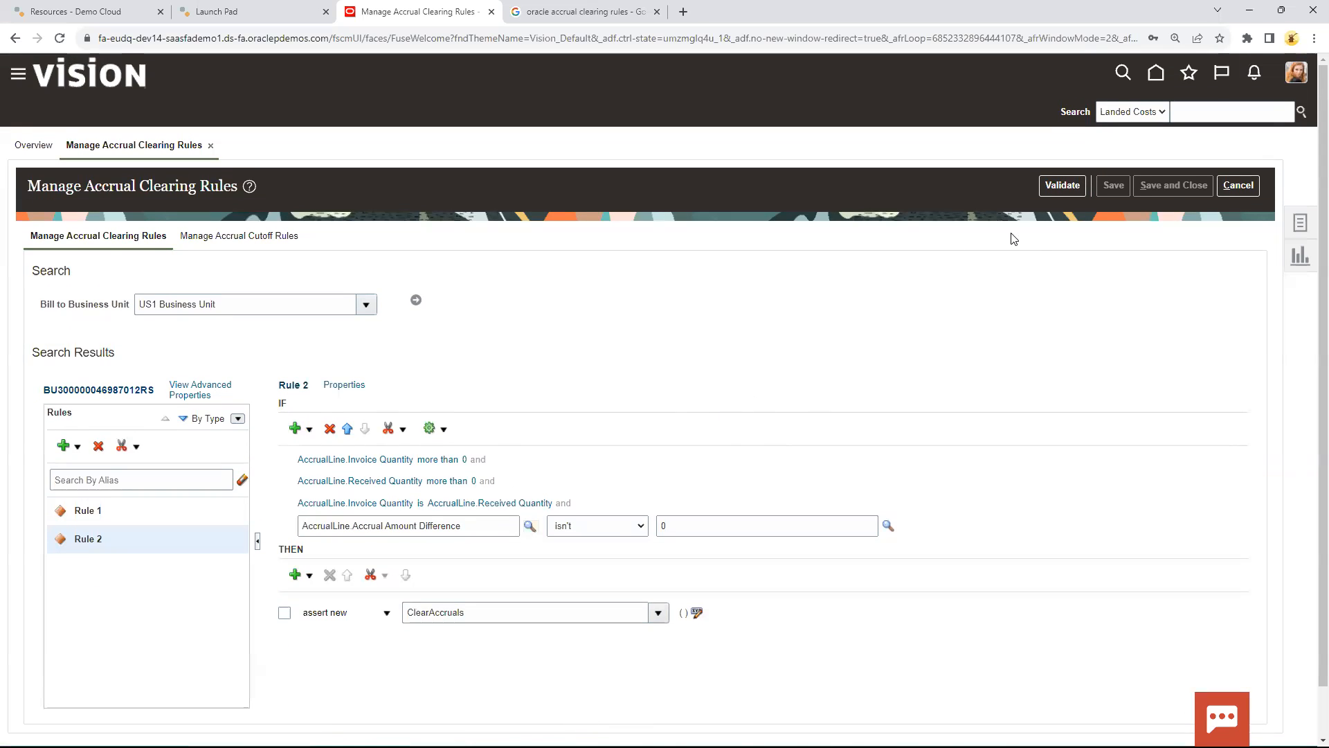
Validate the accrual clearing rules without errors and review Rule 1's closed-PO condition
left_click(1062, 185)
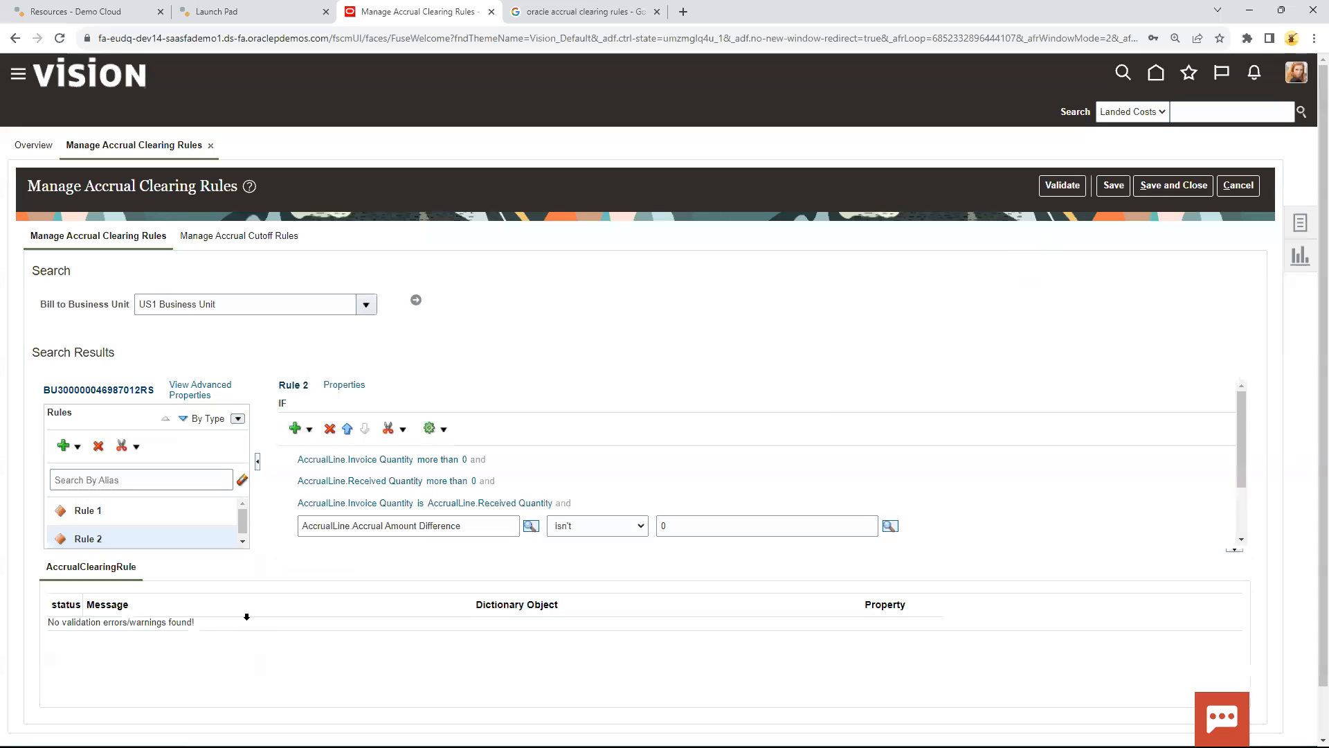
left_click(87, 509)
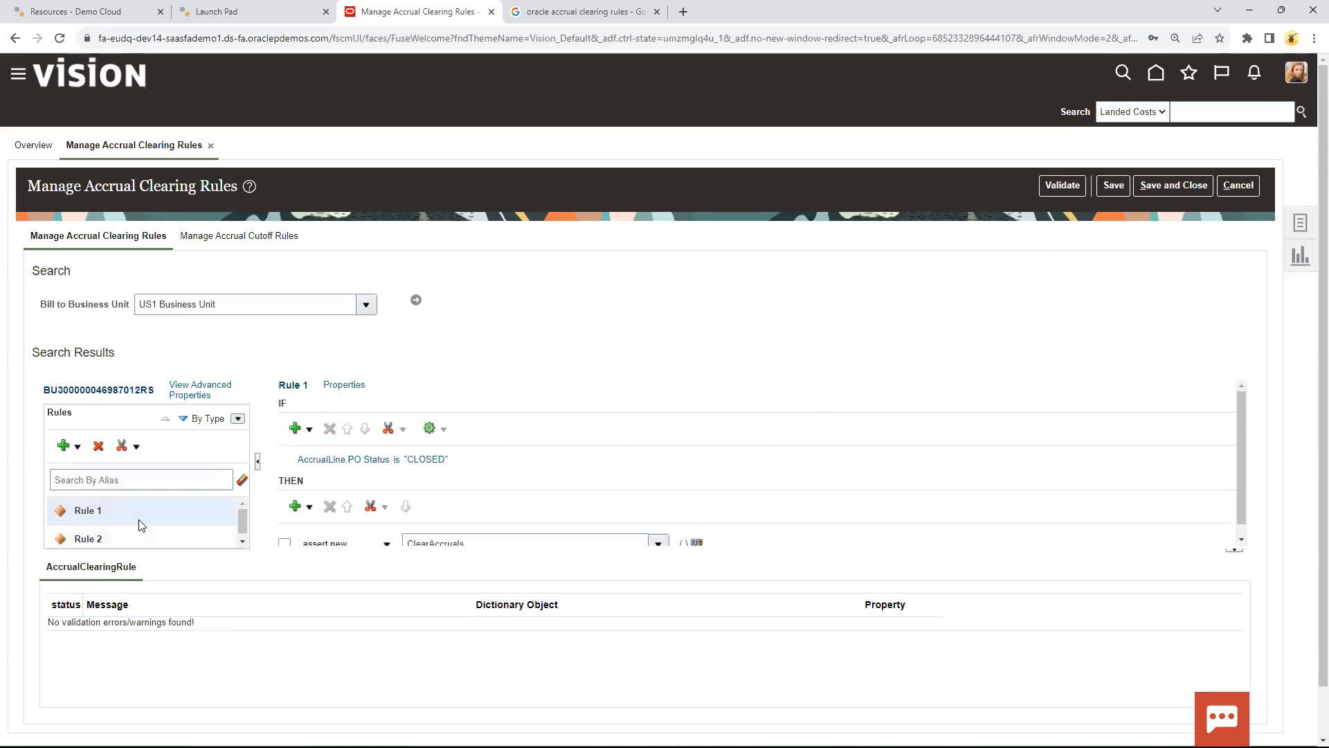
mouse_move(1143, 233)
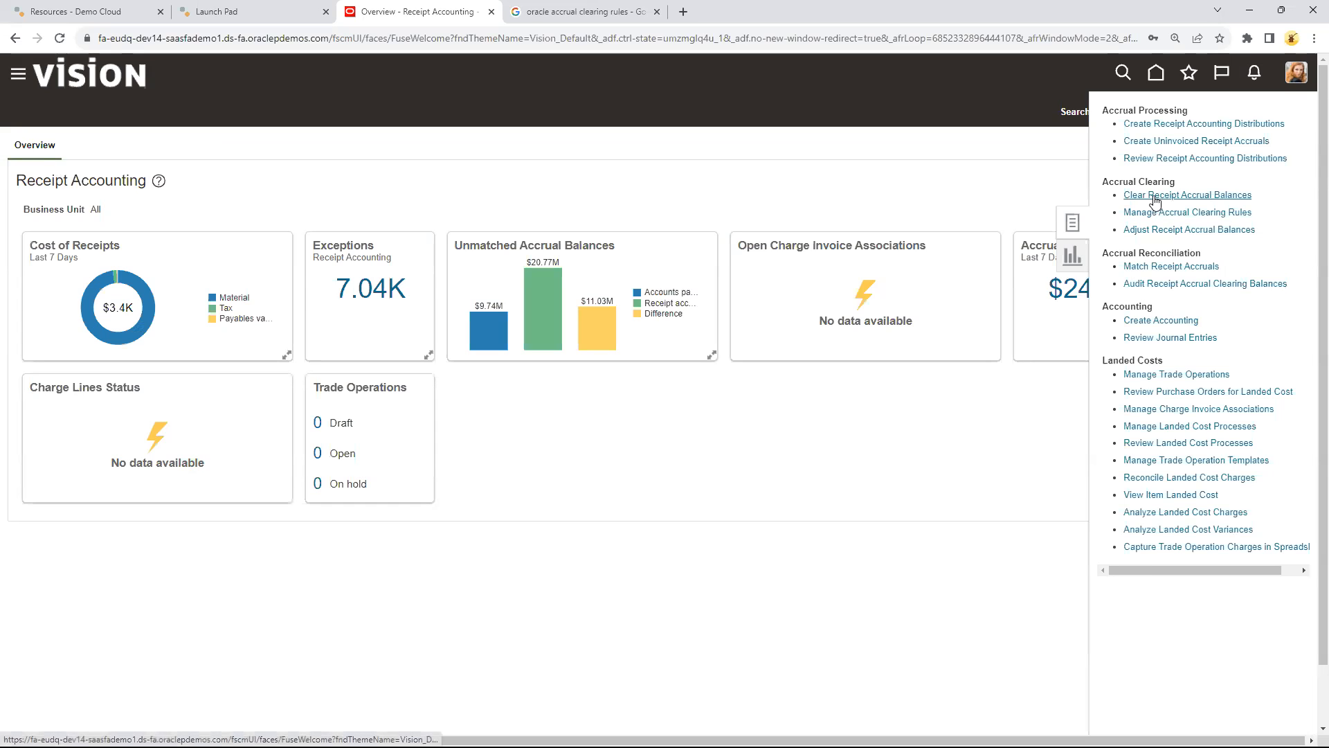
Select Clear Receipt Accrual Balances from the tasks panel, then close the panel
left_click(1188, 194)
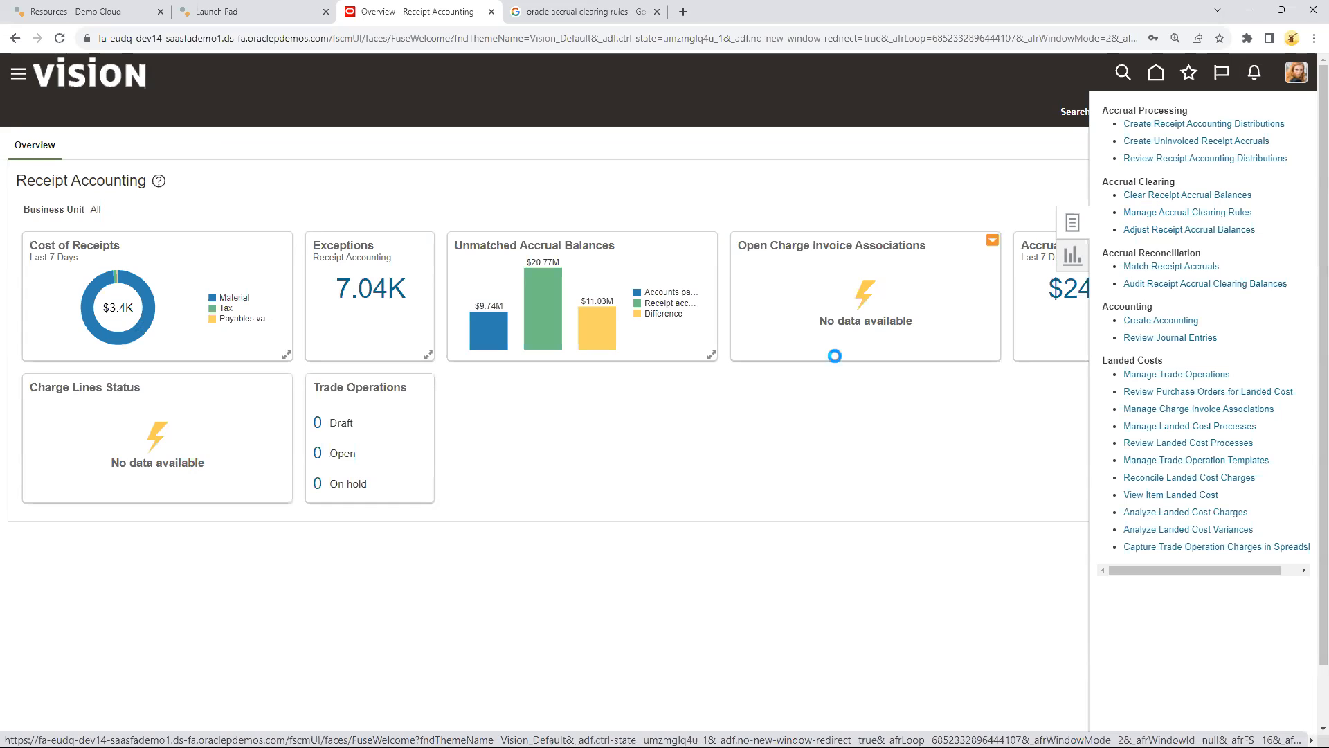
left_click(1187, 194)
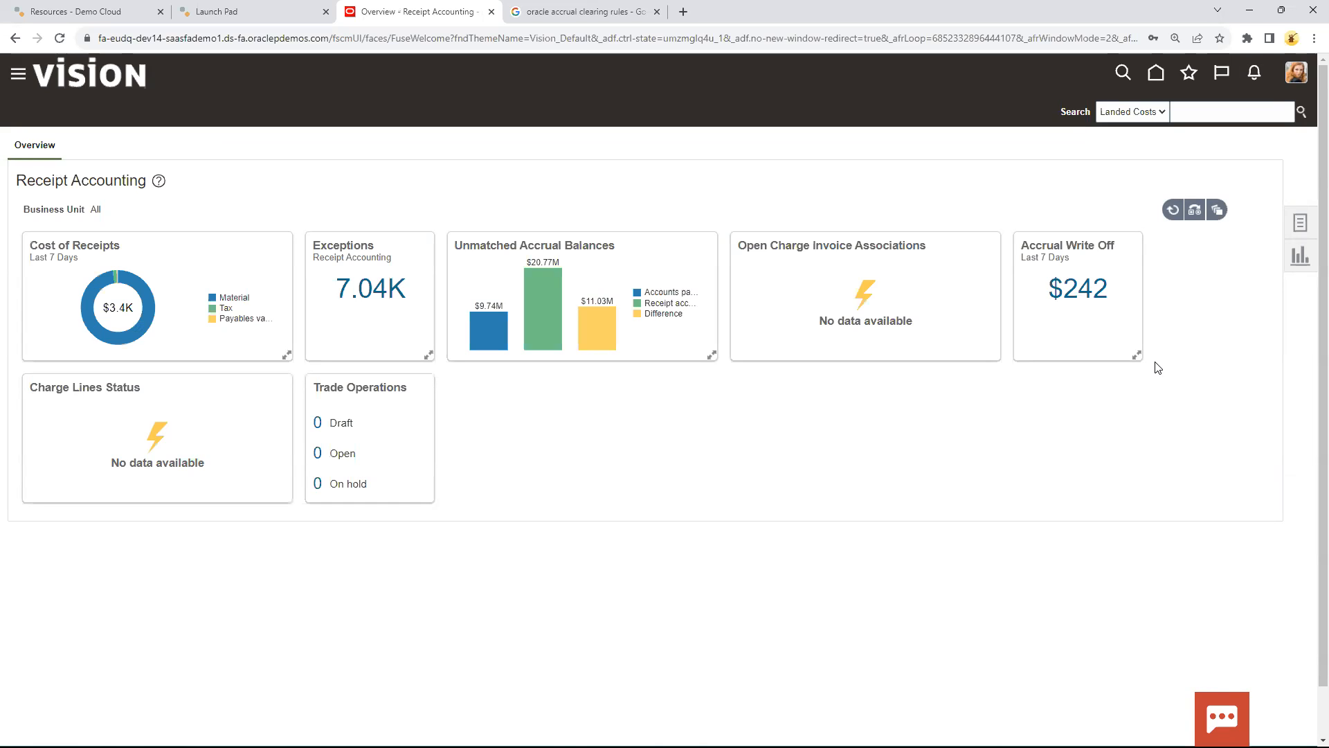
mouse_move(844, 441)
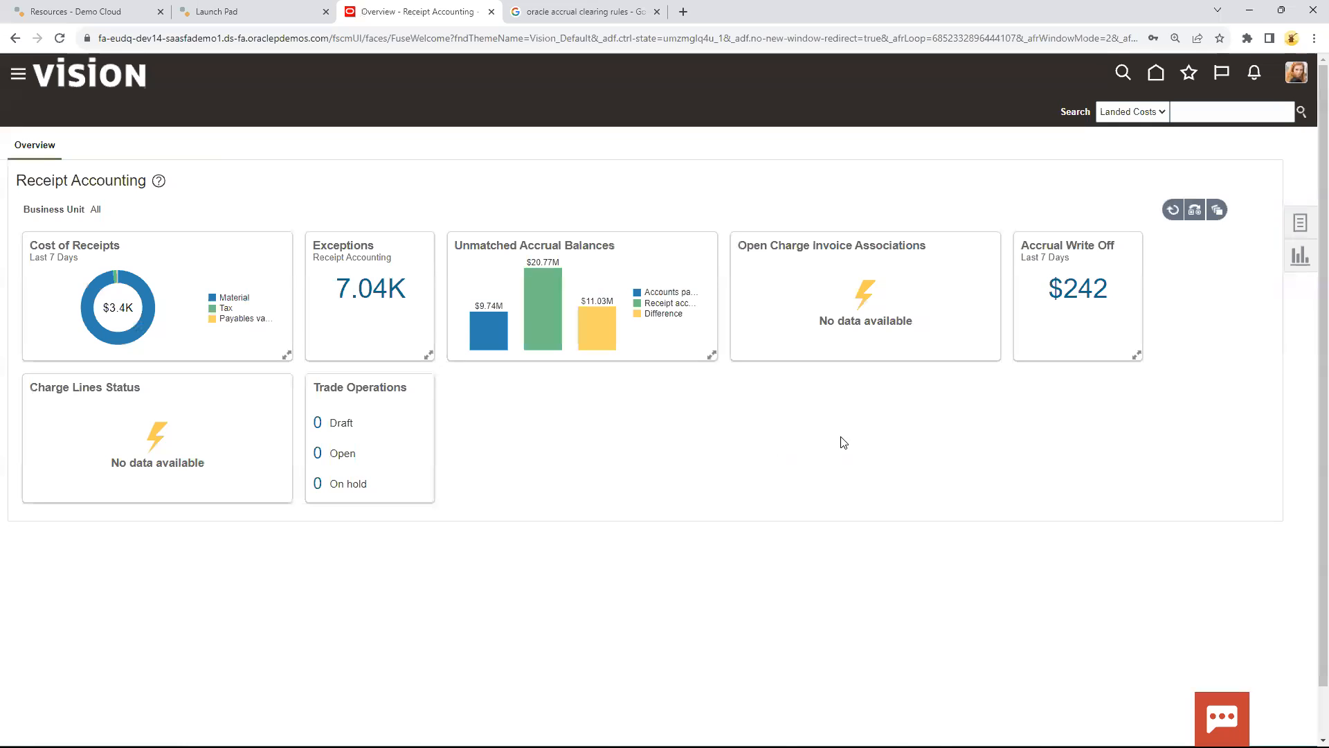
mouse_move(969, 437)
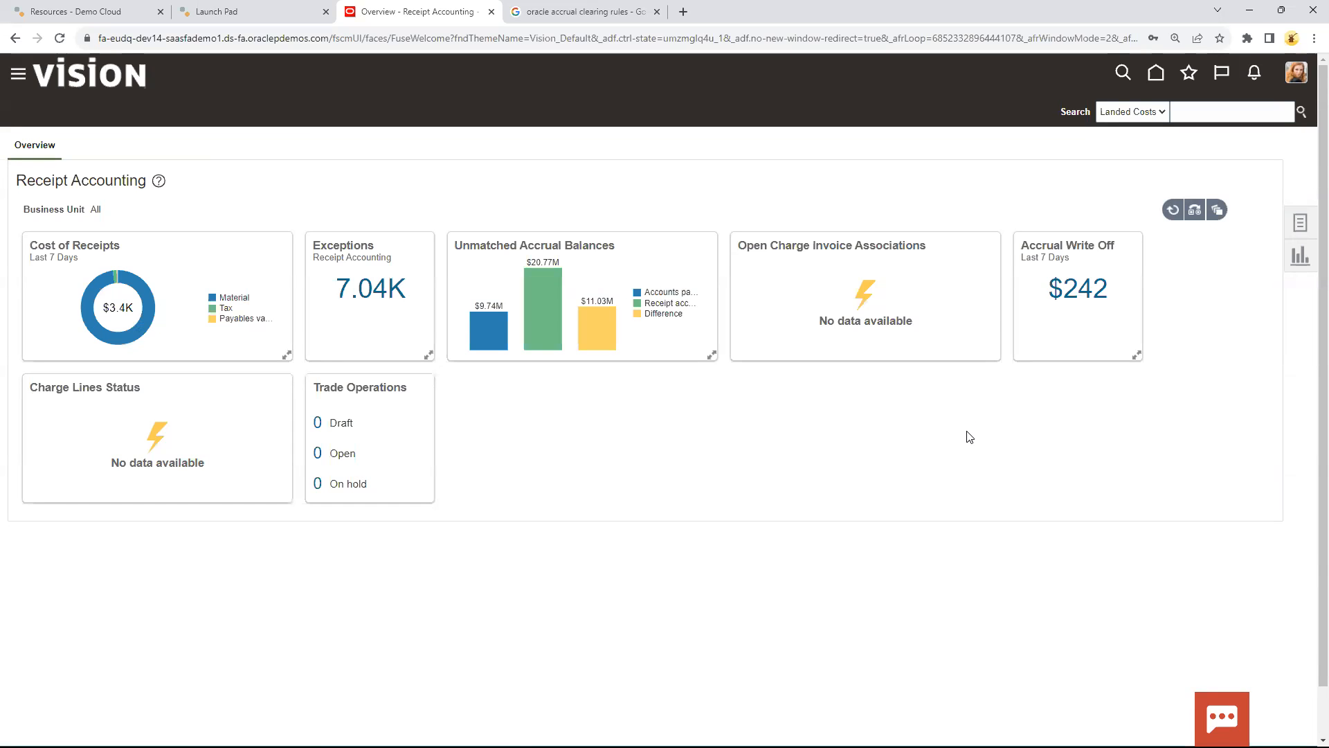
mouse_move(1239, 258)
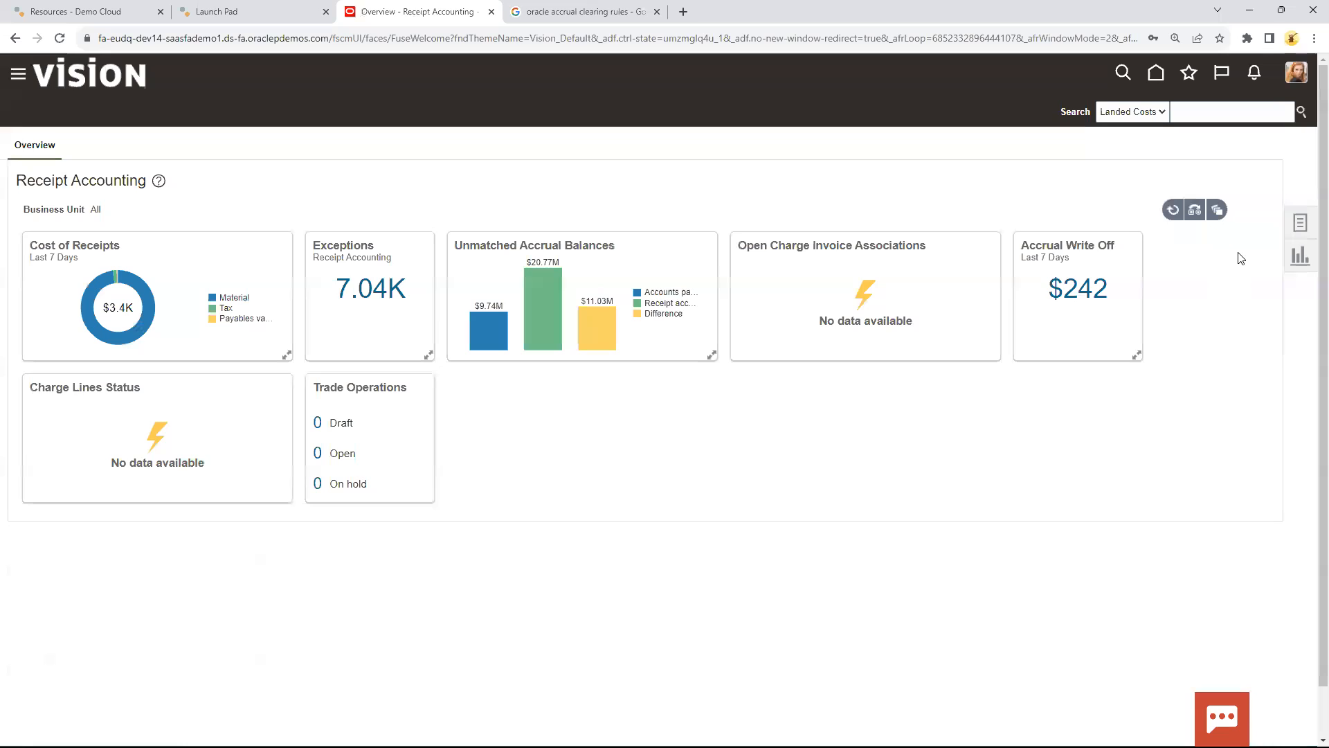